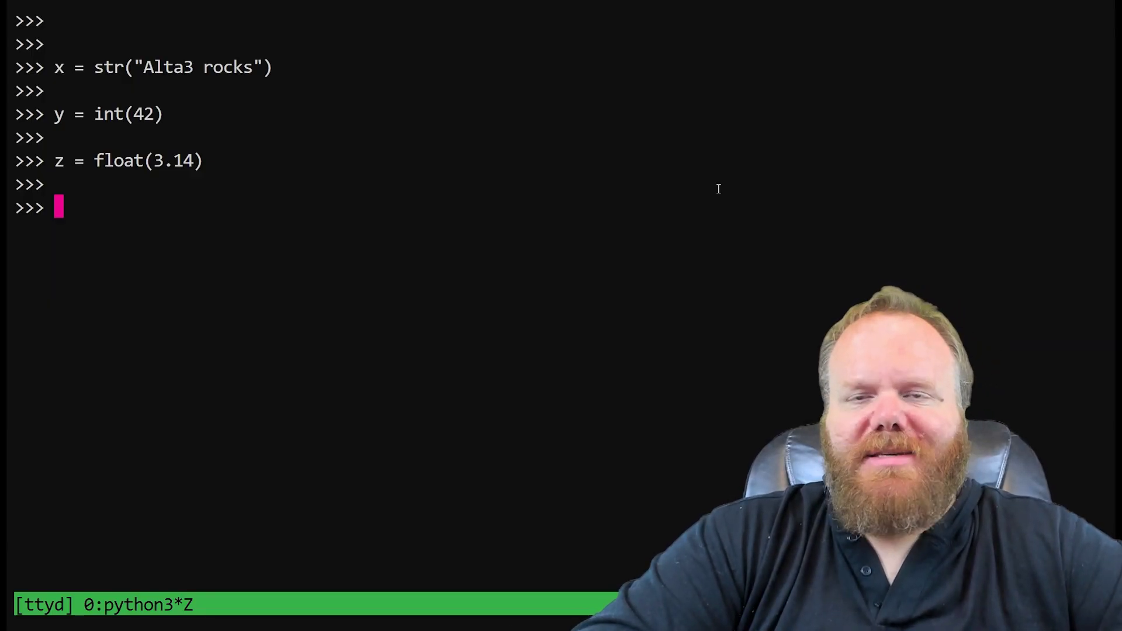
Evaluate type(x), type(y) and type(z) showing str, int and float, then begin a bob assignment
text(type()
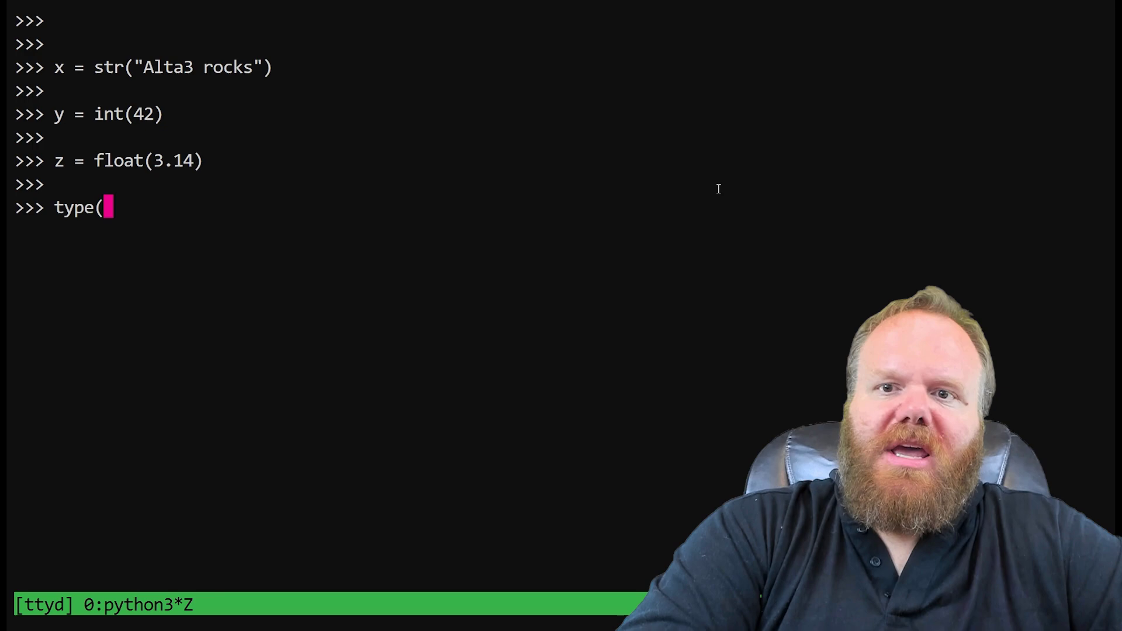
text(x))
text(tp)
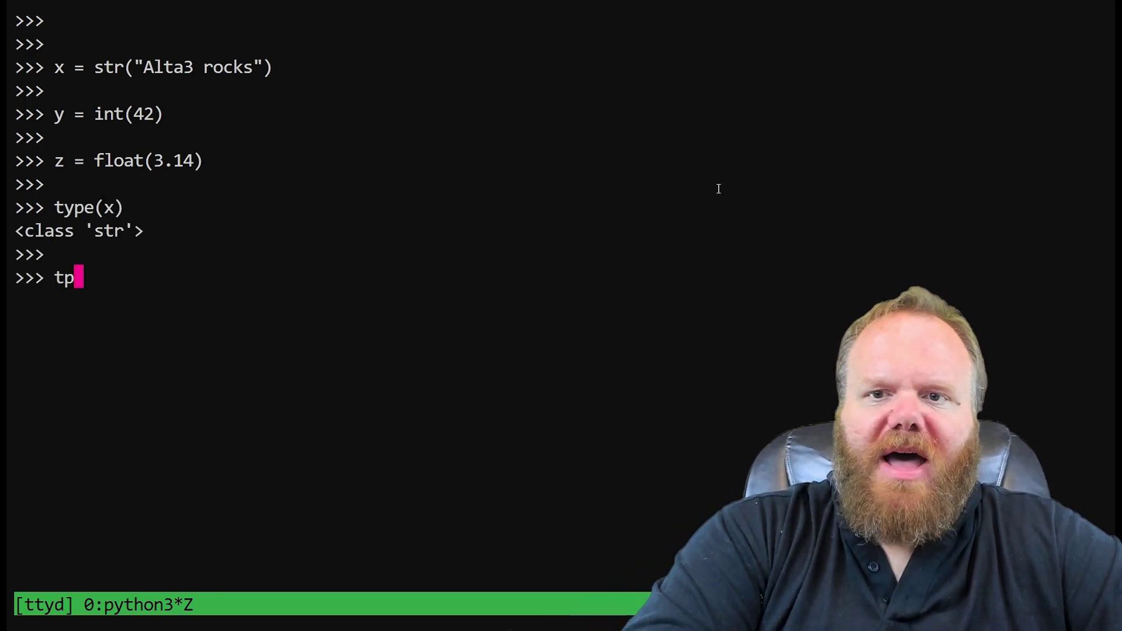
text(type(y))
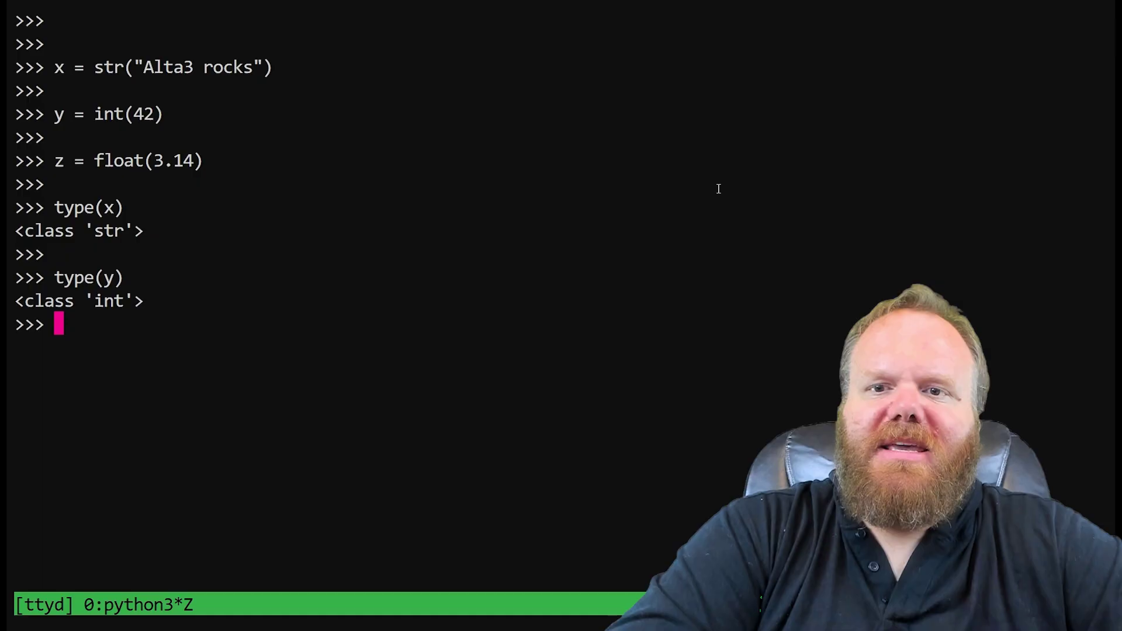
text(type(z))
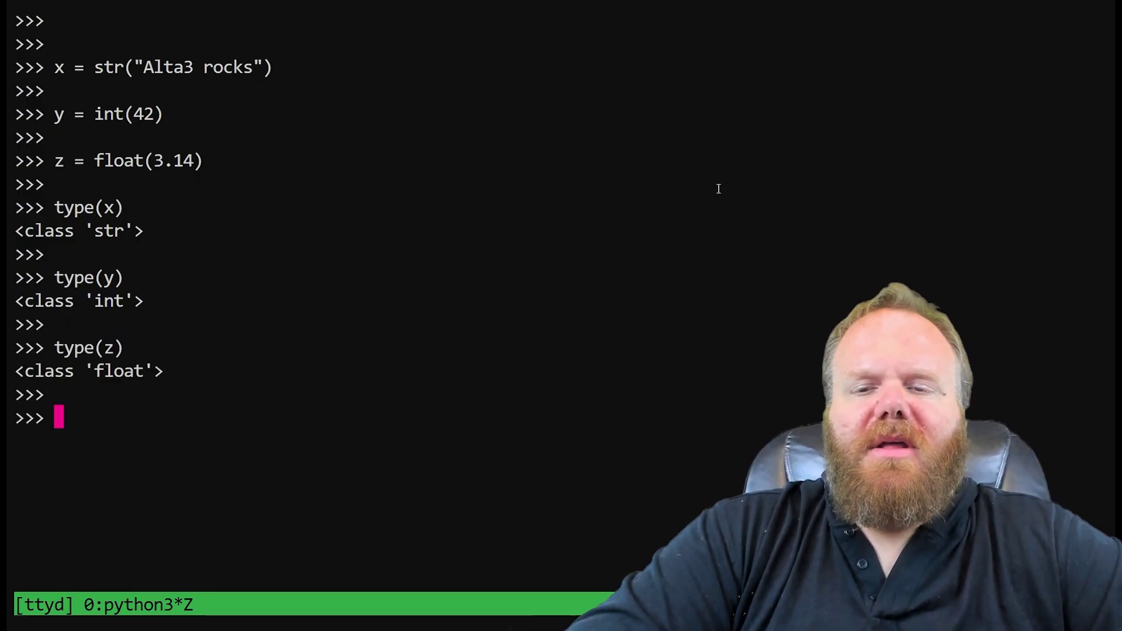
text(bob =)
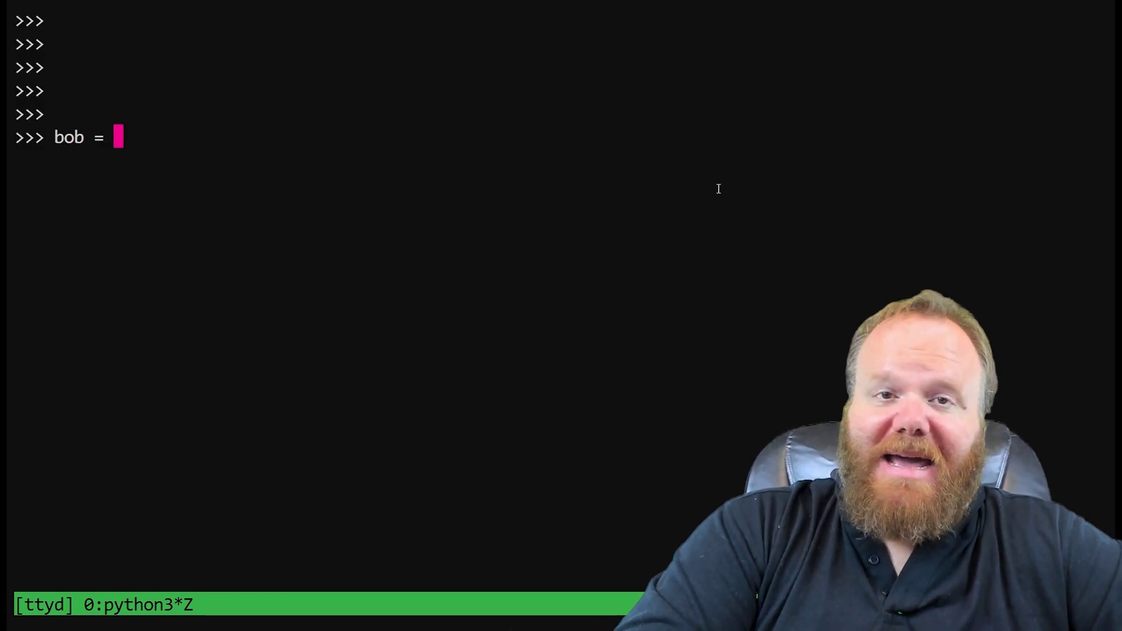
Run bob = Barbarian() and get a NameError since Barbarian is undefined
text(Barb)
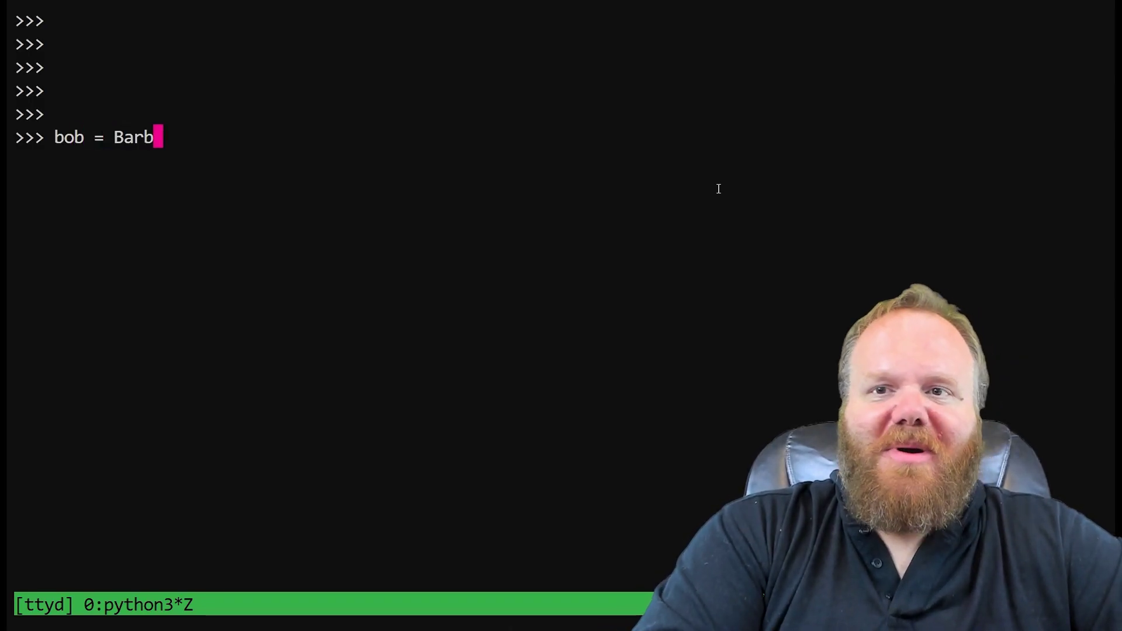
text(arian())
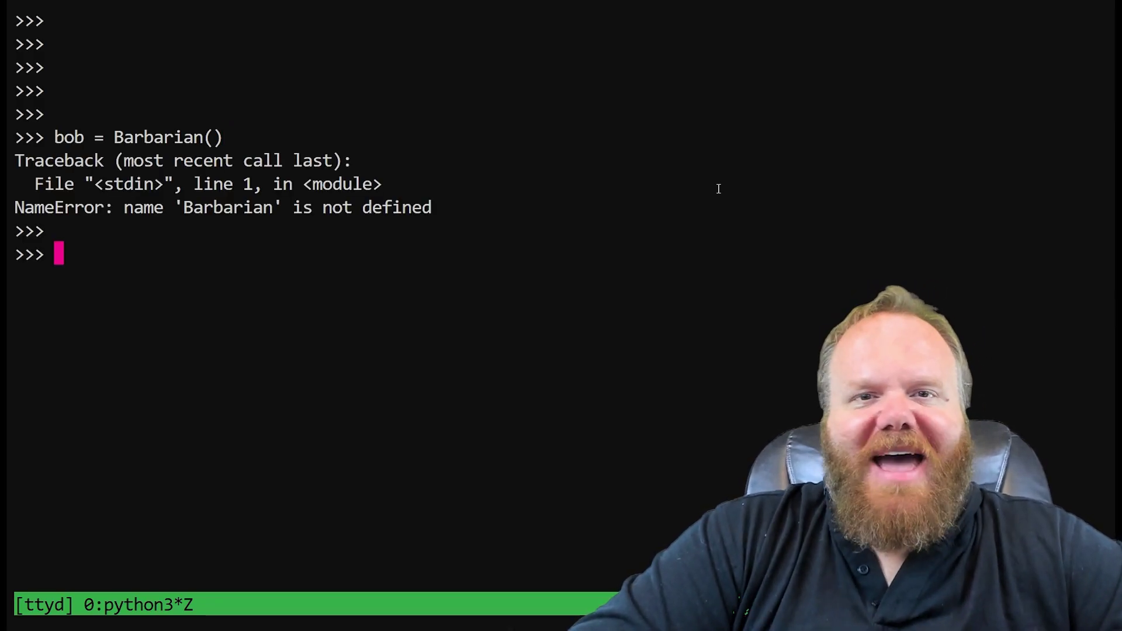
Retry as bob = Barbarian("Thagdar the Burninator") with a name string argument
text(bob = Barbarian(")
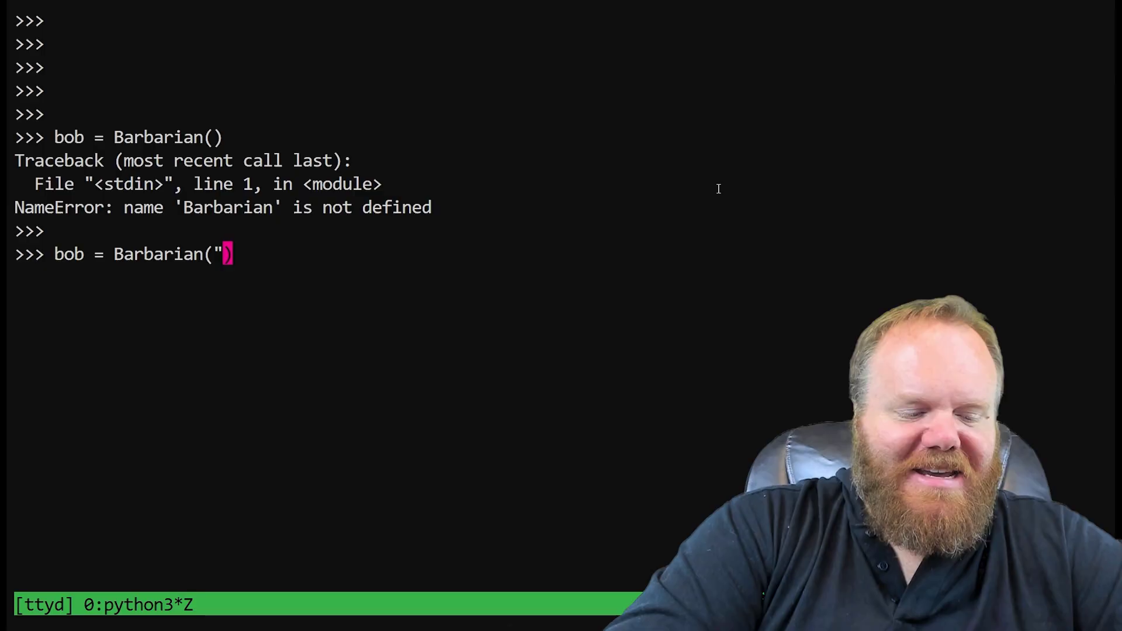
text(Thagdar the)
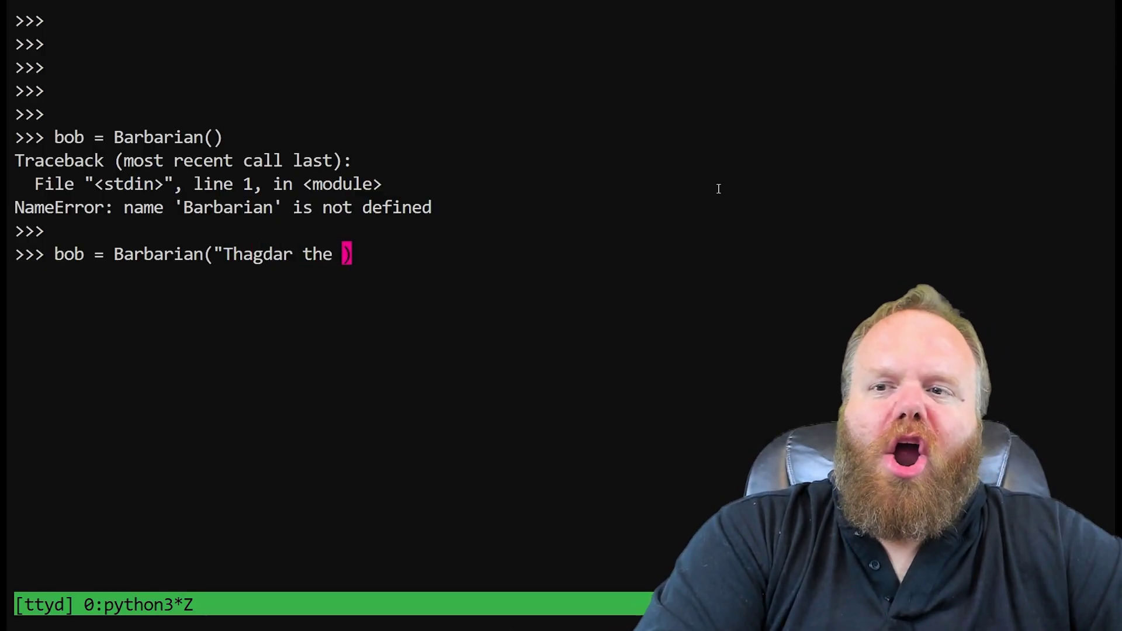
text(Burninato)
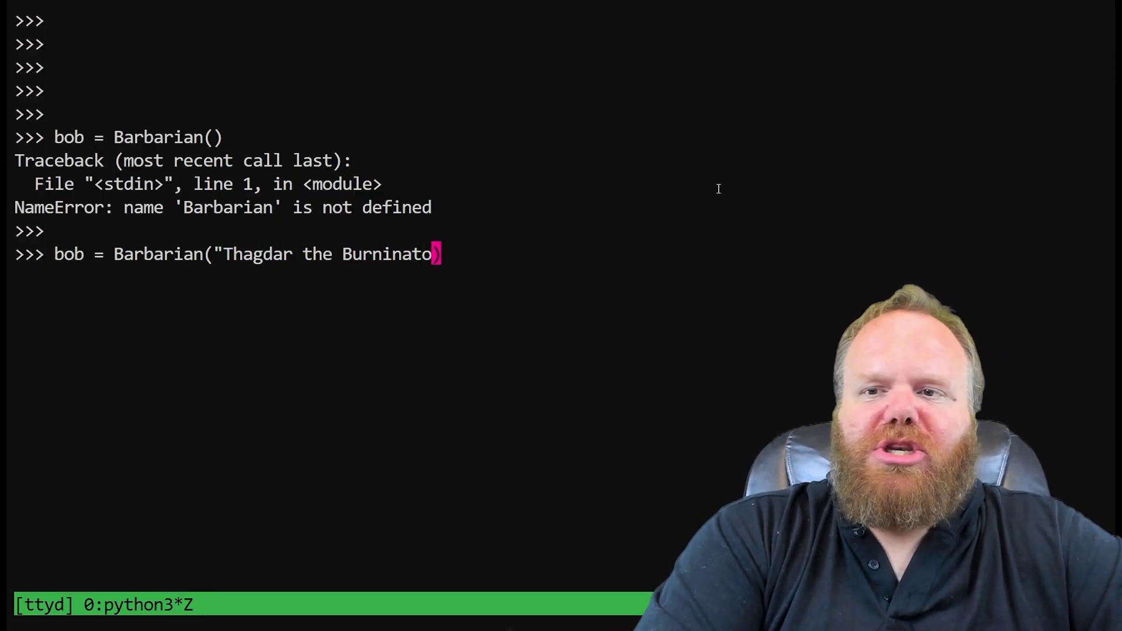
text(r")
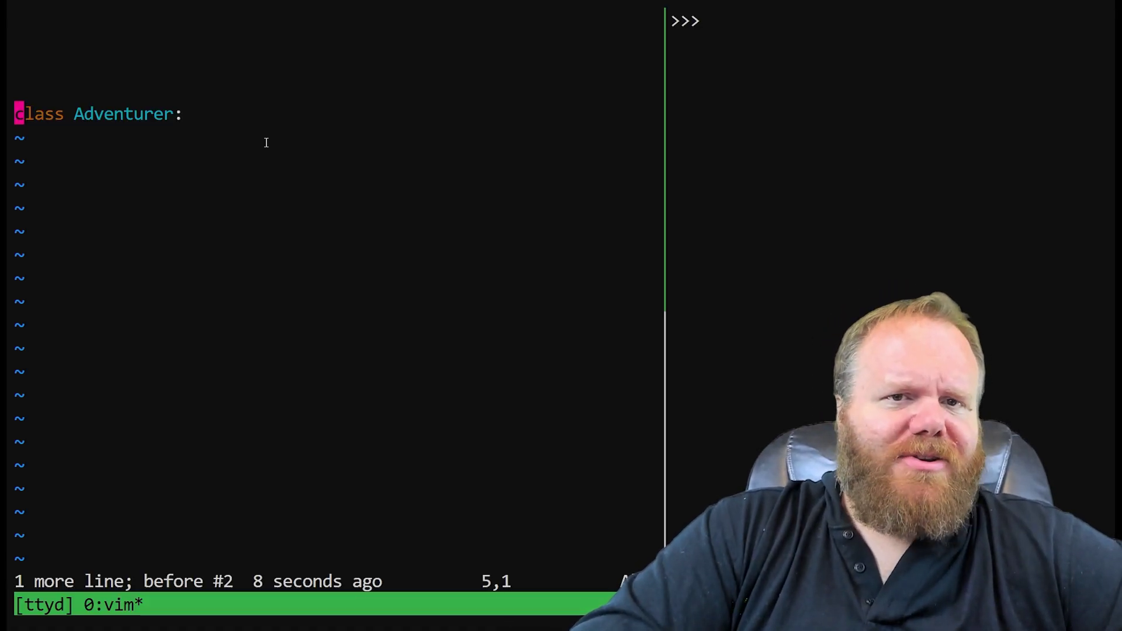
Give class Adventurer a pass body, save as demo.py, and start a from demo import line in the REPL
text(pass)
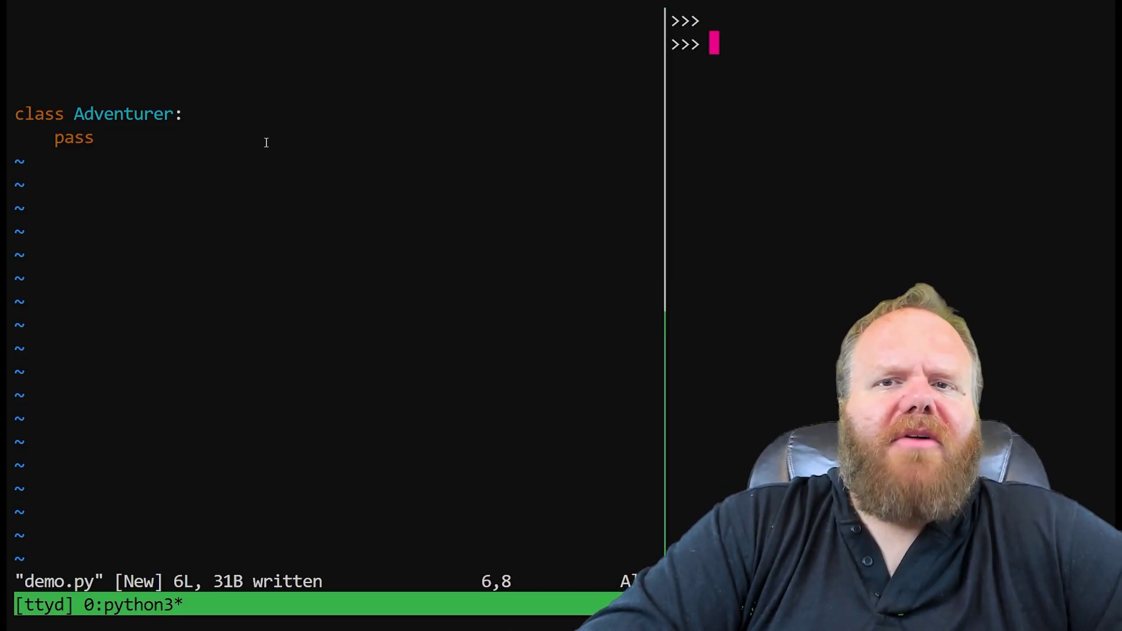
text(import)
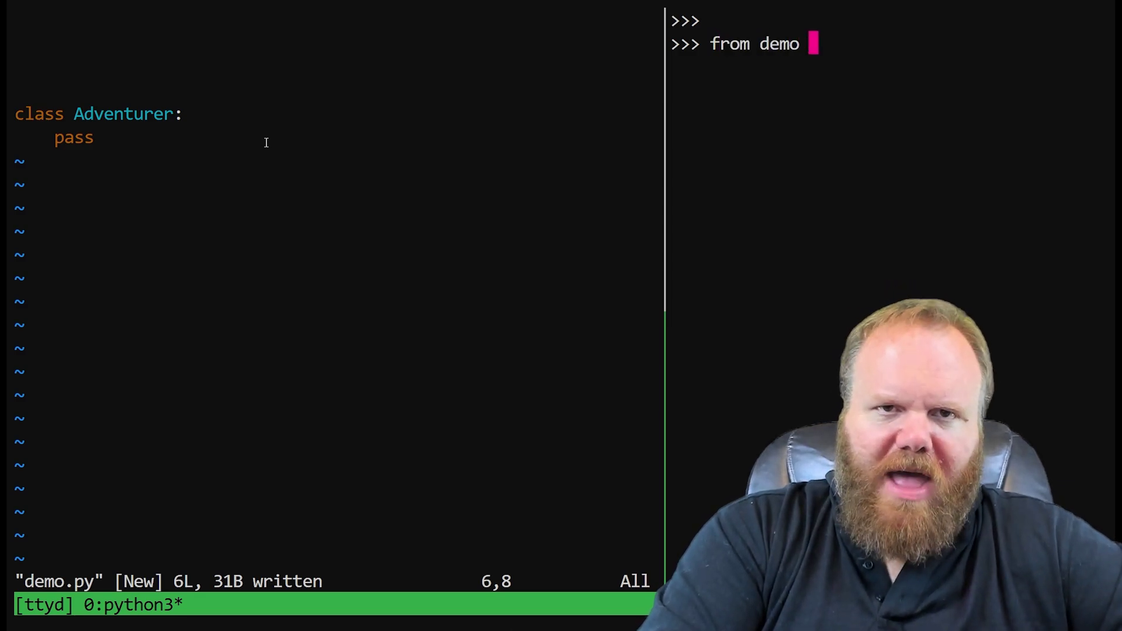
text(i)
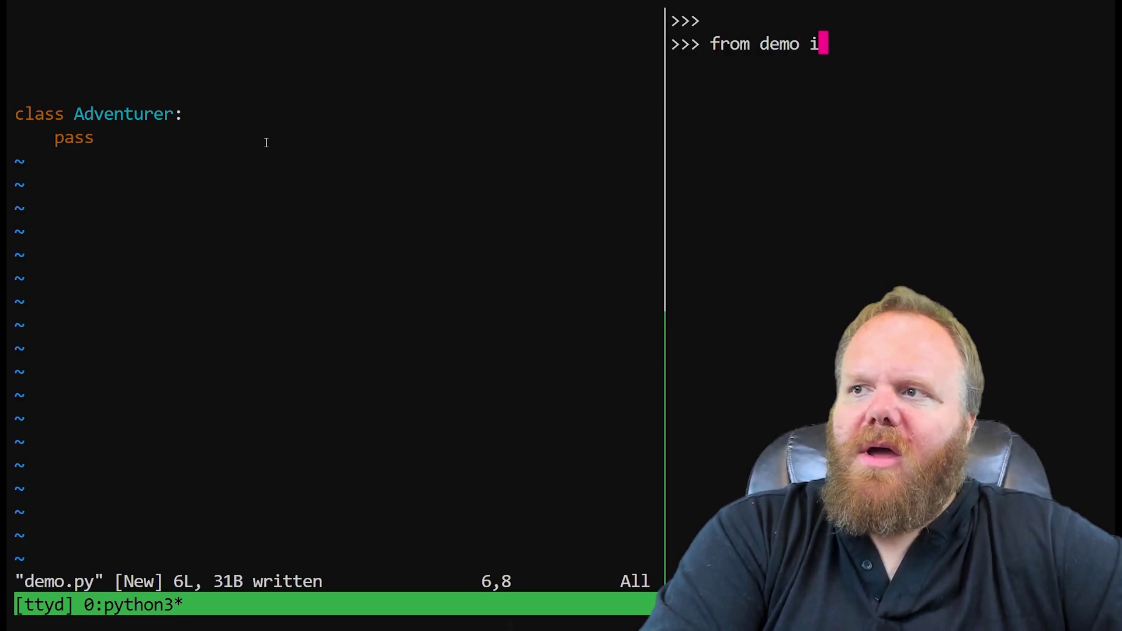
text(mport)
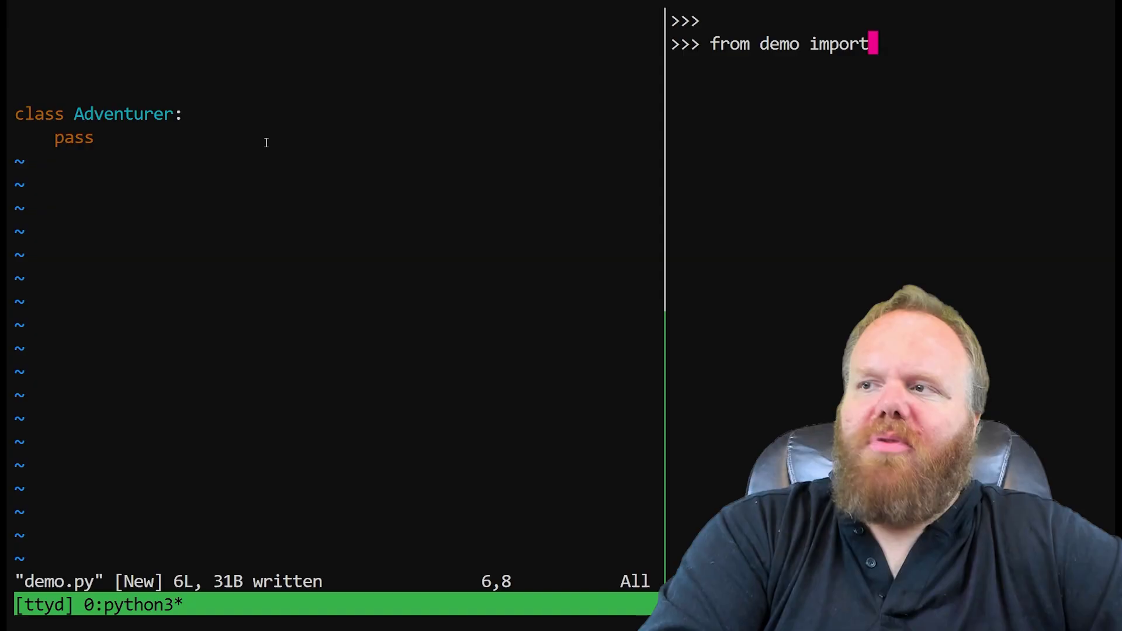
Run from demo import *, create bob = Adventurer(), check type(bob) is demo.Adventurer, and start dir(bob)
text(*)
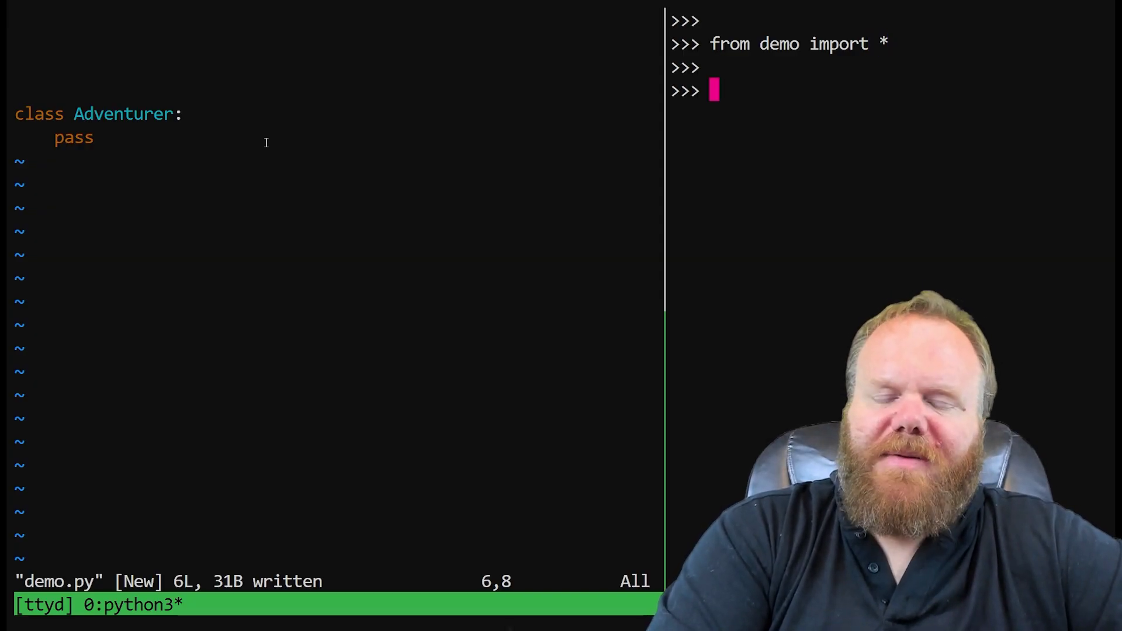
text(bob =)
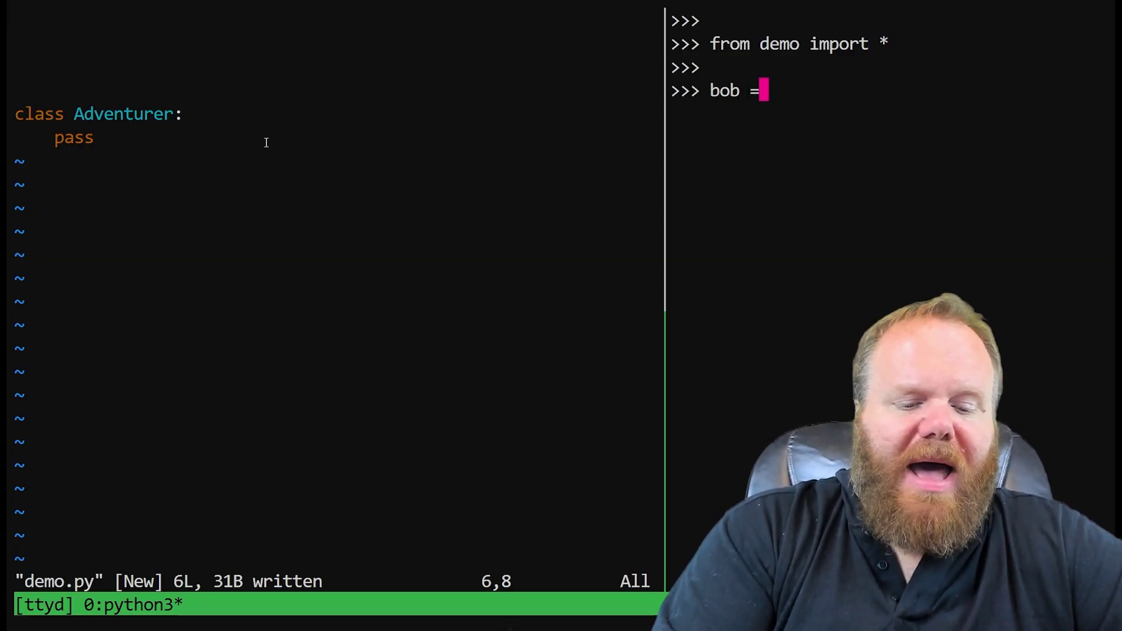
text(Adventurer()
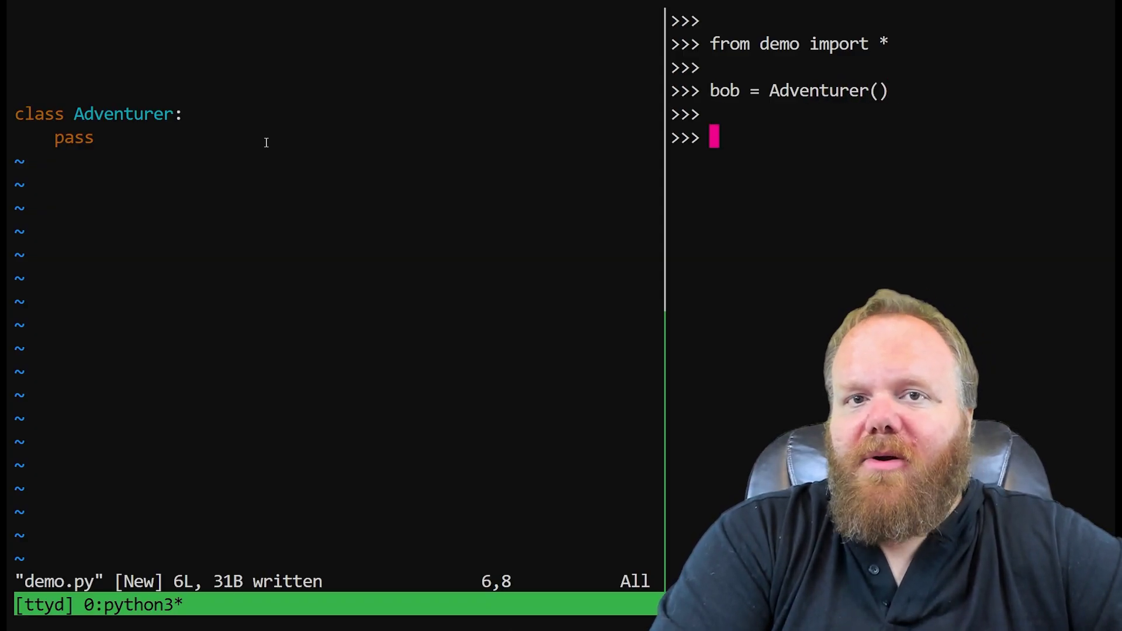
text(type(bob))
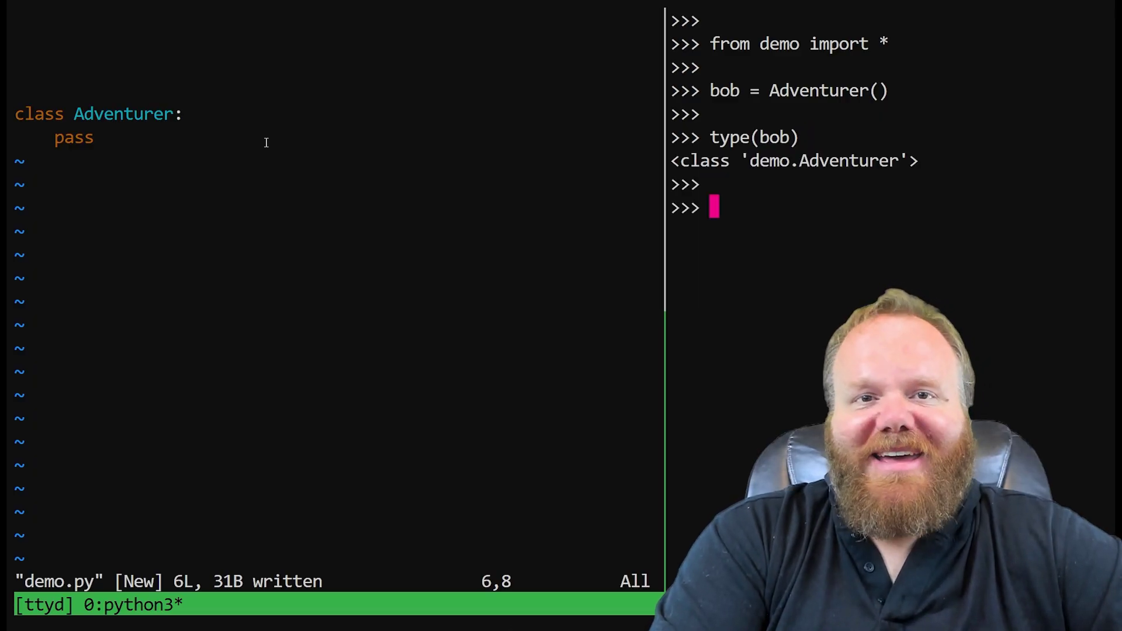
text(dir)
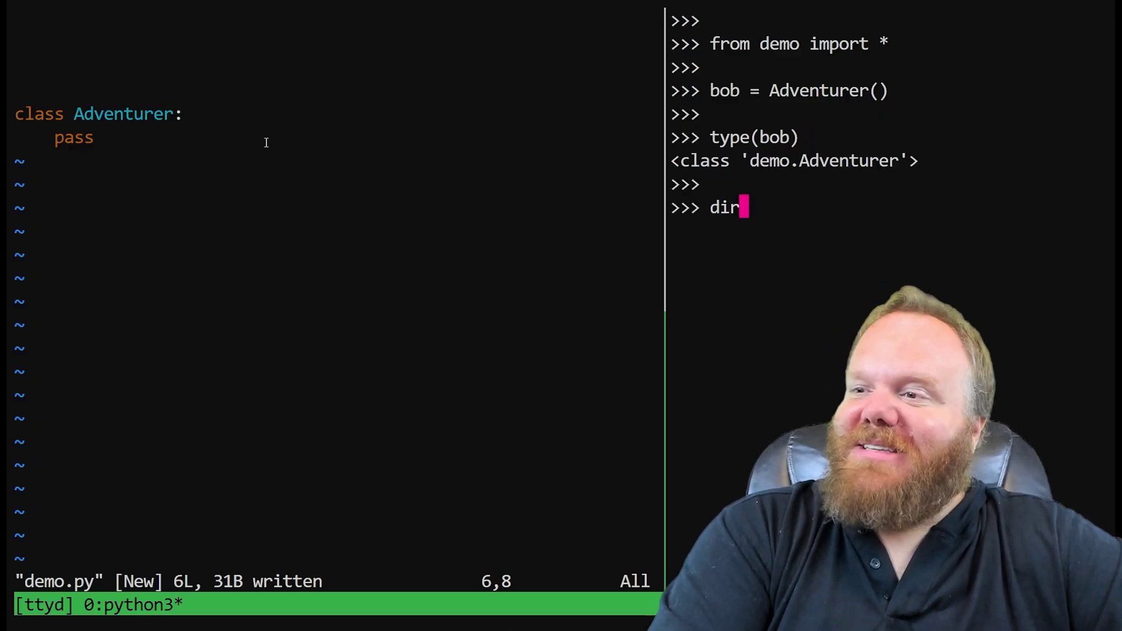
text((bob))
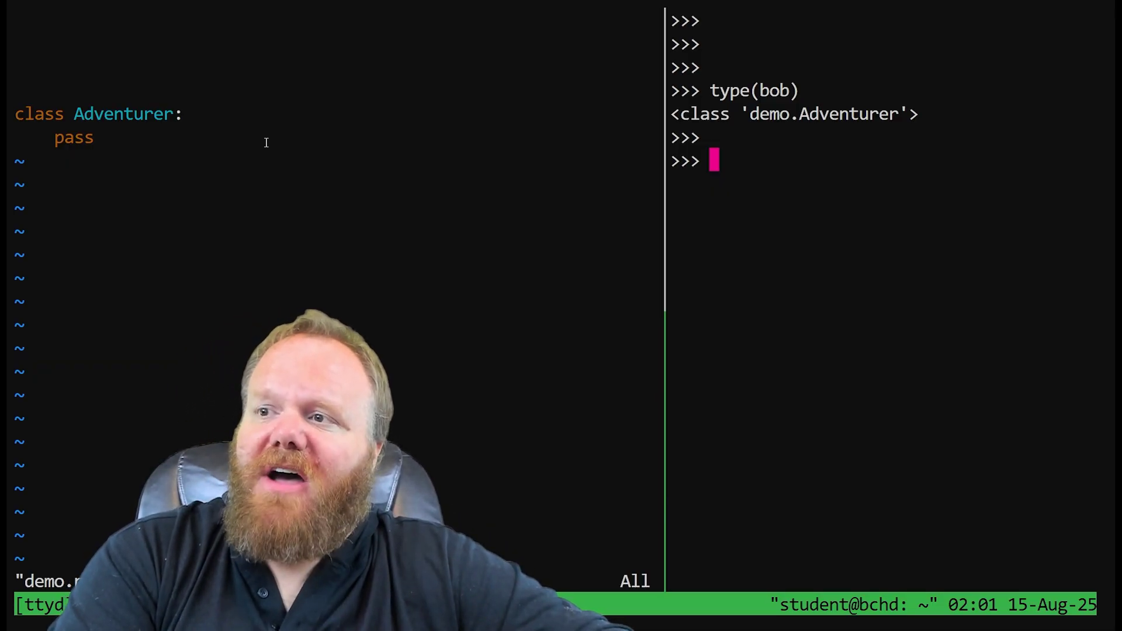
Assign bob.strength = 18 and bob.intelligence = 8 in the REPL
text(bob.)
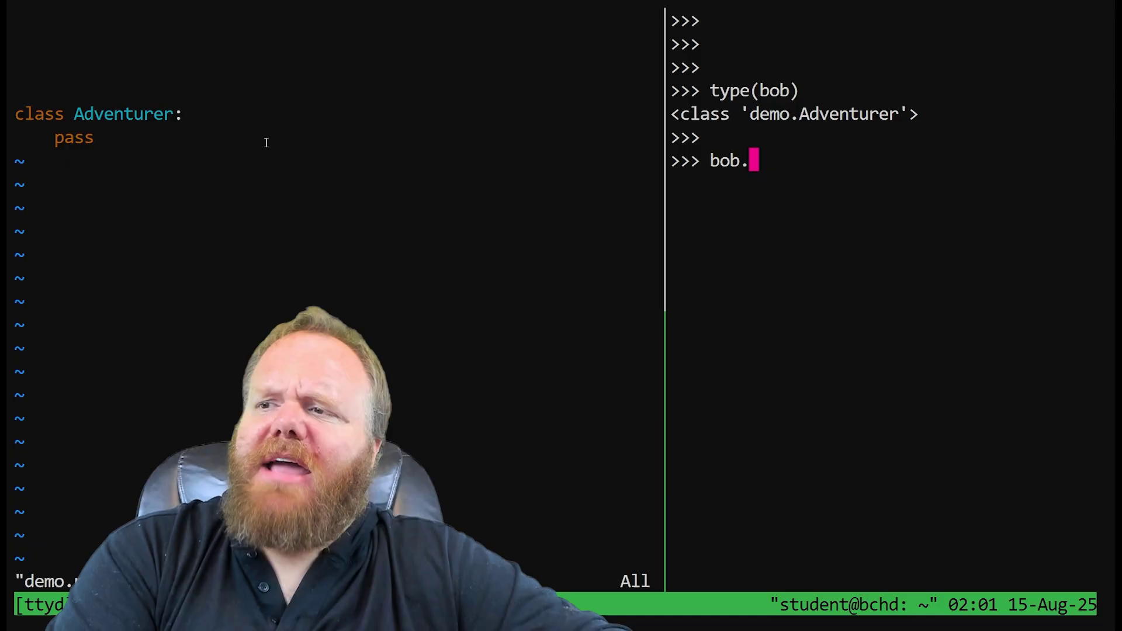
text(st)
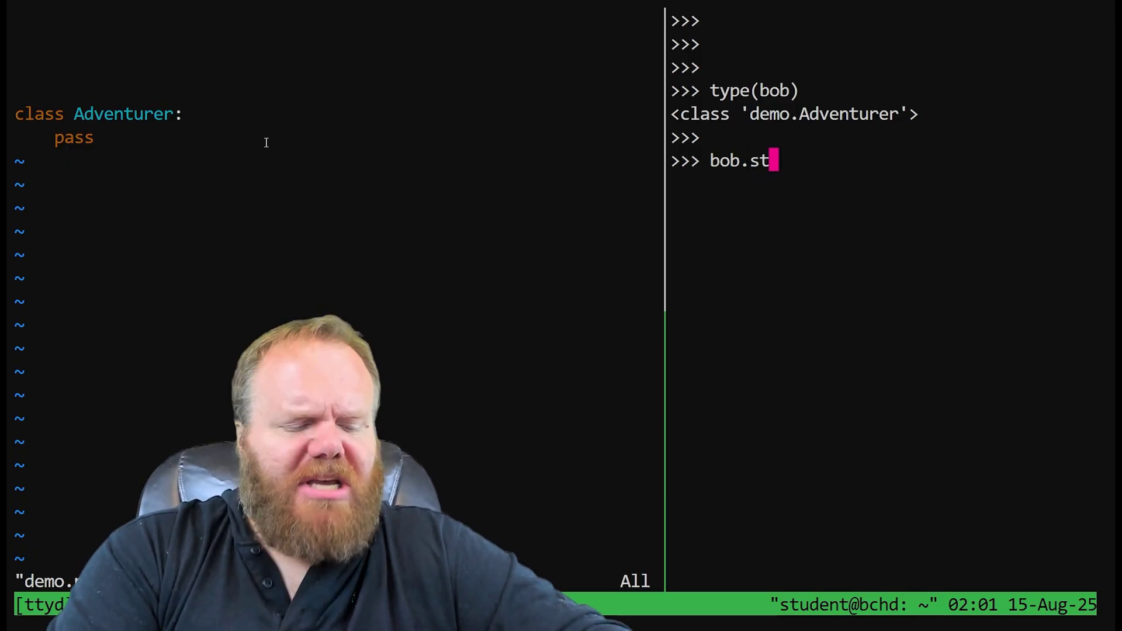
text(rength= 18)
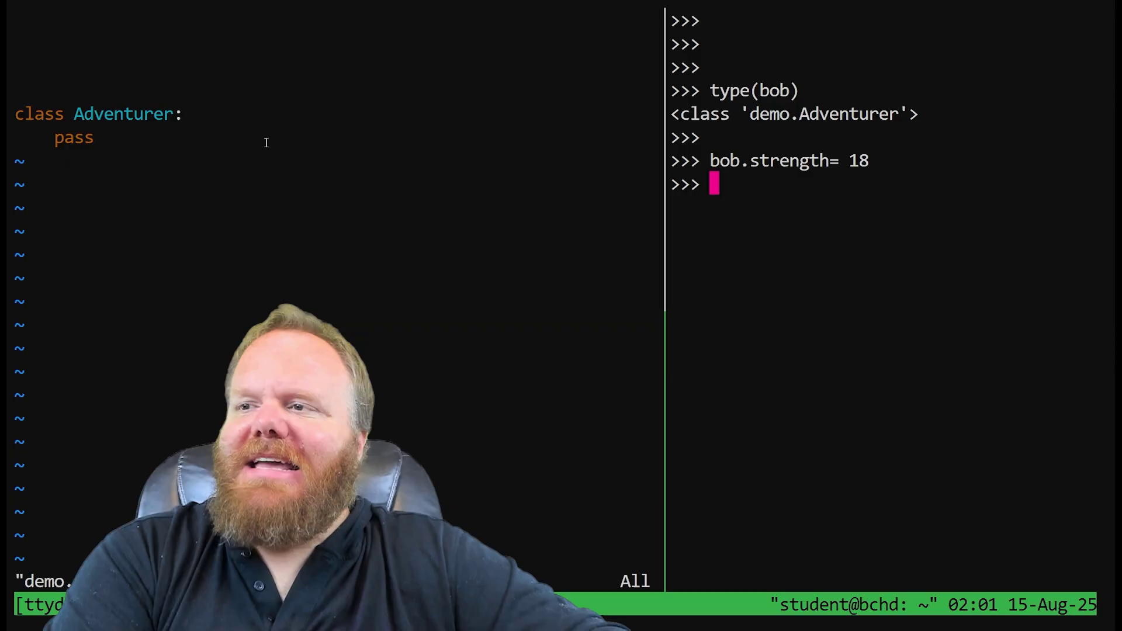
text(bob)
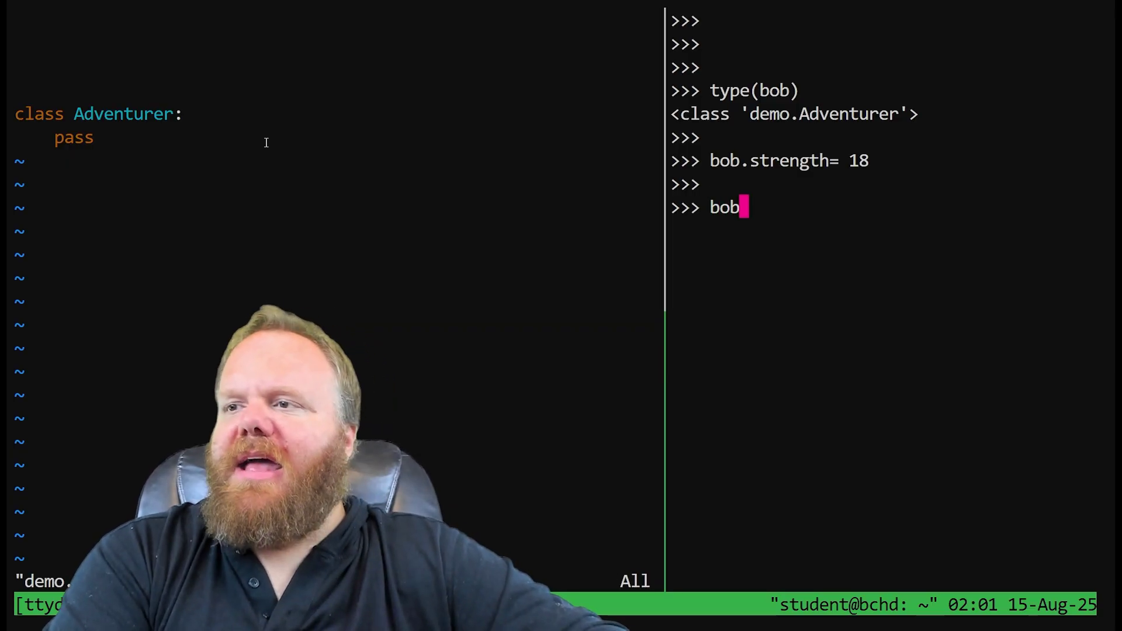
text(.intellgien)
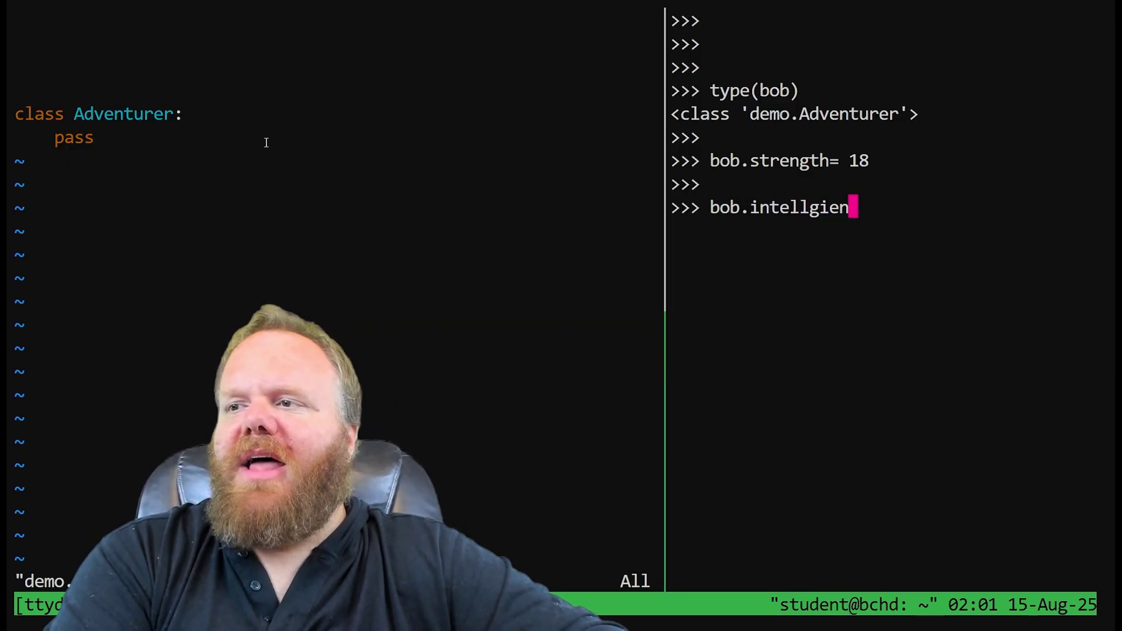
text(intelligence =)
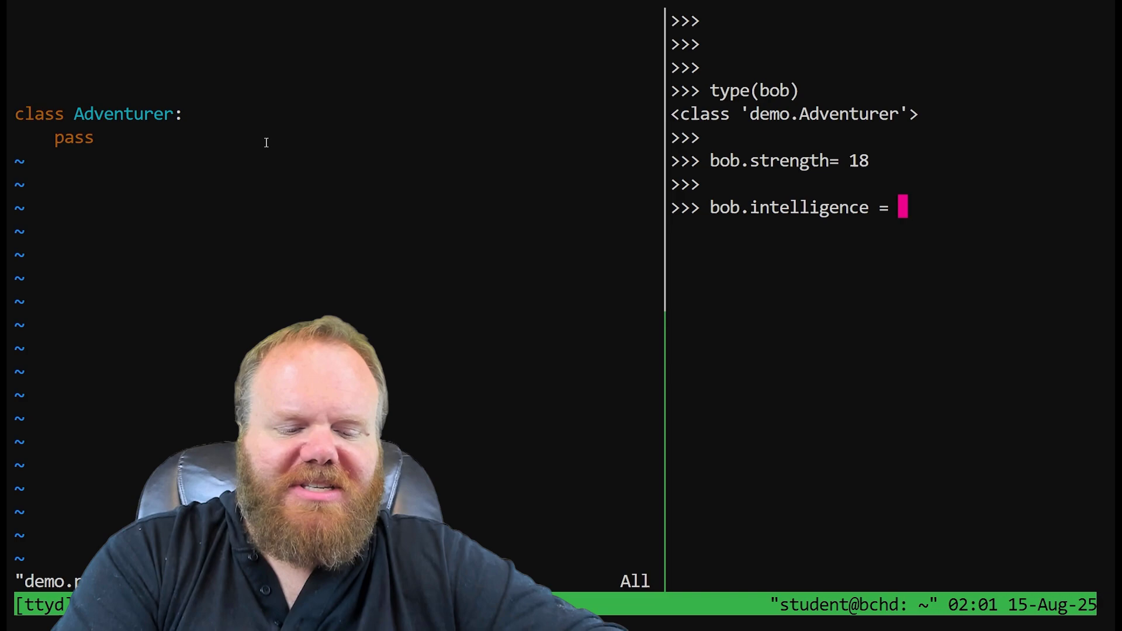
text(8)
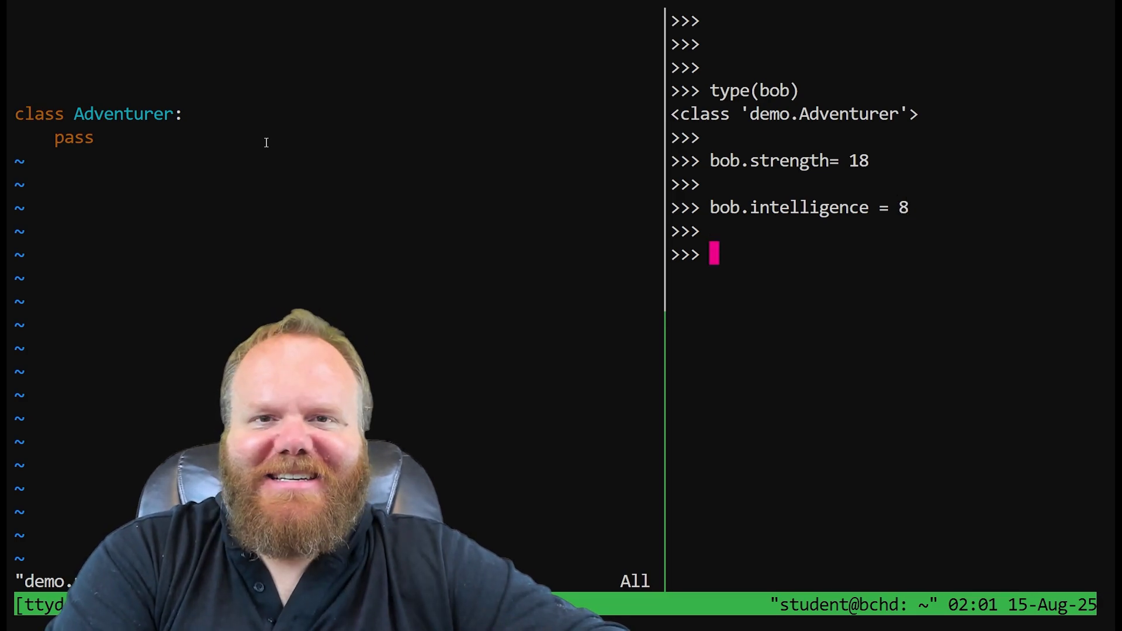
List bob's attributes with dir(bob), now showing strength and intelligence
text(dir()
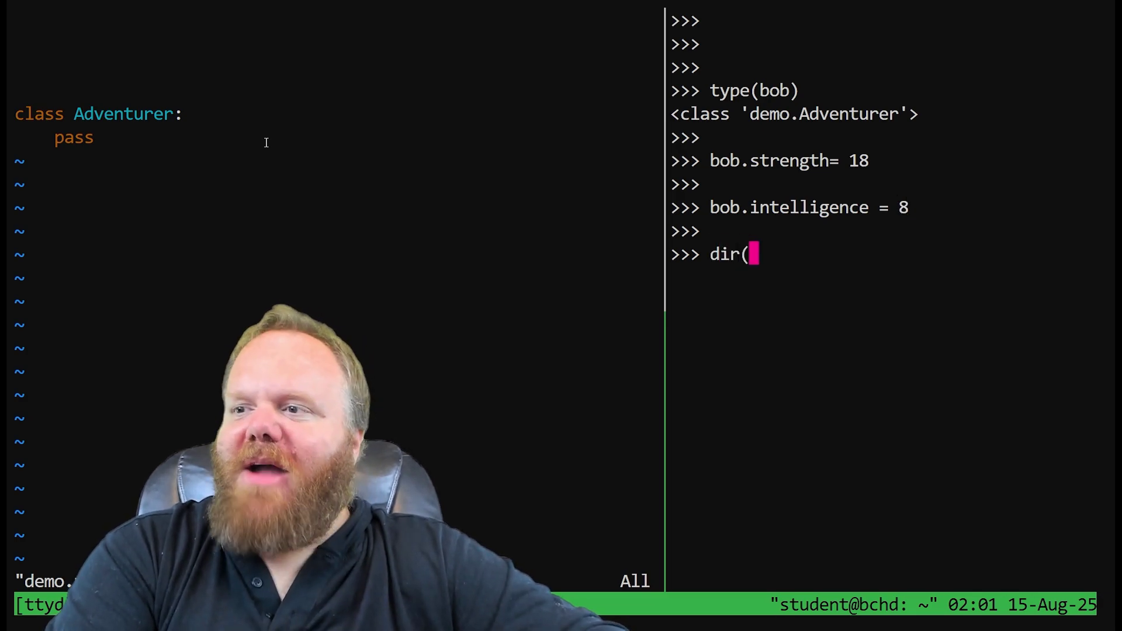
text(bob)
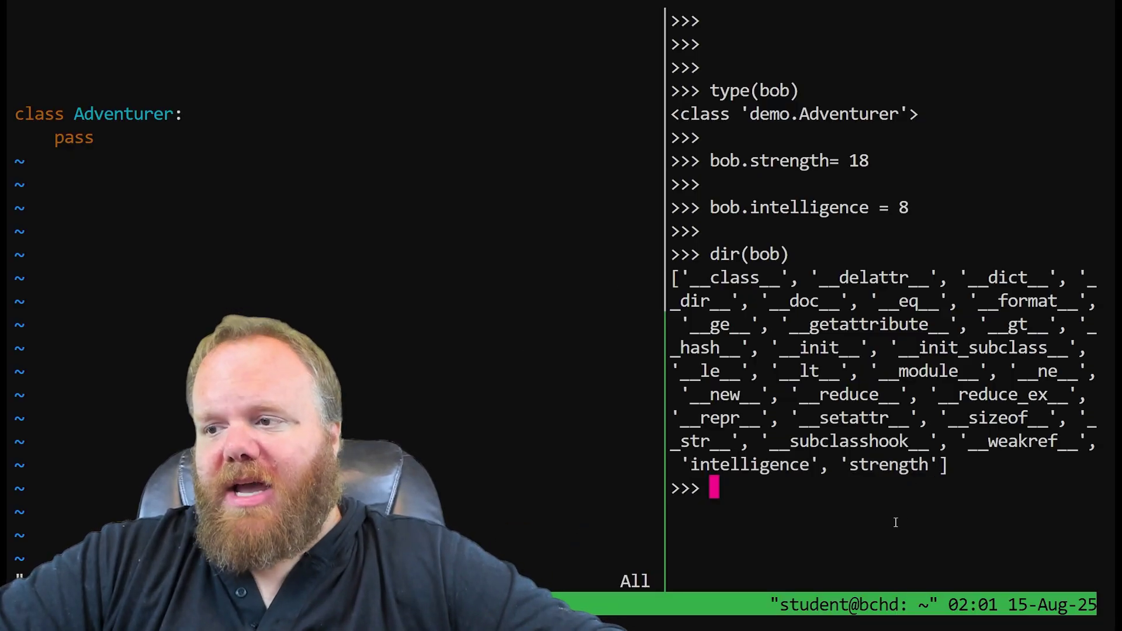
Clear the screen, create charlie = Adventurer() and run dir(charlie) showing only built-in attributes
key(ctrl+l)
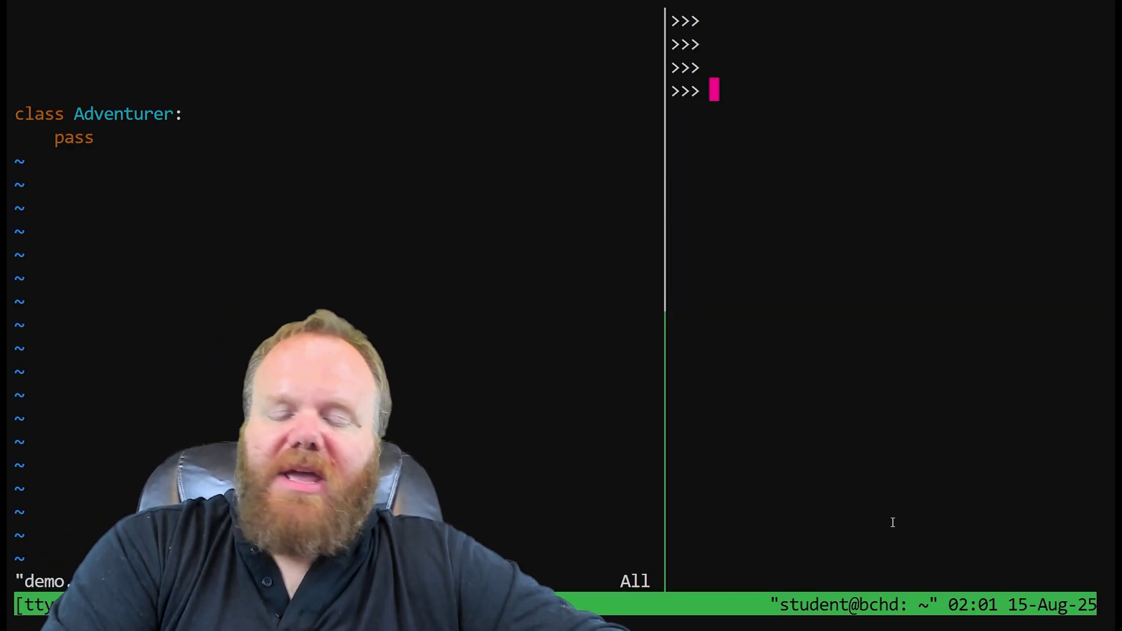
text(charlie= A)
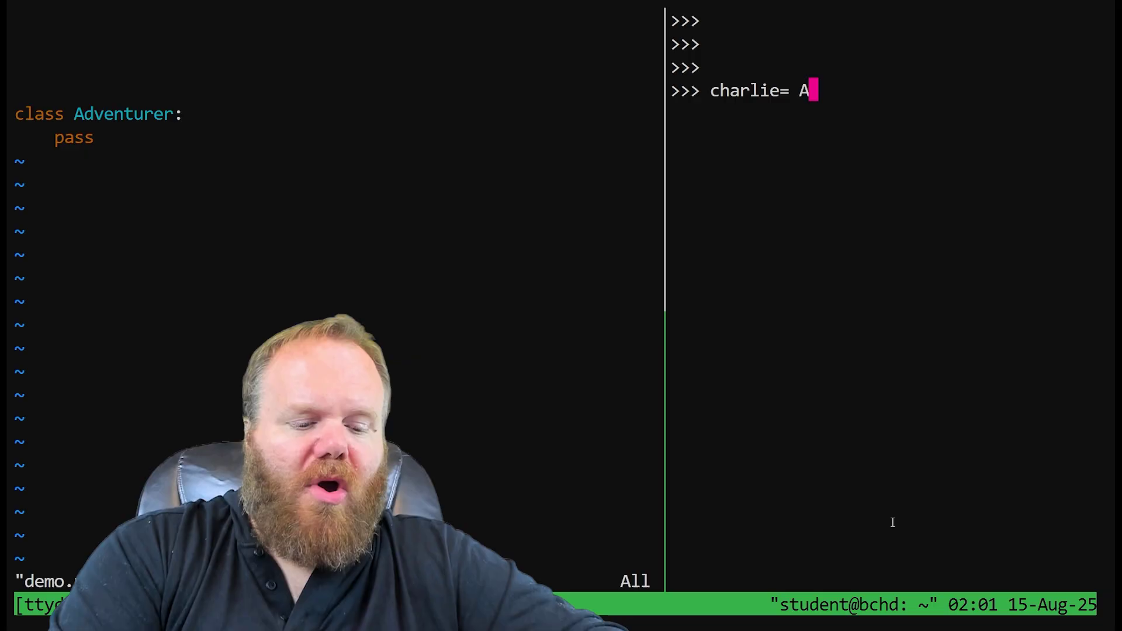
text(dventurer())
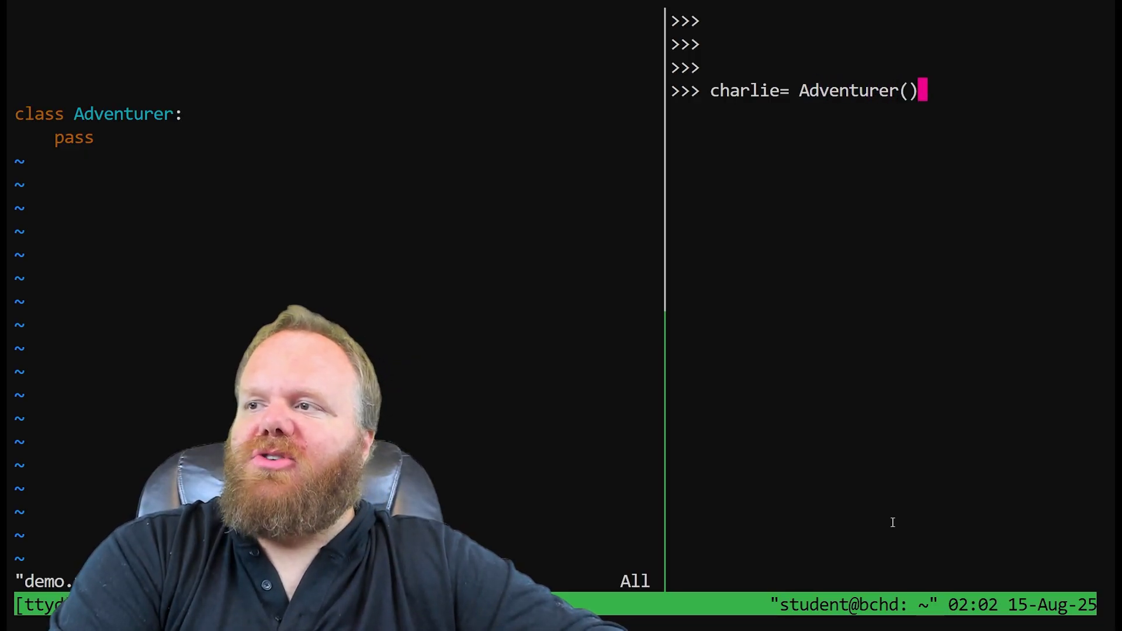
text(dir(charlie)
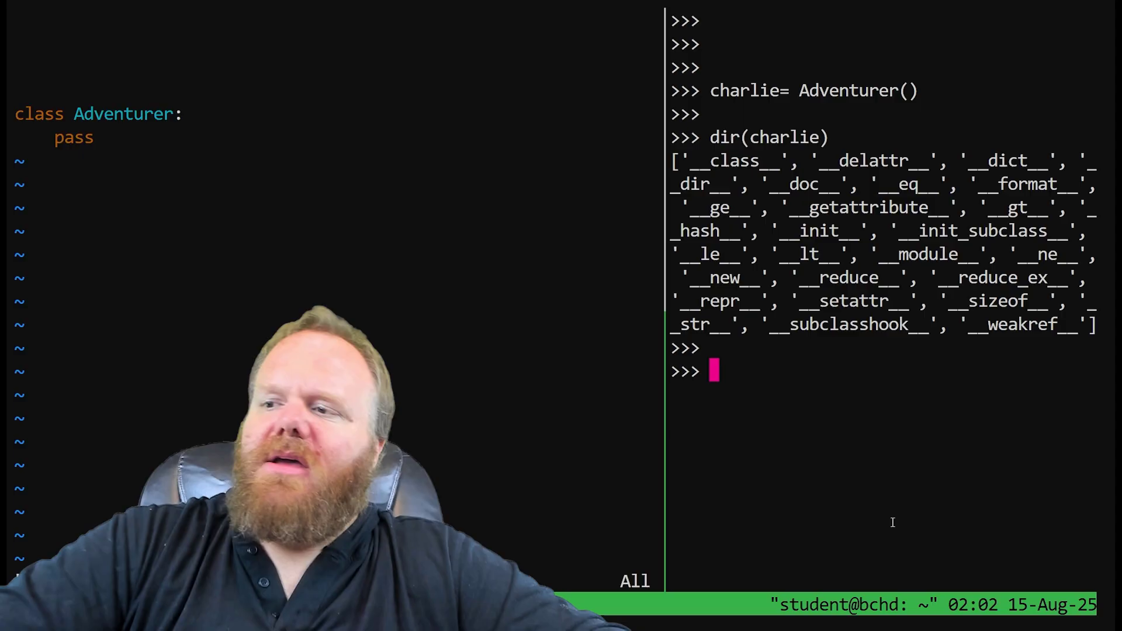
mouse_move(797, 392)
text(# INITIATE all adventurers with certain attributes!)
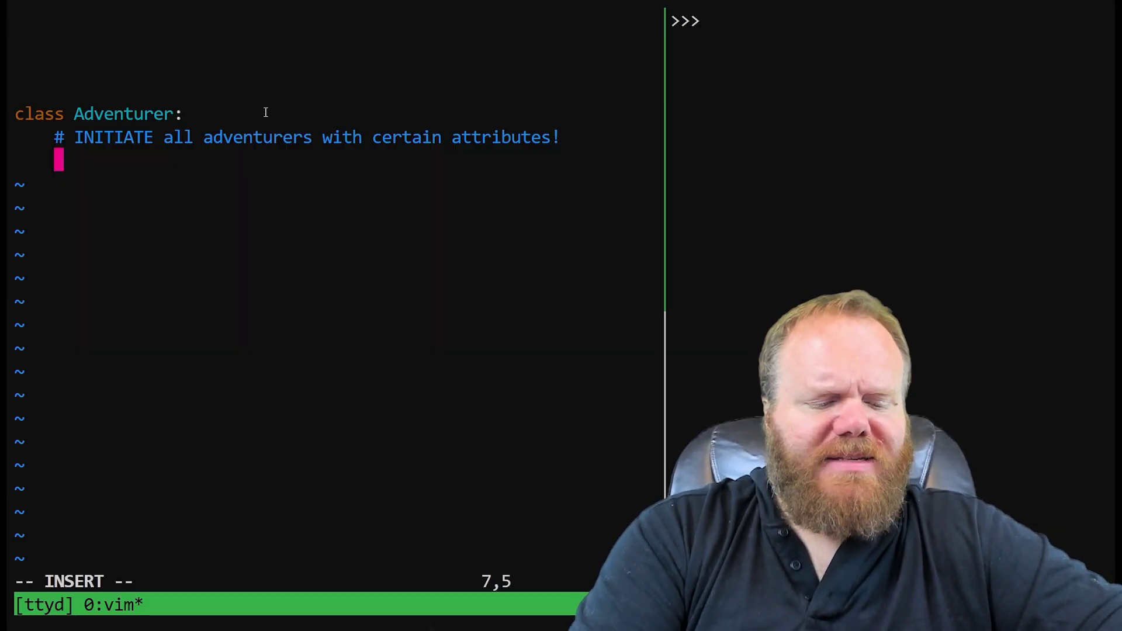
Write placeholder lines str, con, dex, int, wis under an INITIATE comment and open a line above str
text(str)
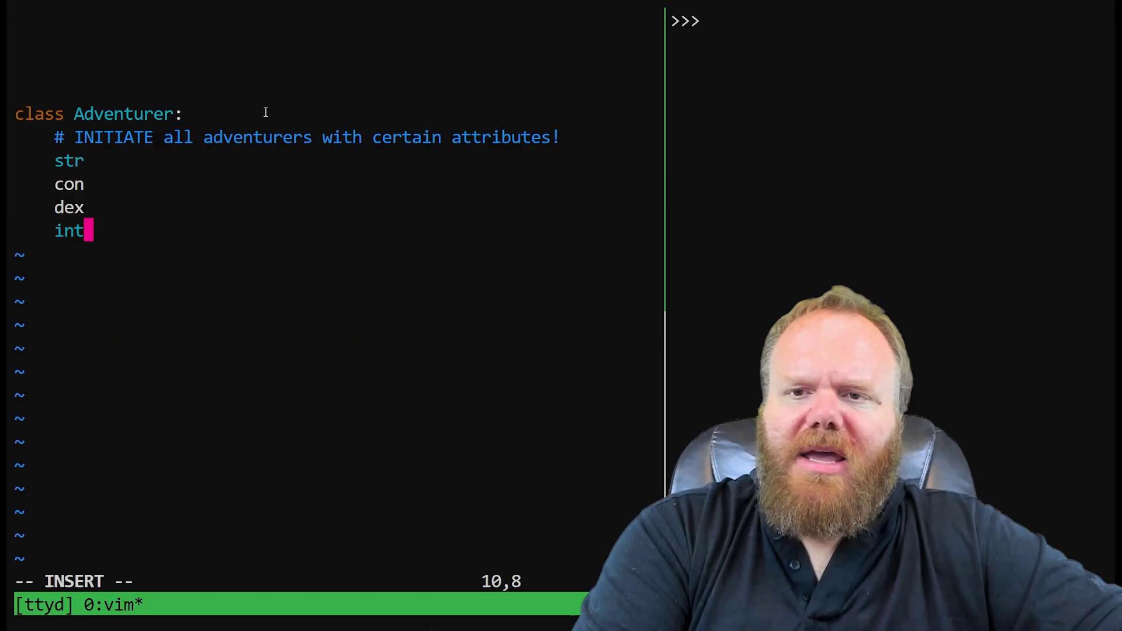
text(wis)
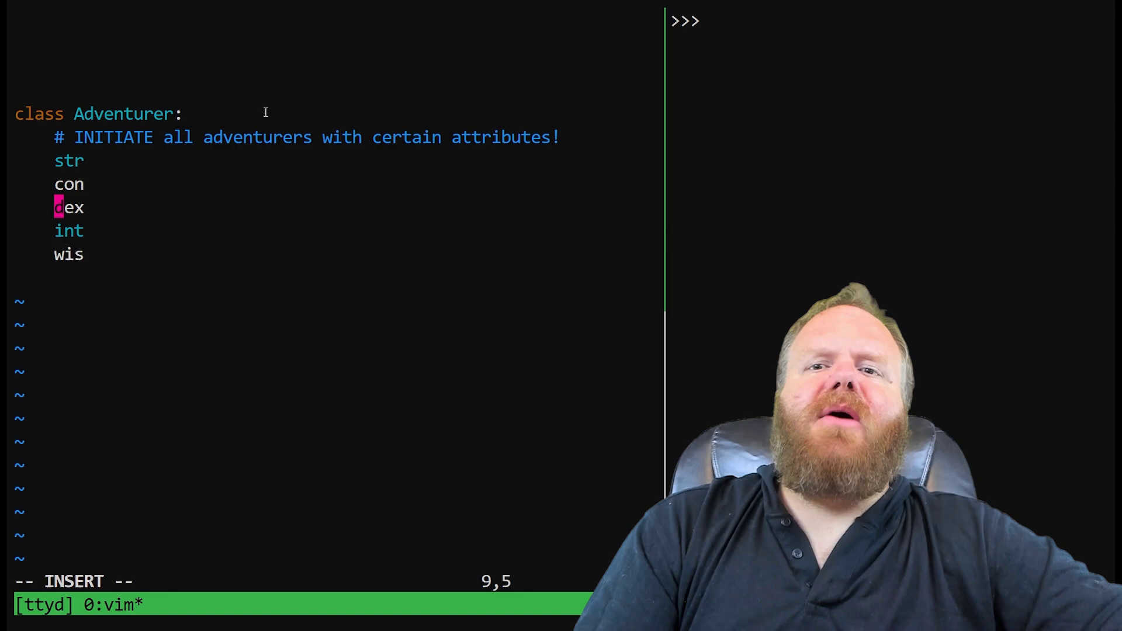
key(k)
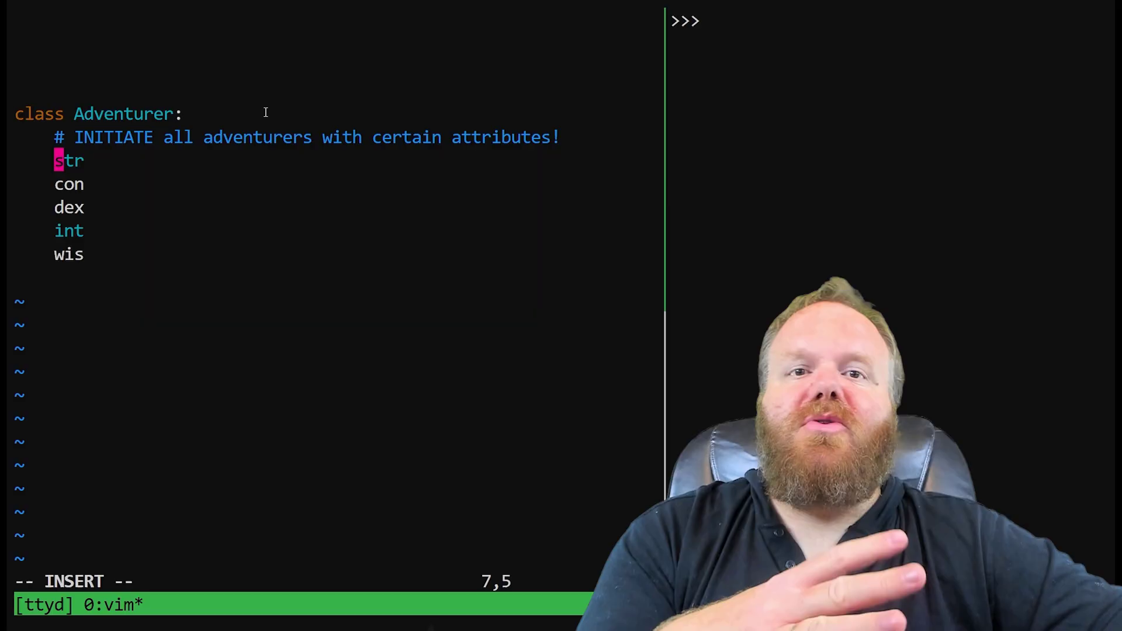
key(Enter)
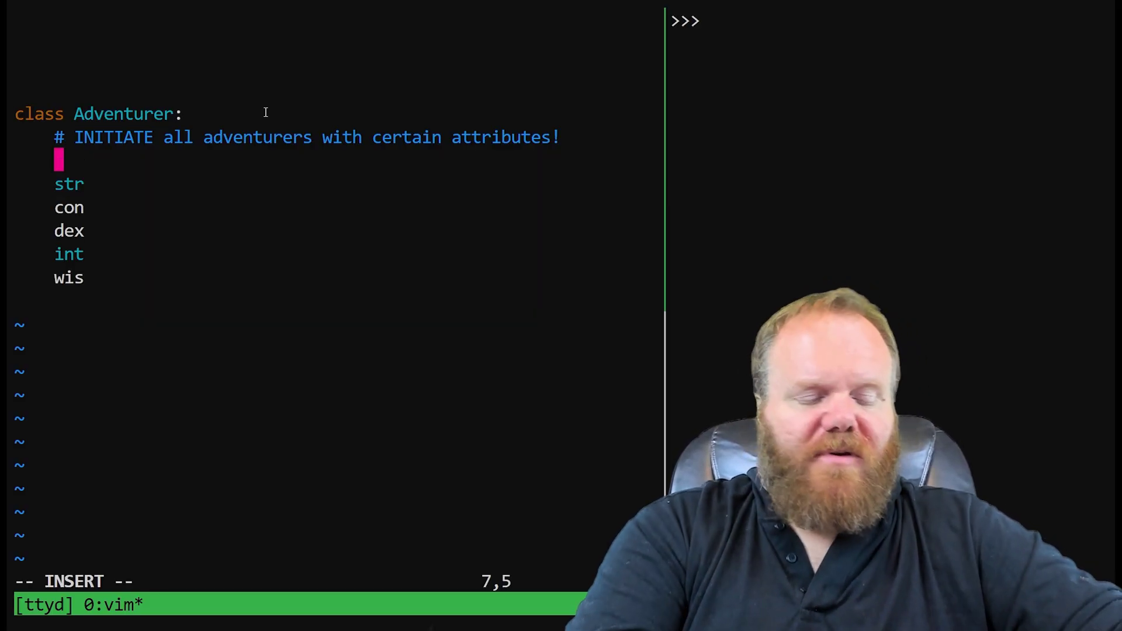
Define the method header def __init__(self): in the Adventurer class
text(def __)
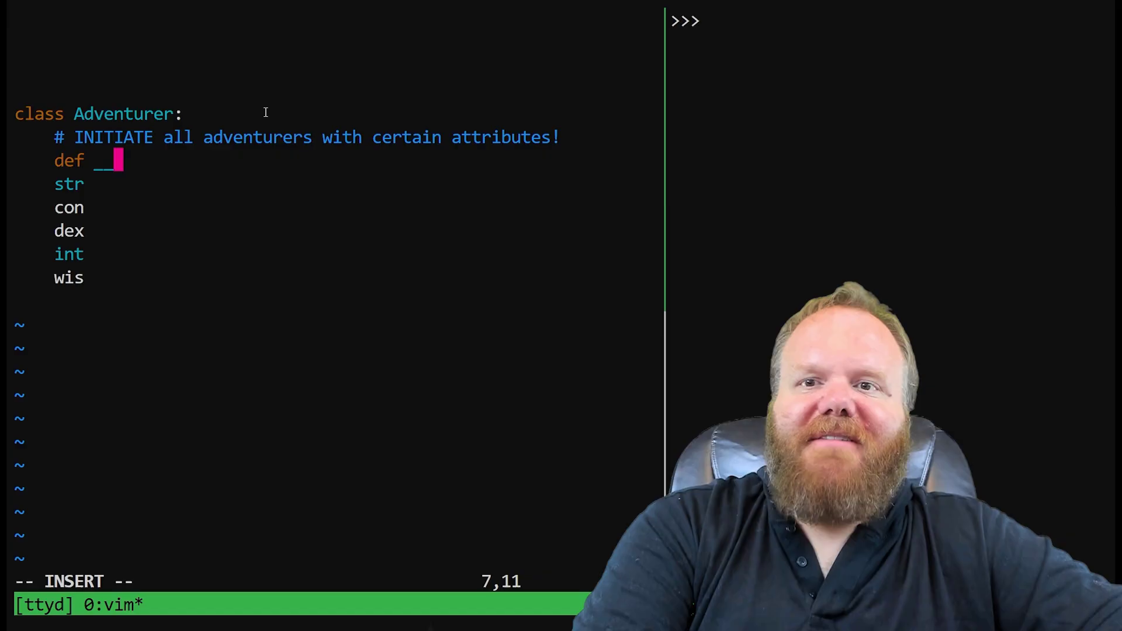
text(init__)
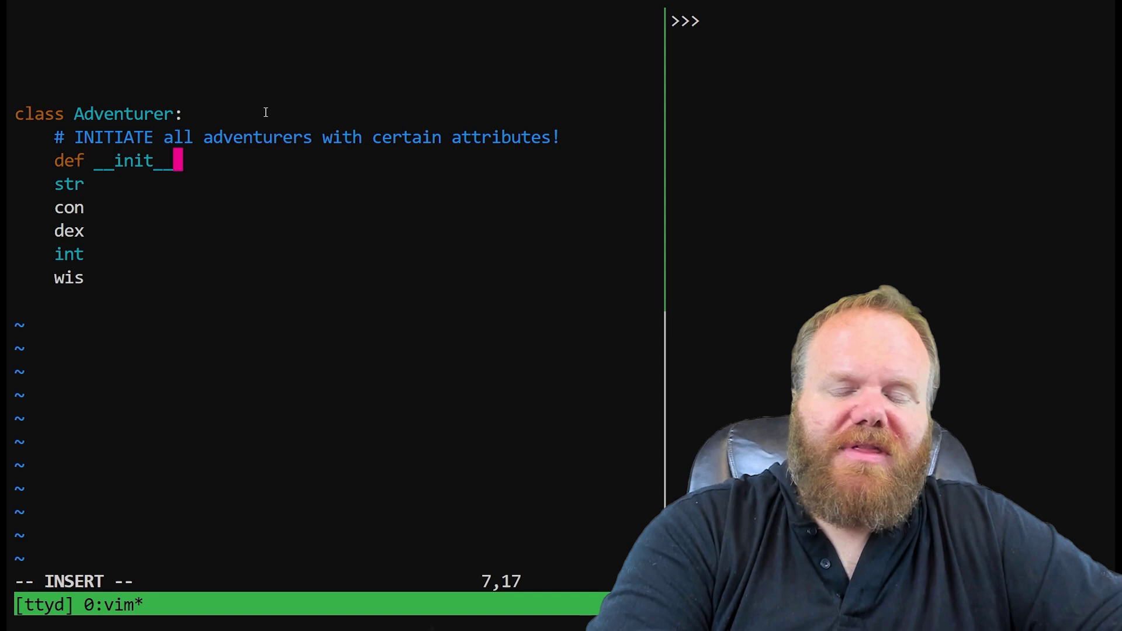
text(())
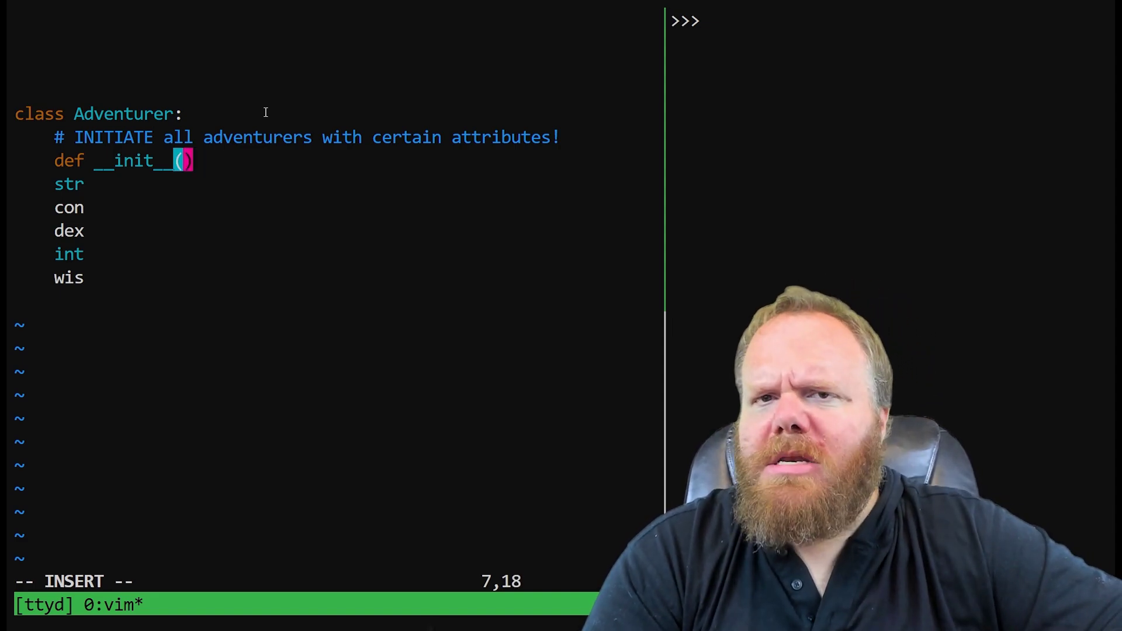
text(sel)
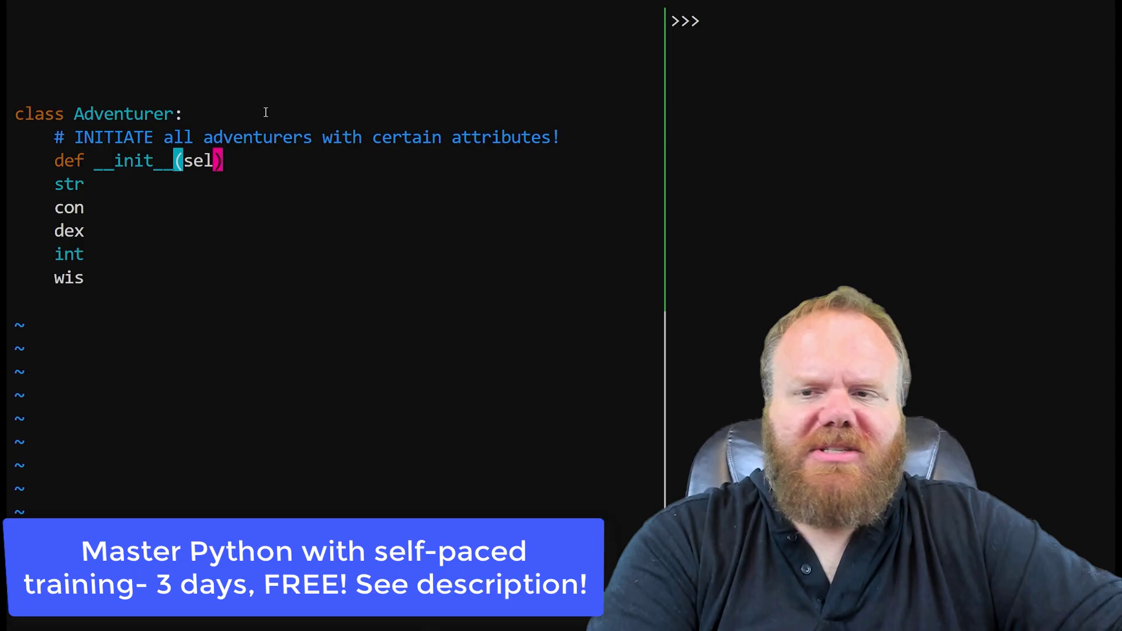
text(f)
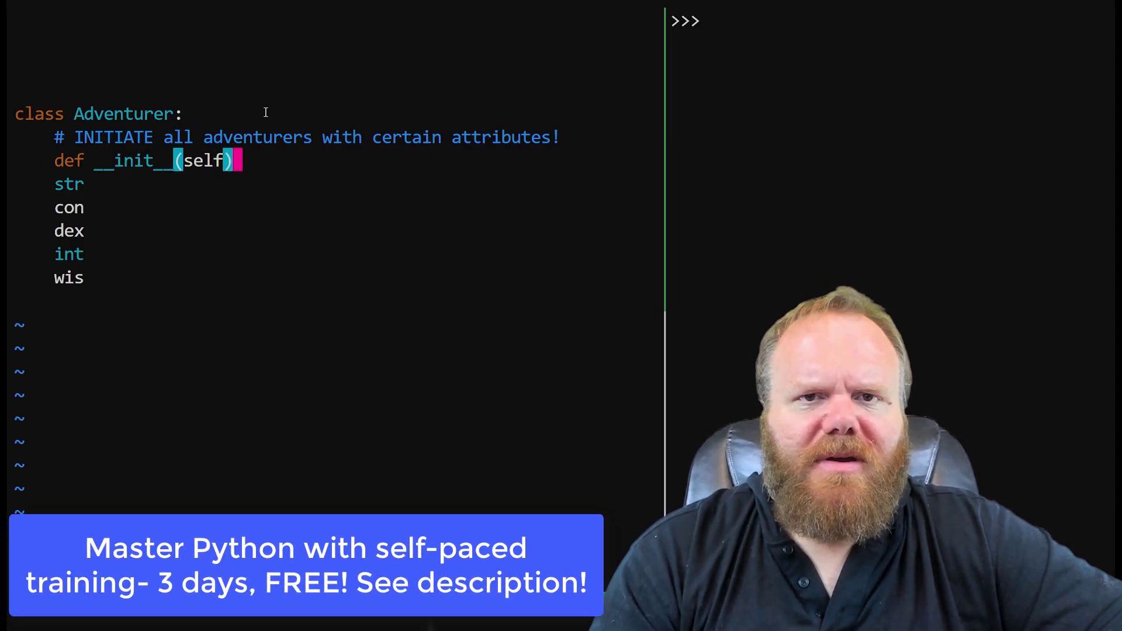
text(:)
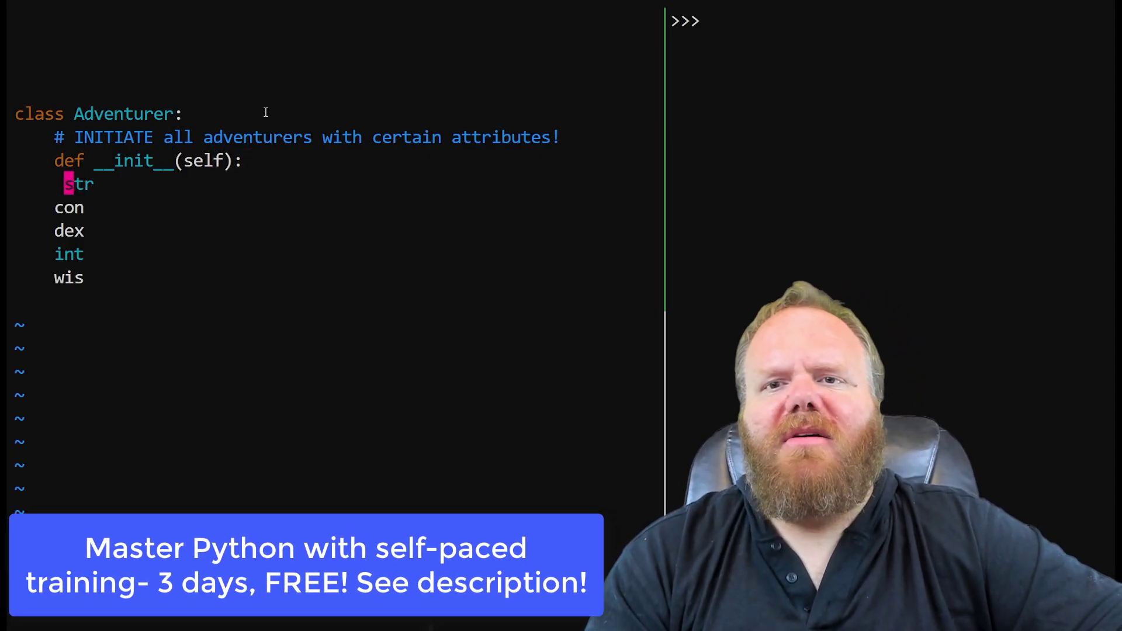
Assign self.strength 10 through self.wisdom 14 in __init__ and save demo.py
text(self.)
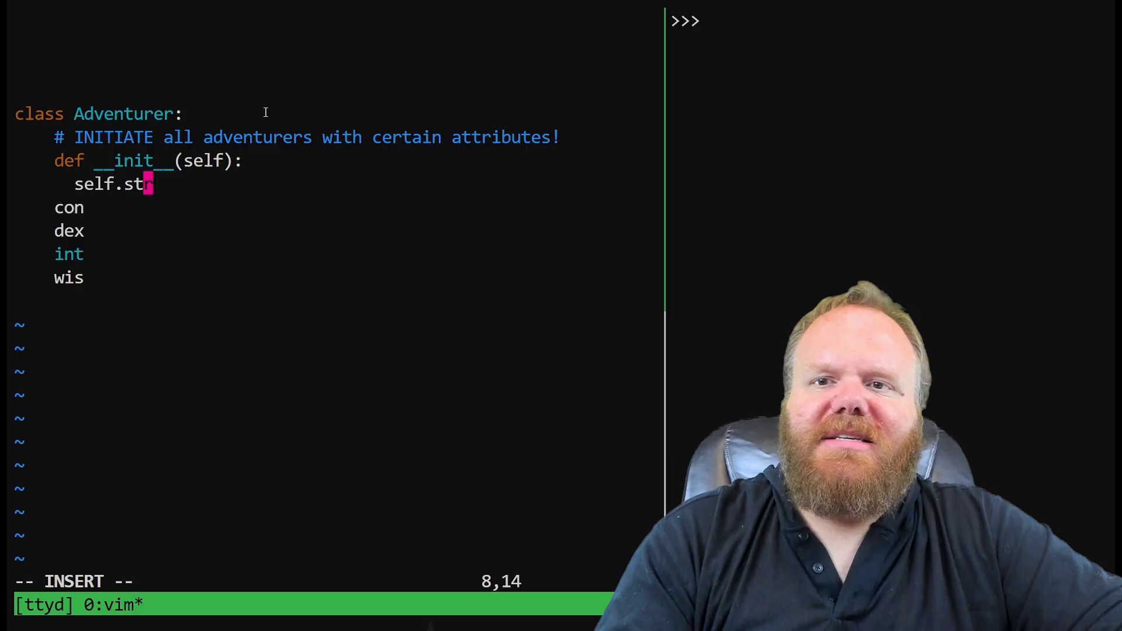
text(ength)
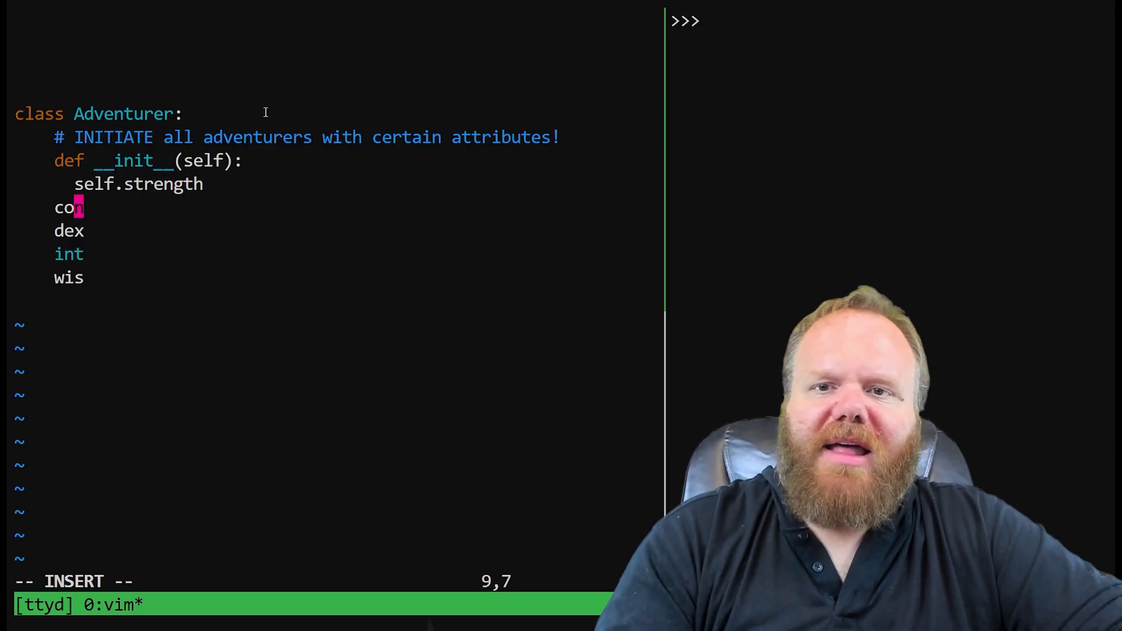
text(self.)
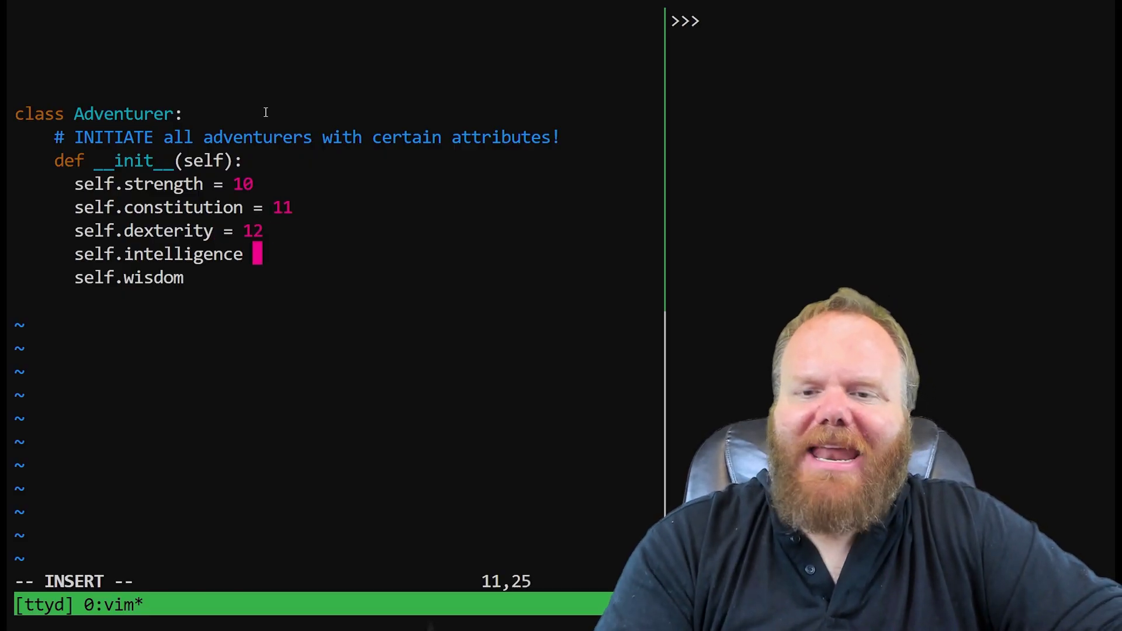
text(= 13)
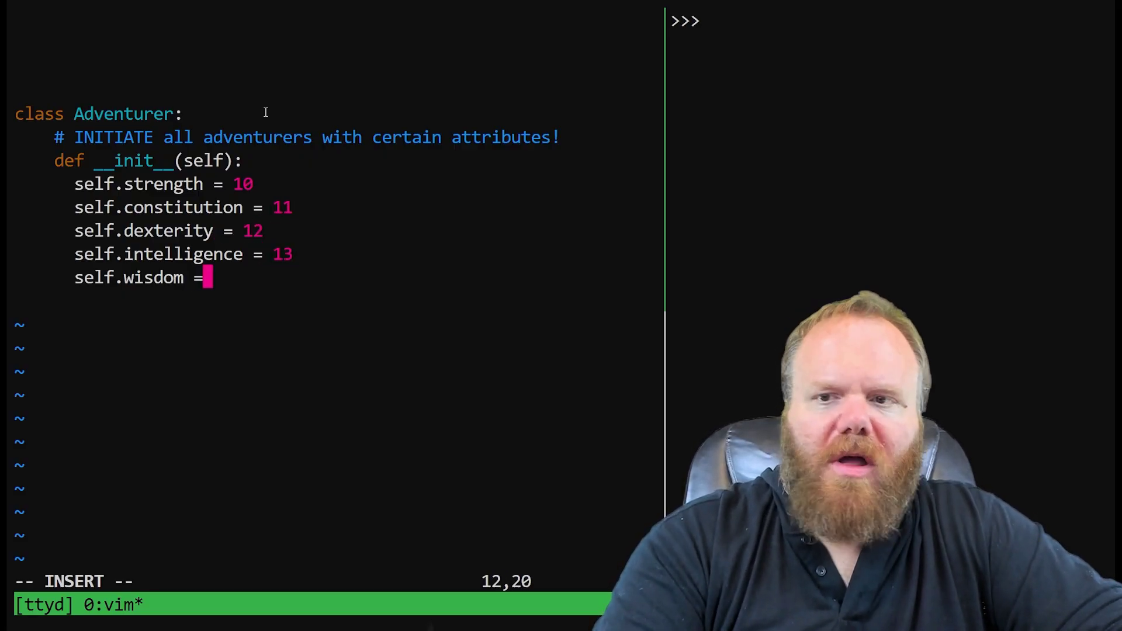
text(14)
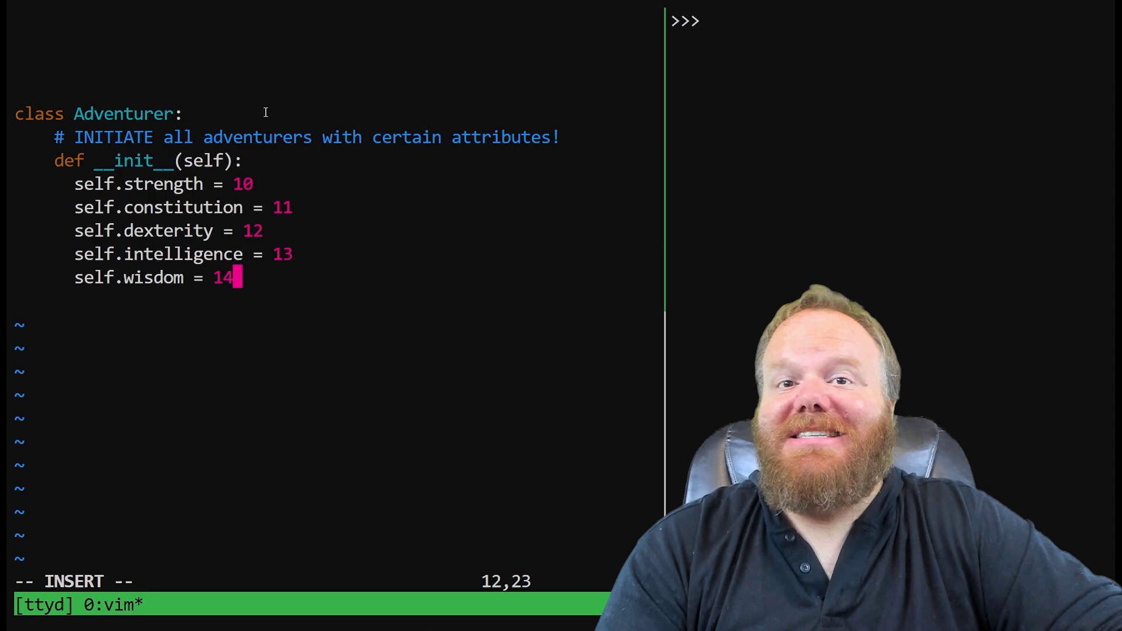
key(Escape)
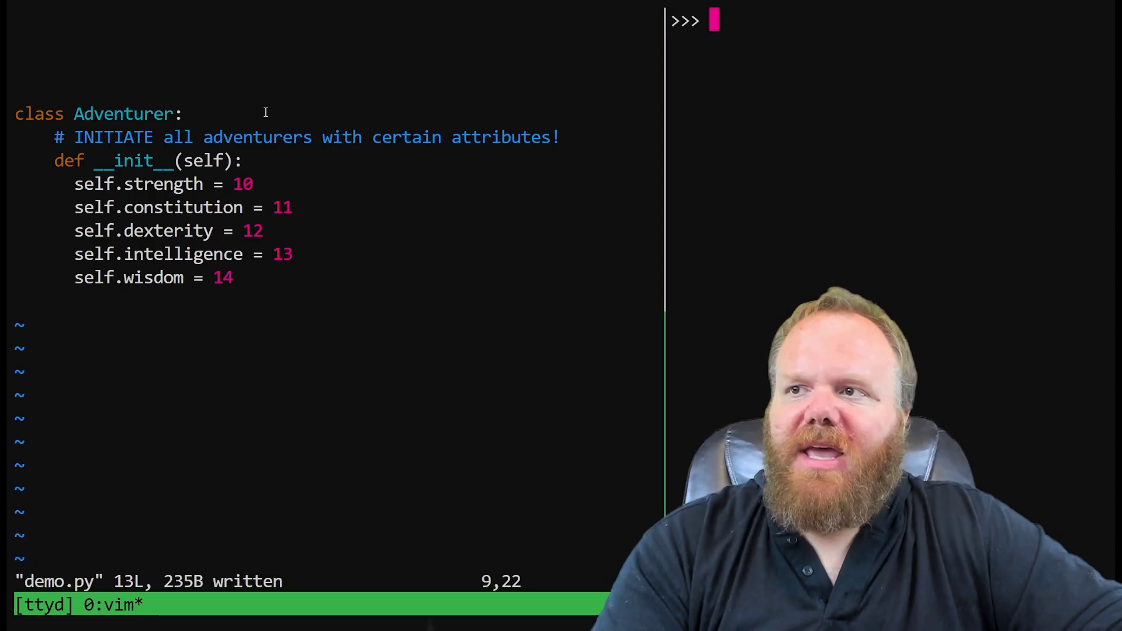
In the REPL list the attributes of bob and charlie with dir()
key(Enter)
text(charlie = Adventurer()
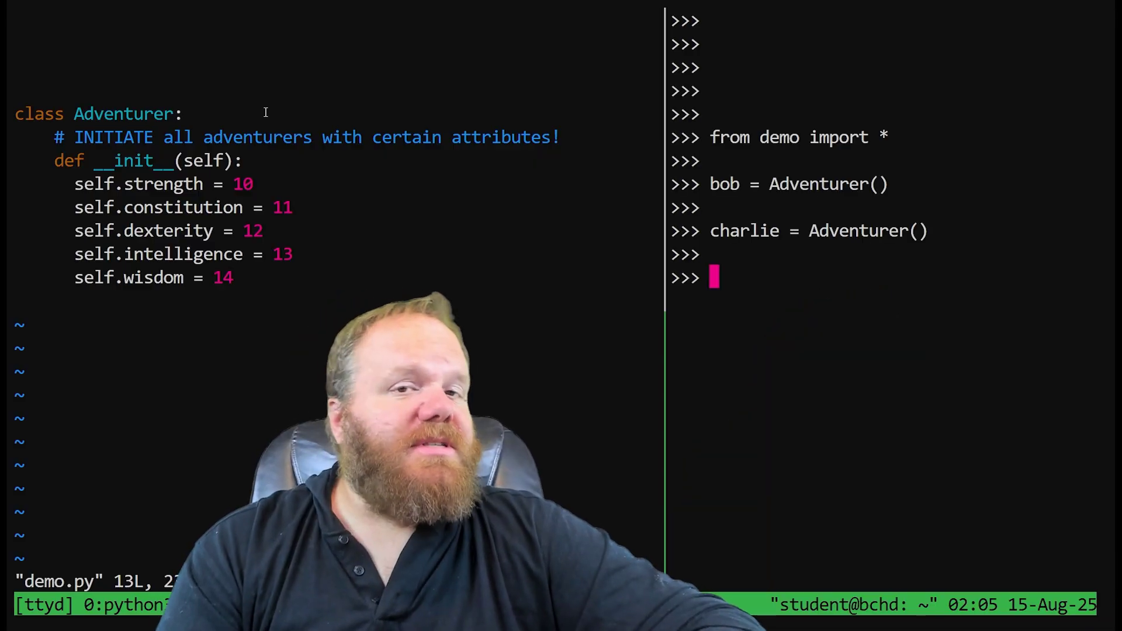
text(dir()
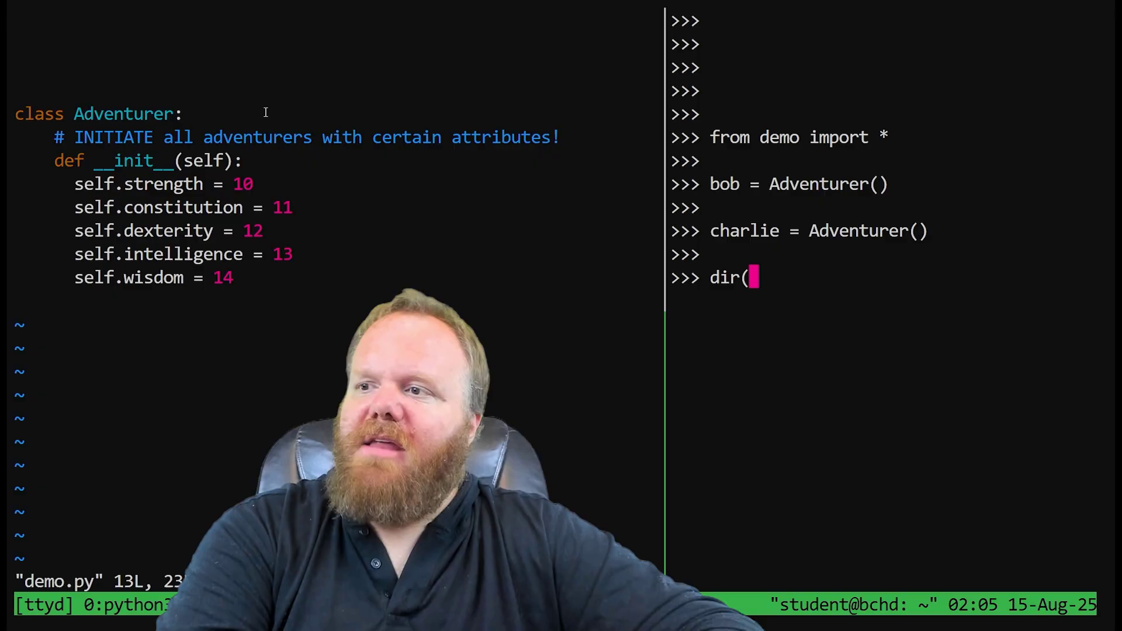
text(bob))
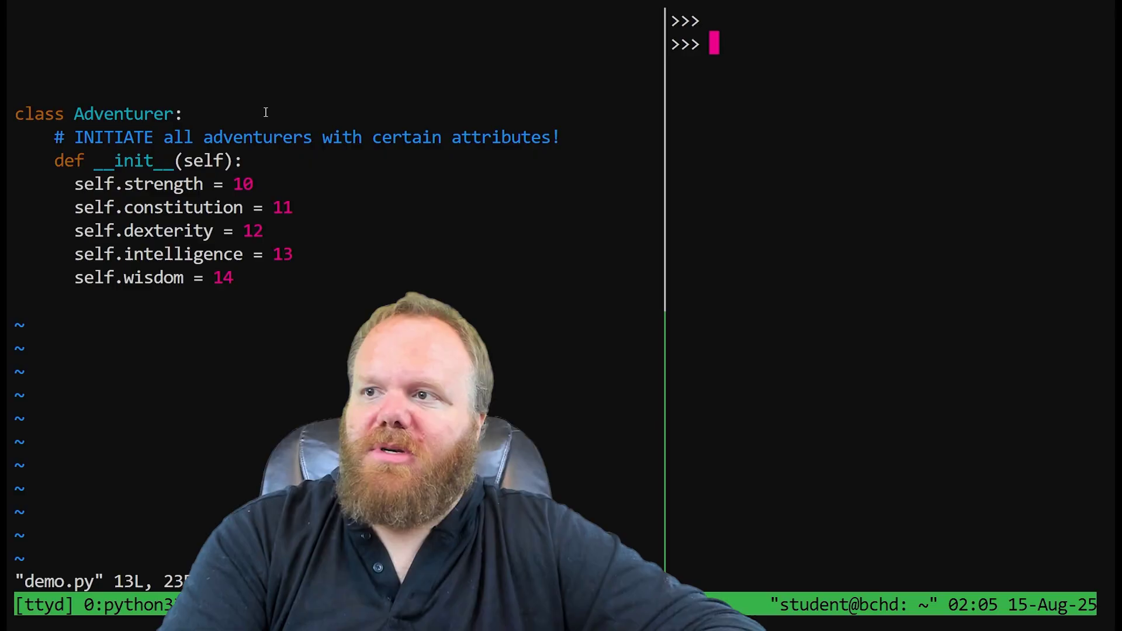
text(dir(char))
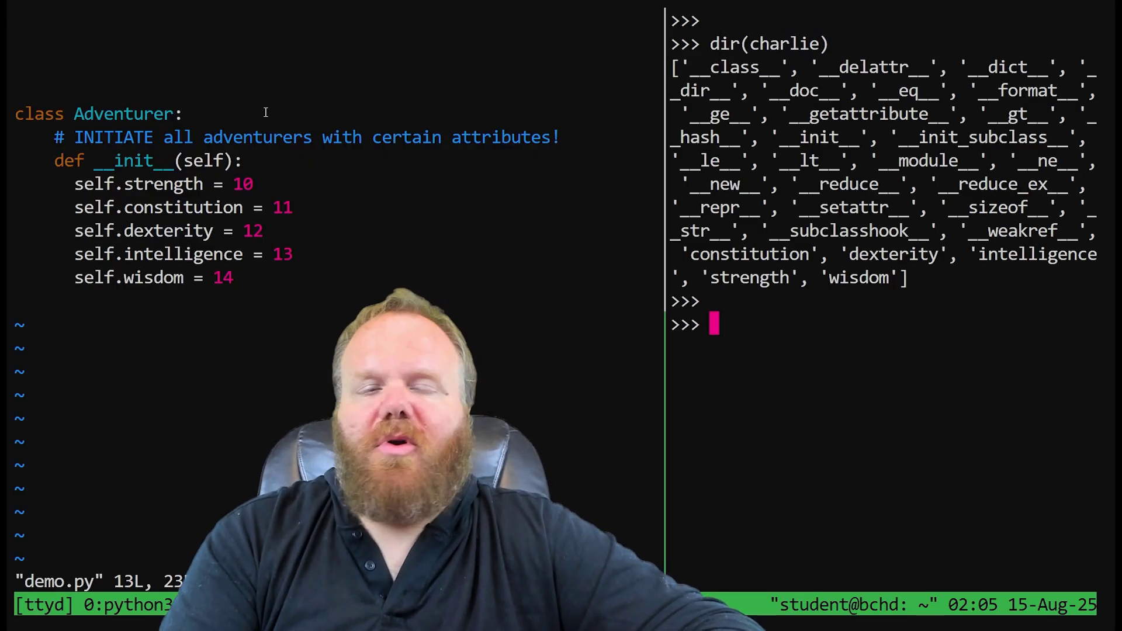
Check charlie.strength, which now reports the __init__ default
text(charl)
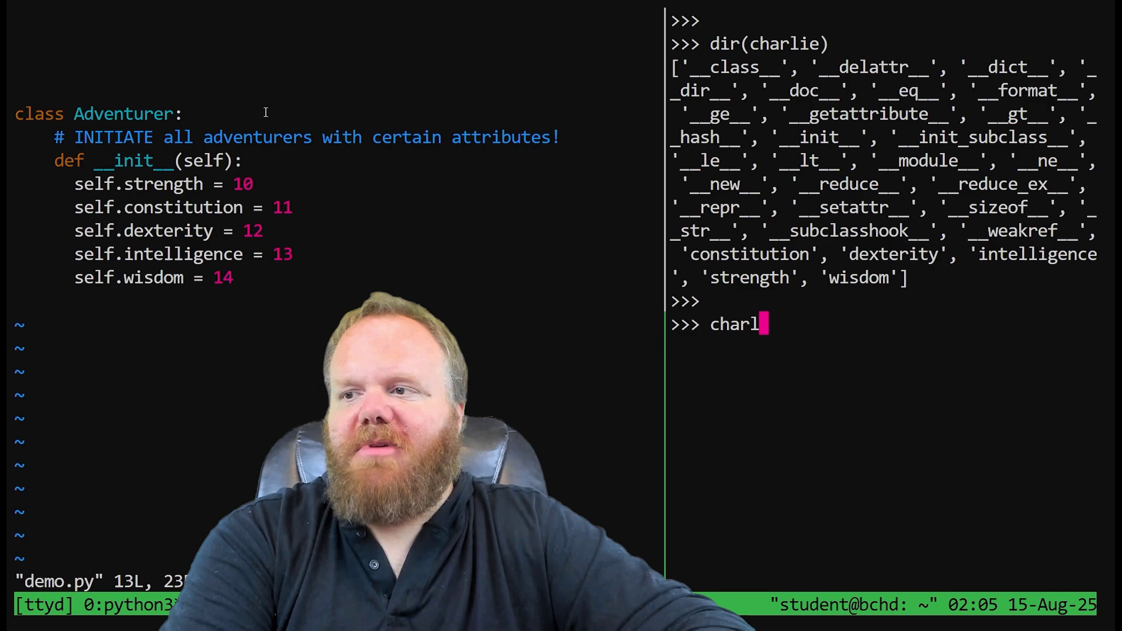
text(ie.str)
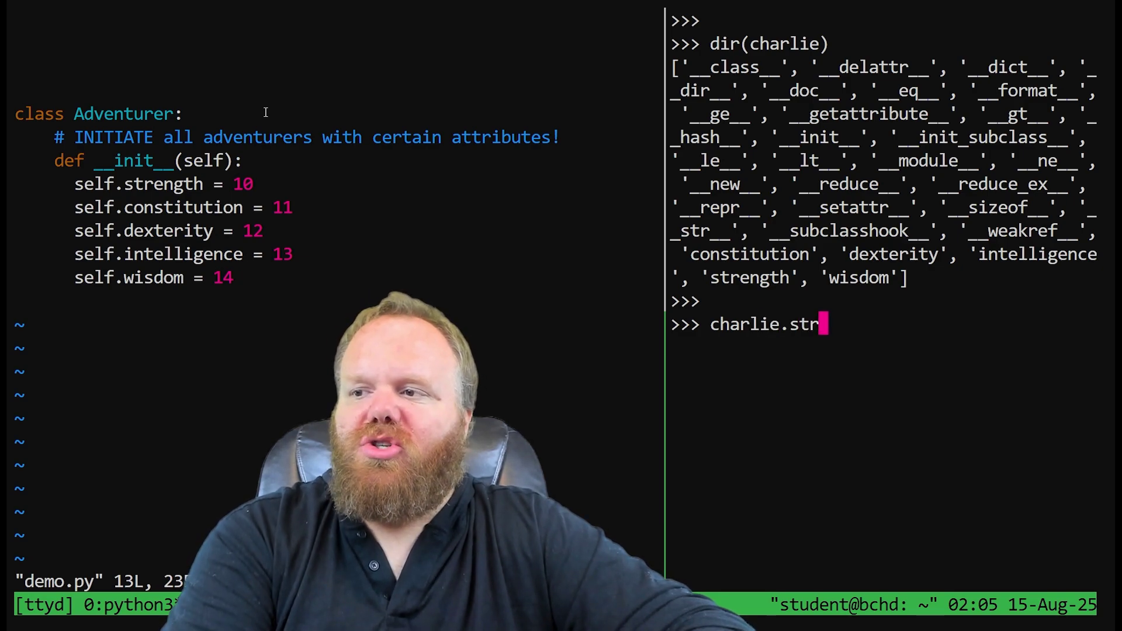
text(ength)
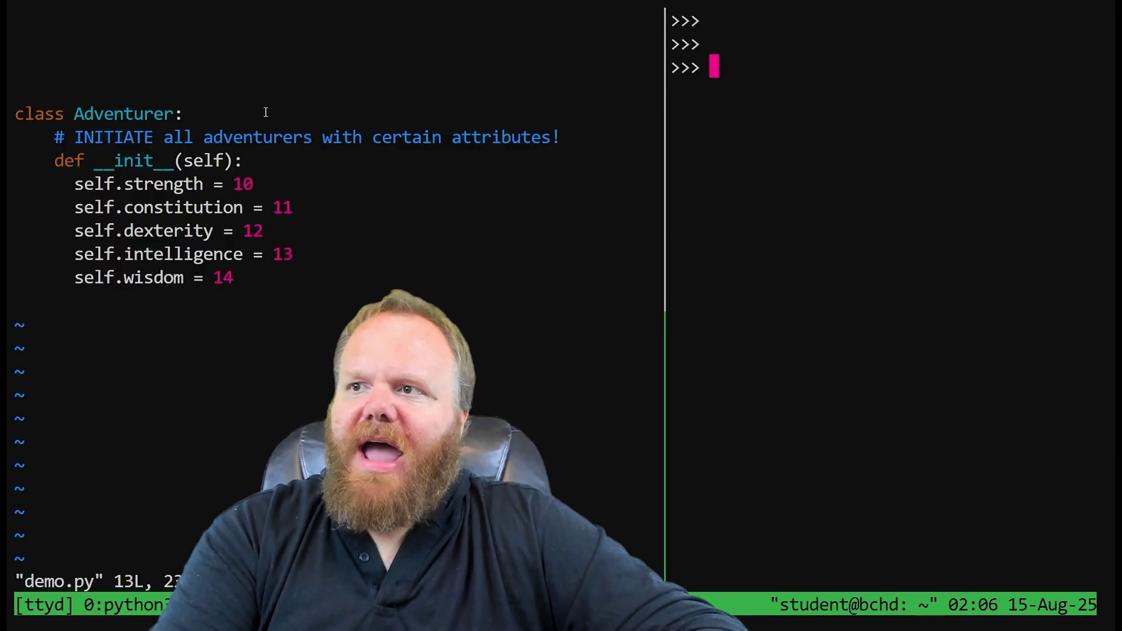
Set charlie.strength = 20 and confirm bob.strength is still 10
text(charlie.strength =)
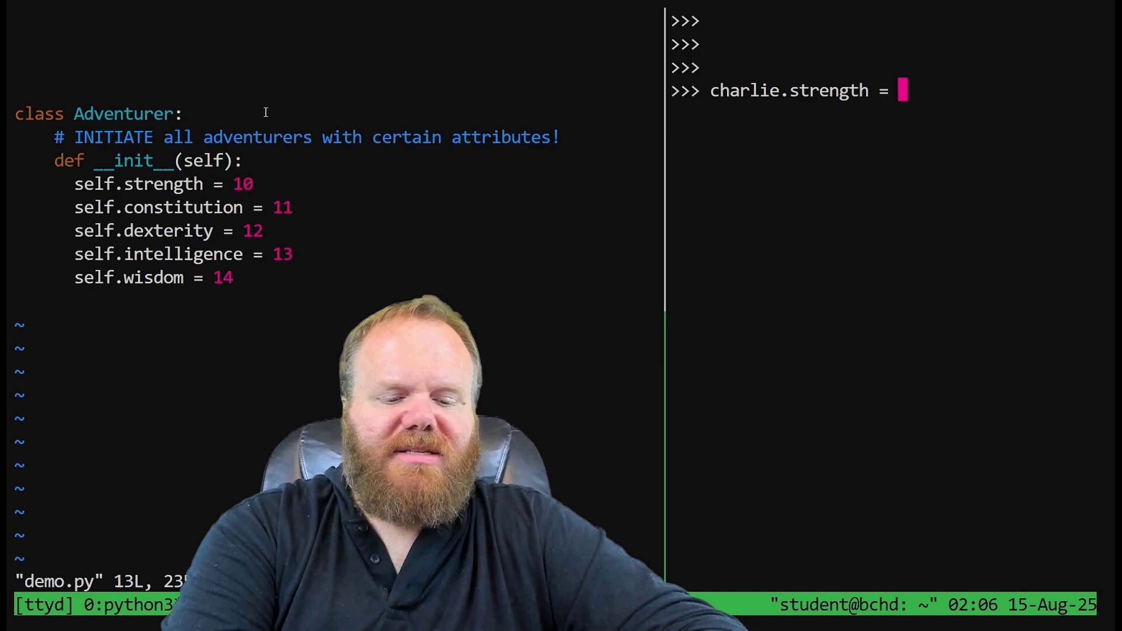
text(20)
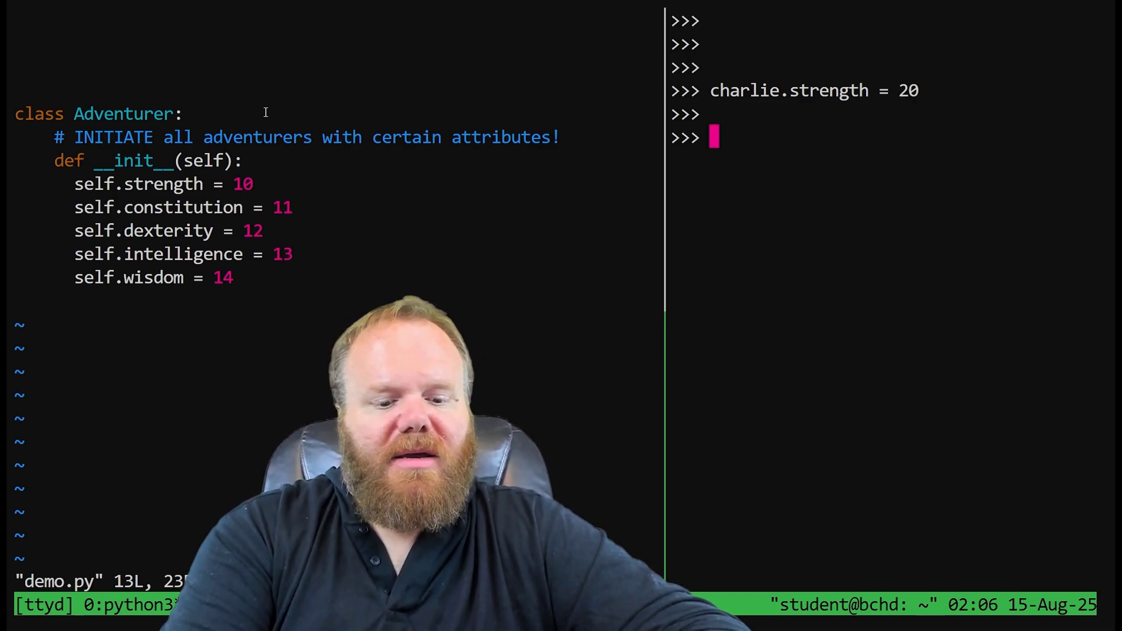
text(bob.stren)
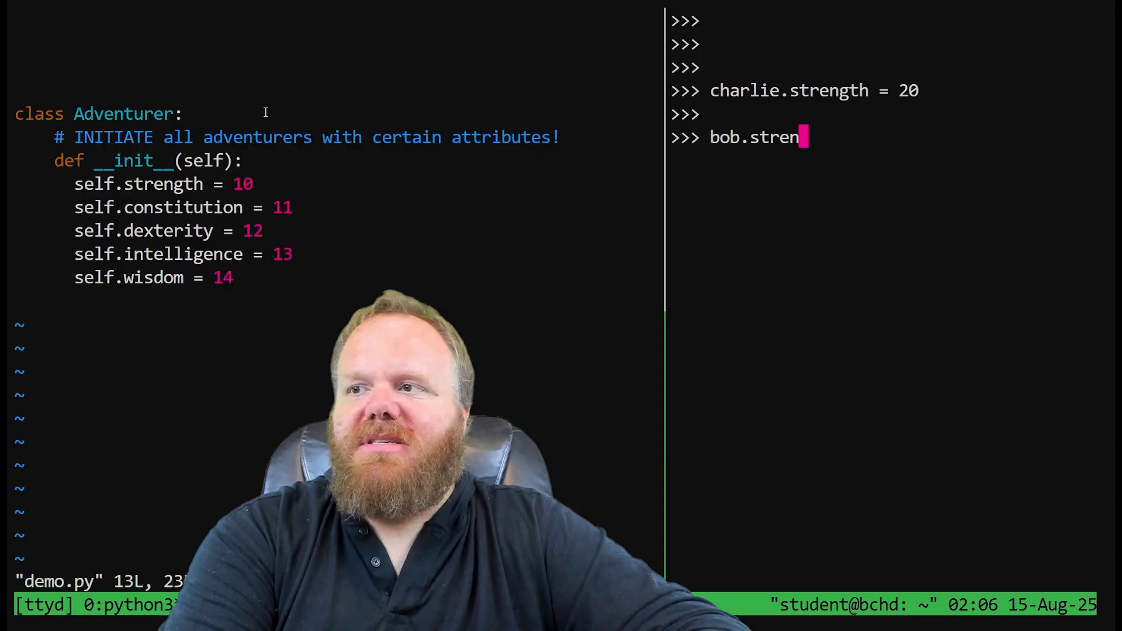
text(gth)
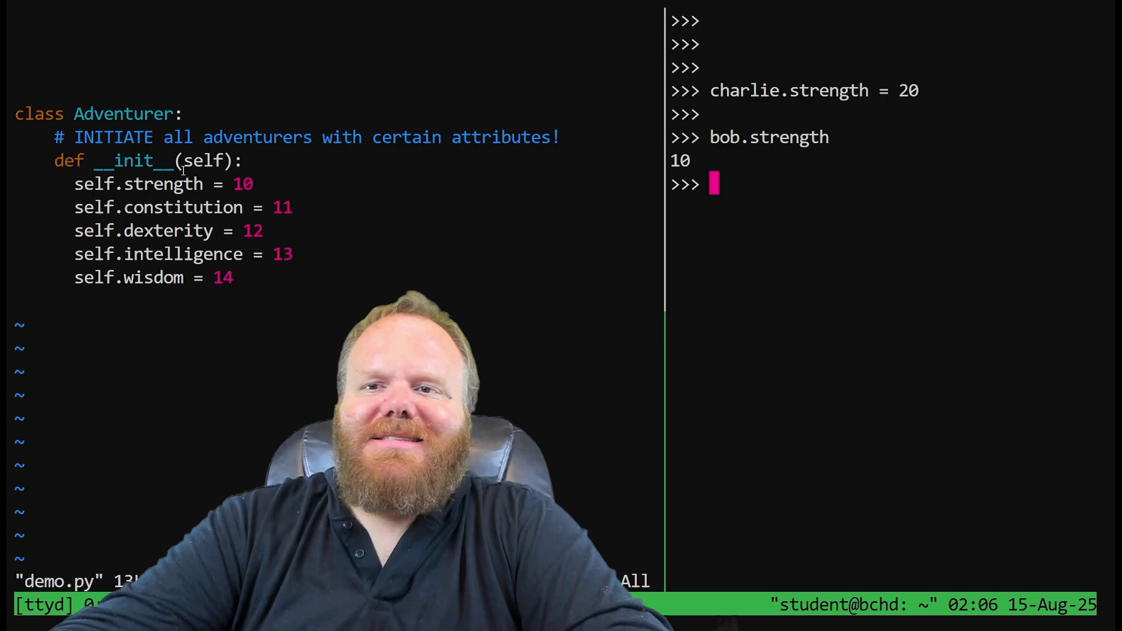
double_click(205, 160)
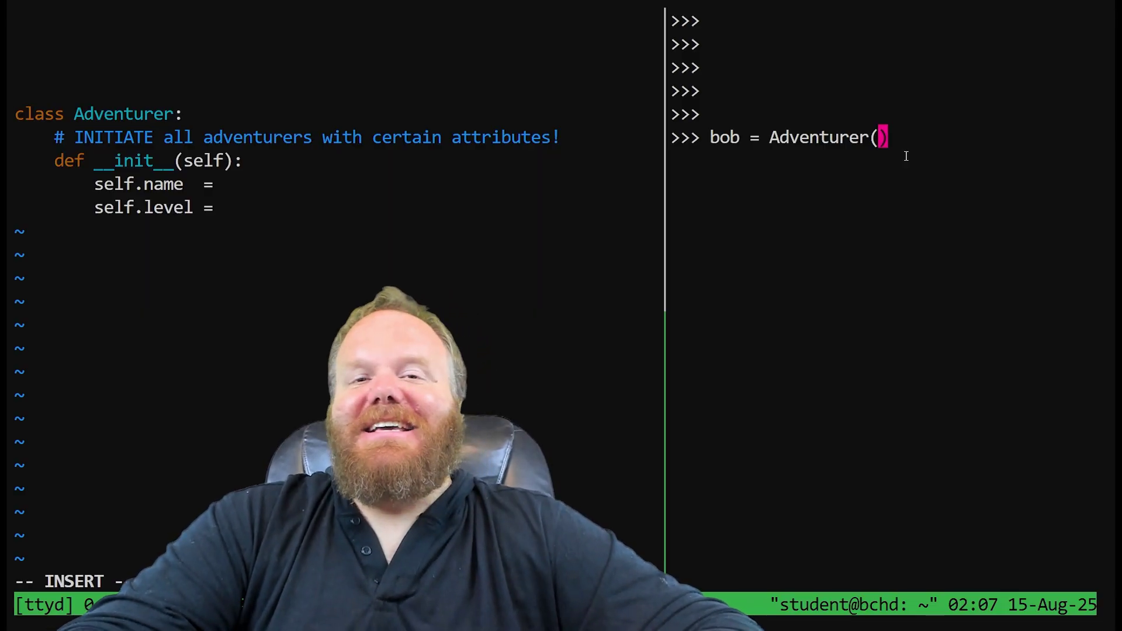
Draft the REPL line bob = Adventurer(name="Thagdar", level=1)
text("T)
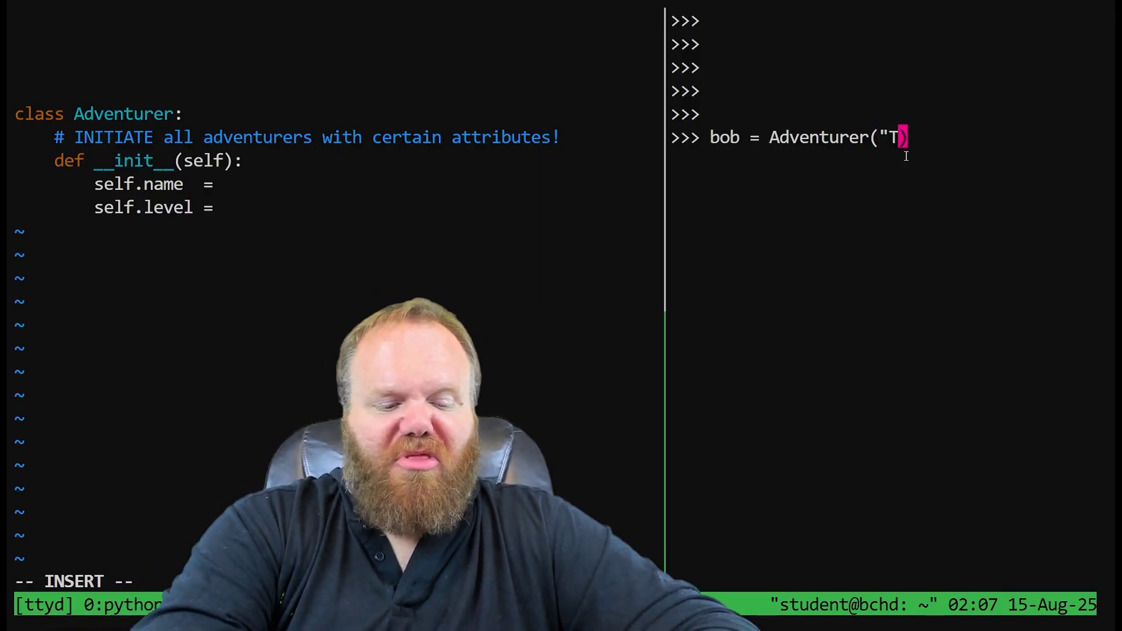
text(hagdar)
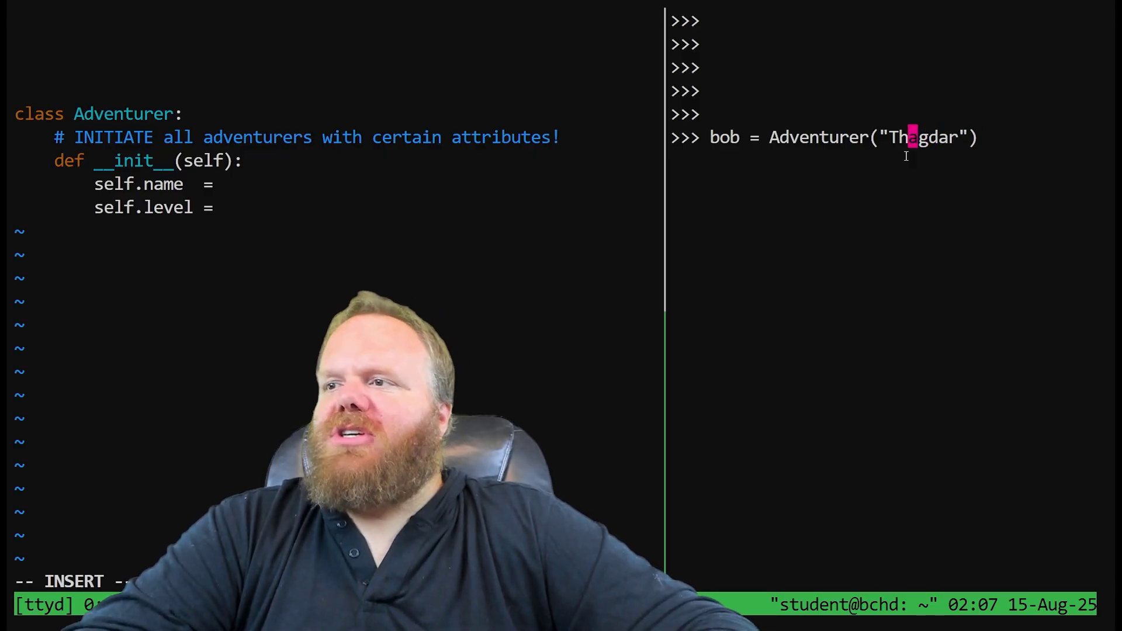
text(name=)
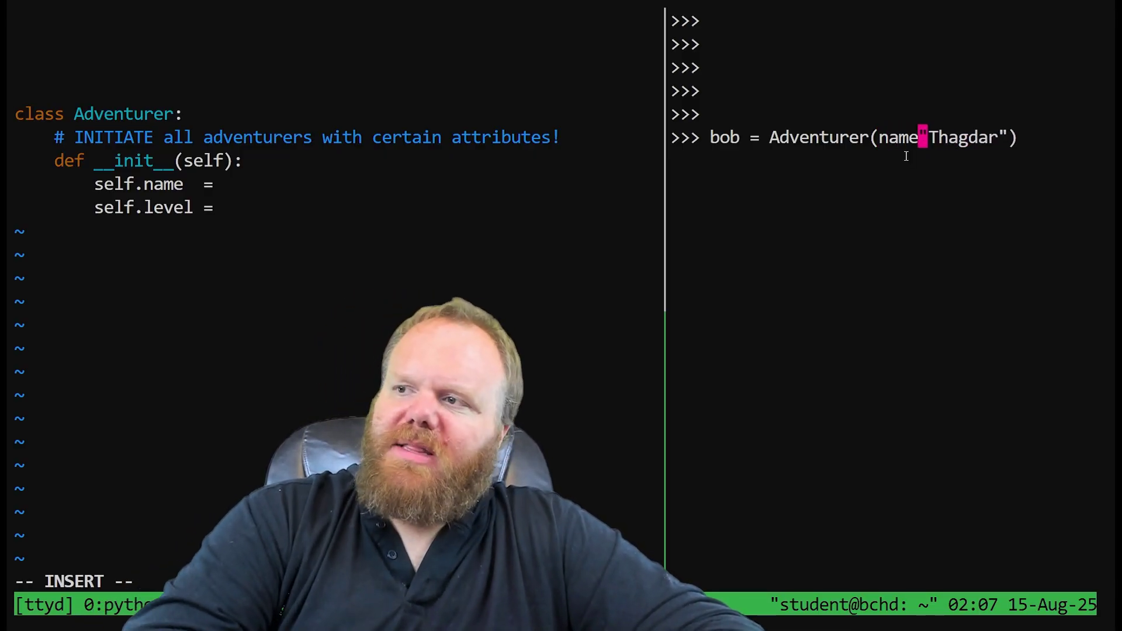
text(=)
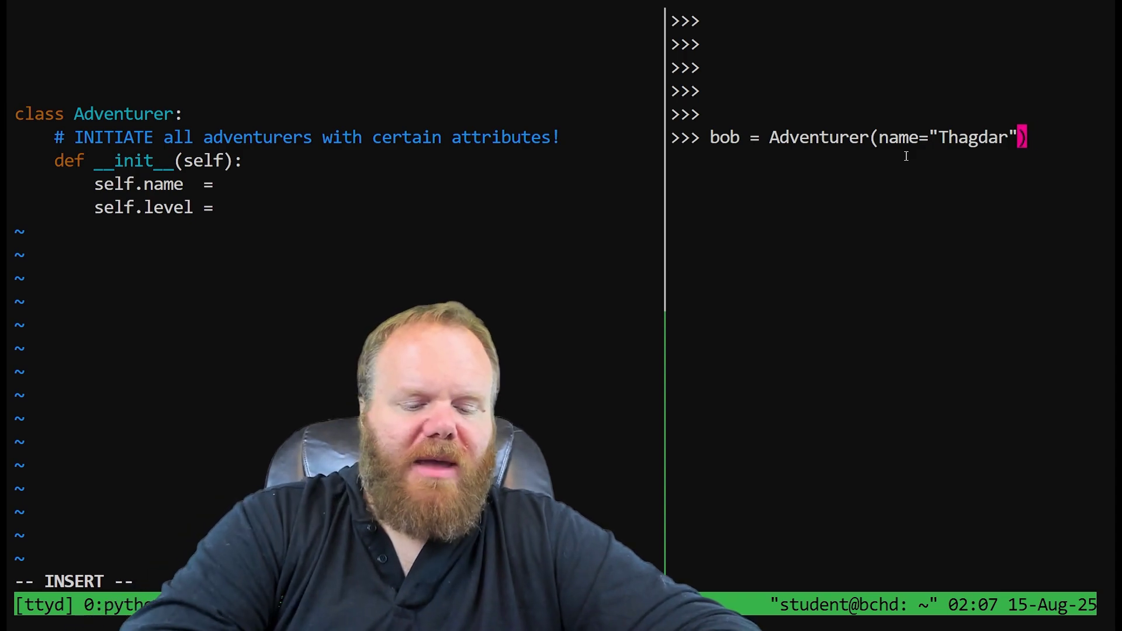
text(, level)
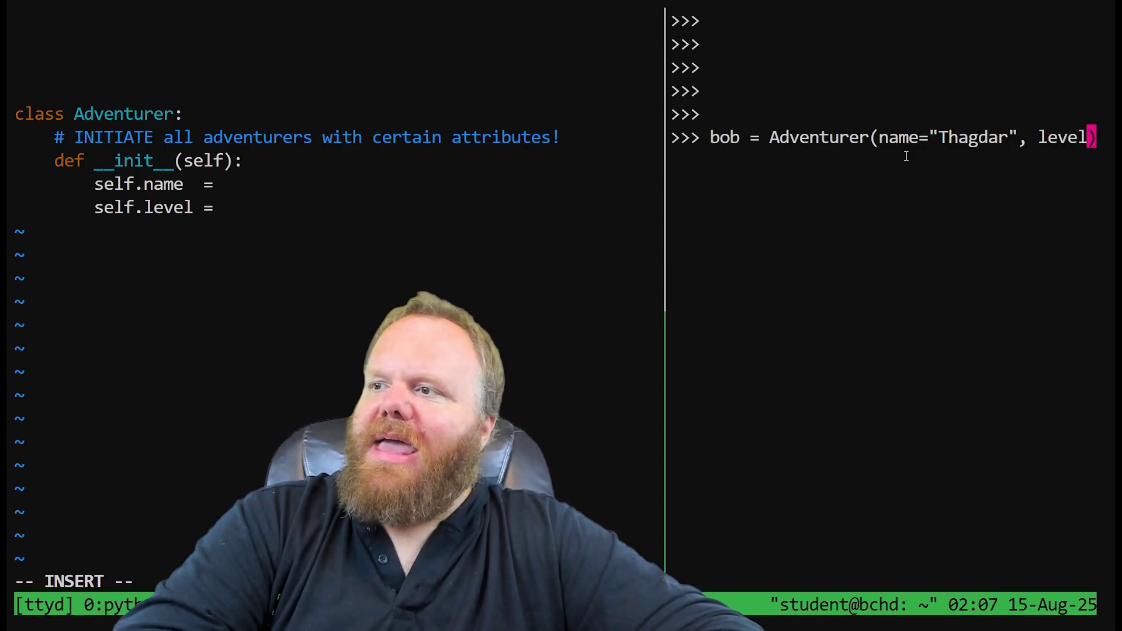
text(1)
click(158, 162)
text(, )
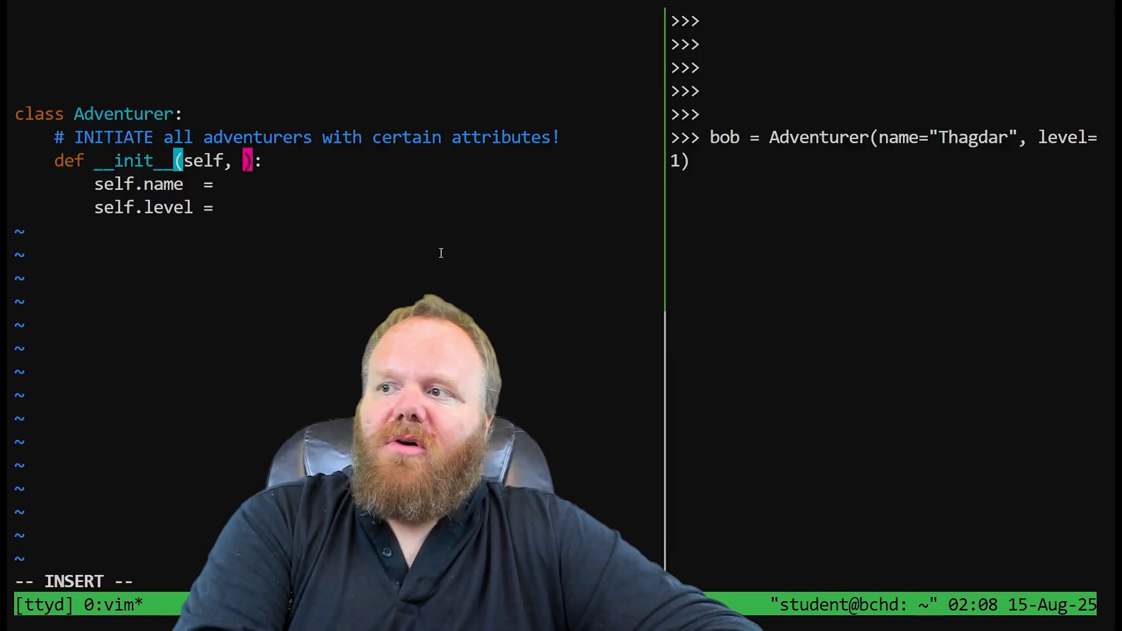
Make __init__ take name and level, assign self.name and self.level, and save demo.py
text(name,)
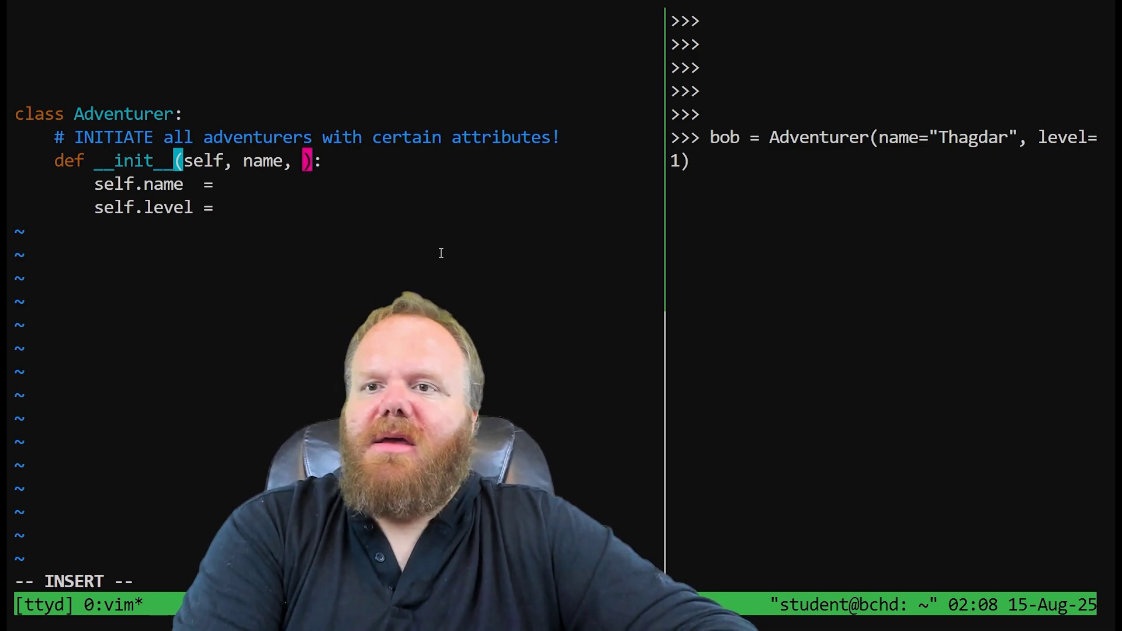
text(level)
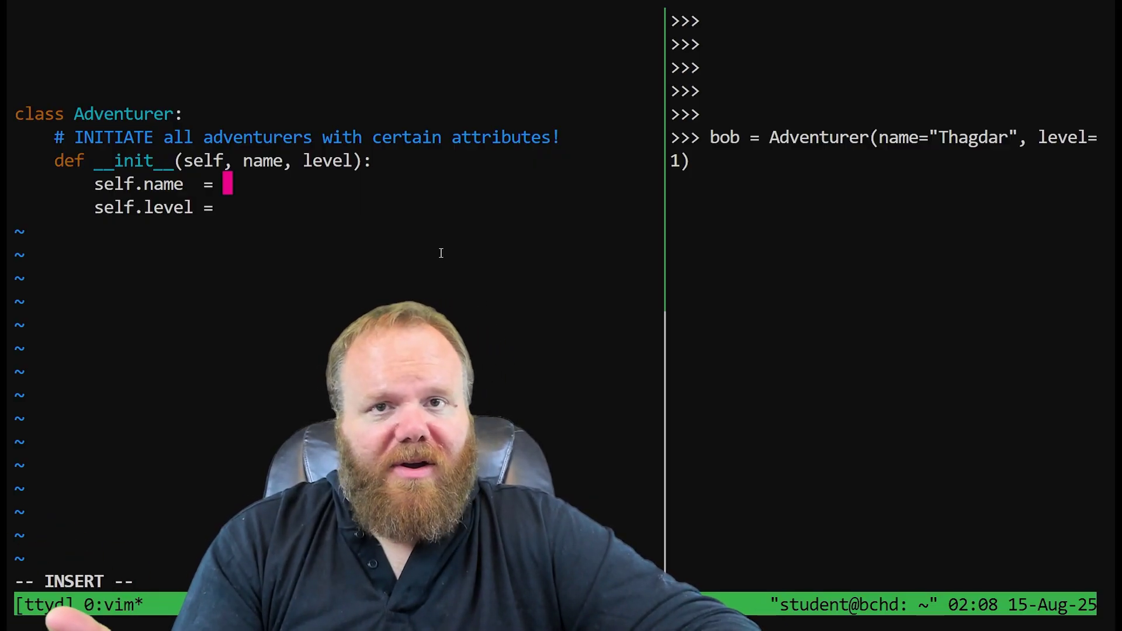
text(name)
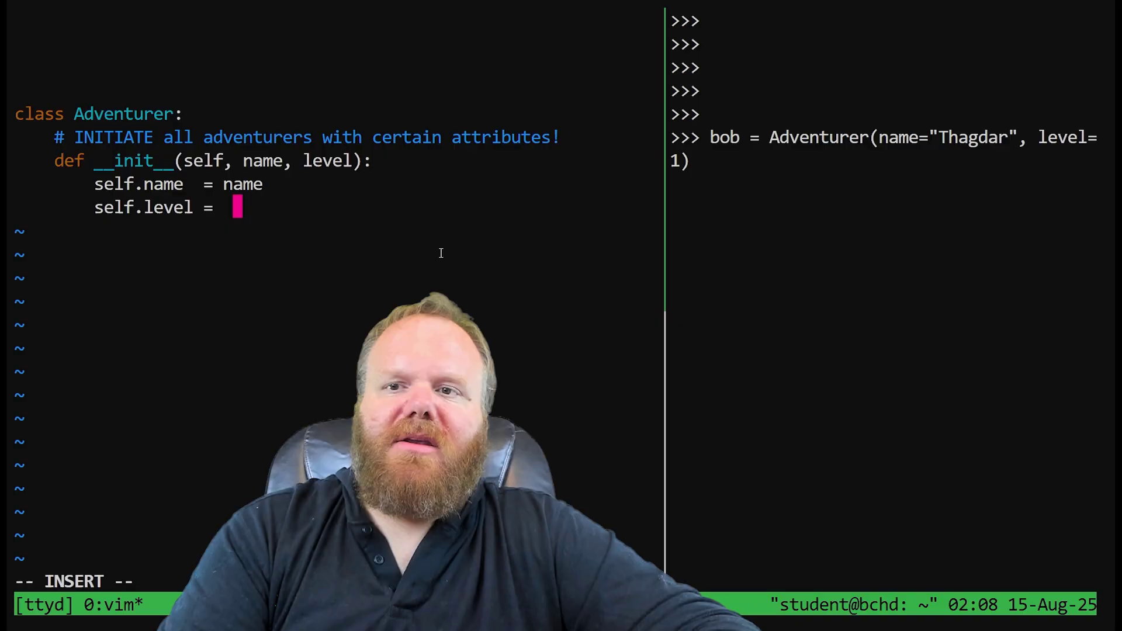
text(level)
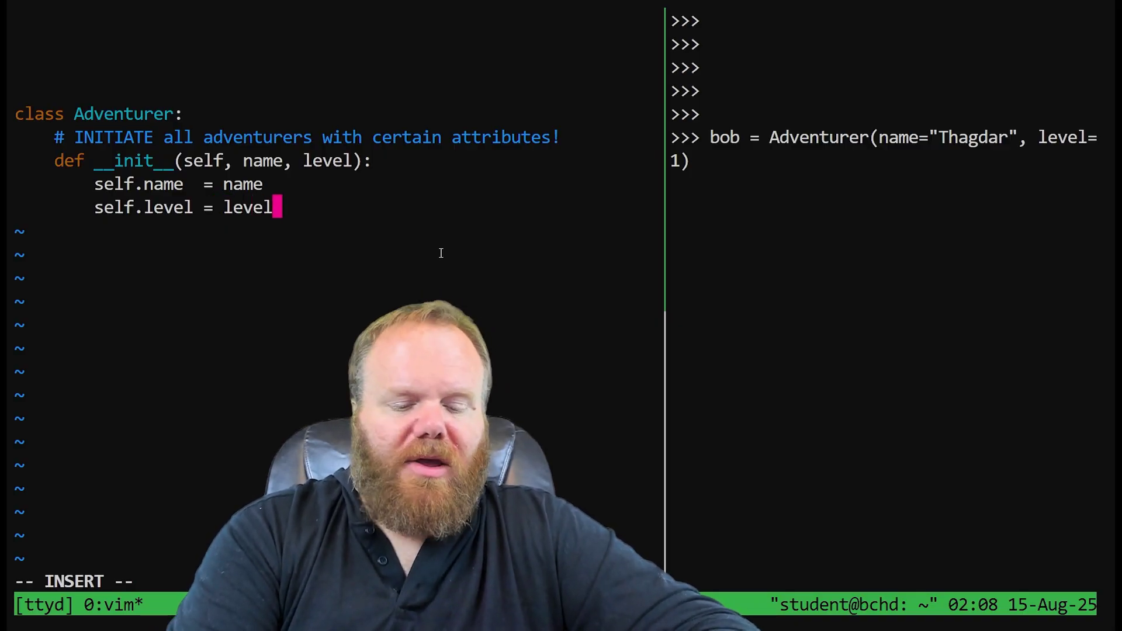
key(Escape)
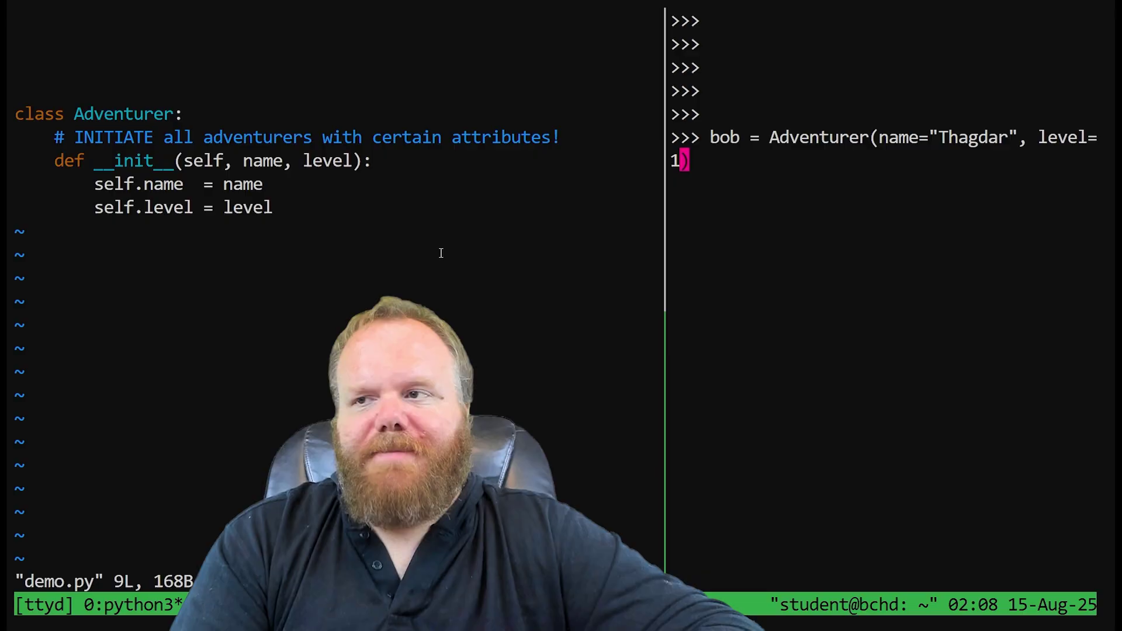
Create bob in the REPL and read back bob.name and bob.level
text(bob.name)
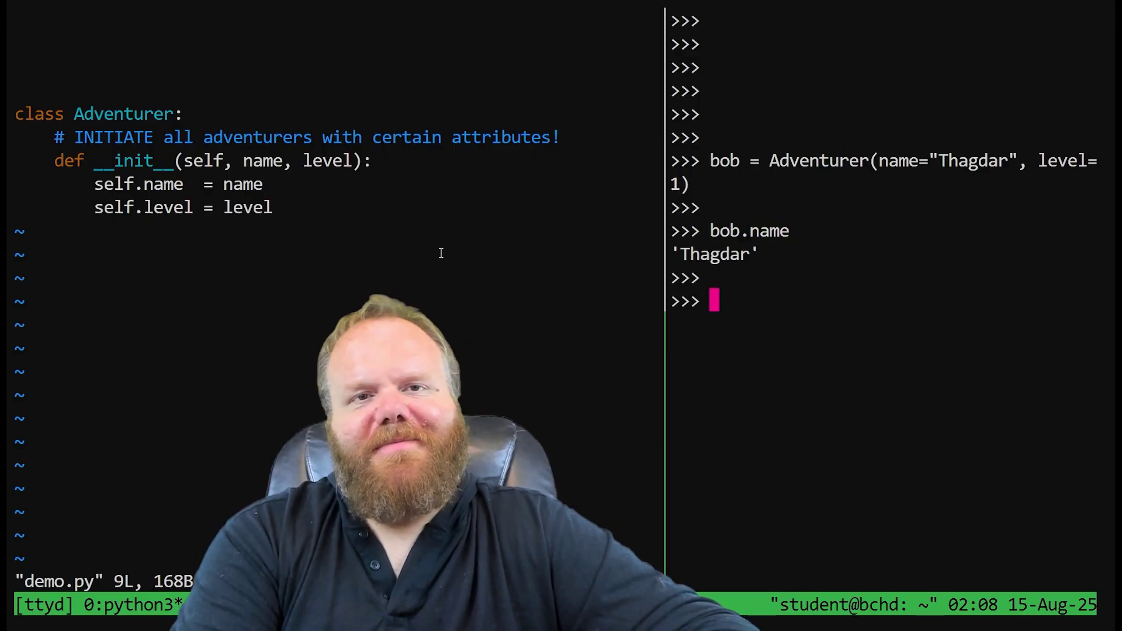
text(bab.level)
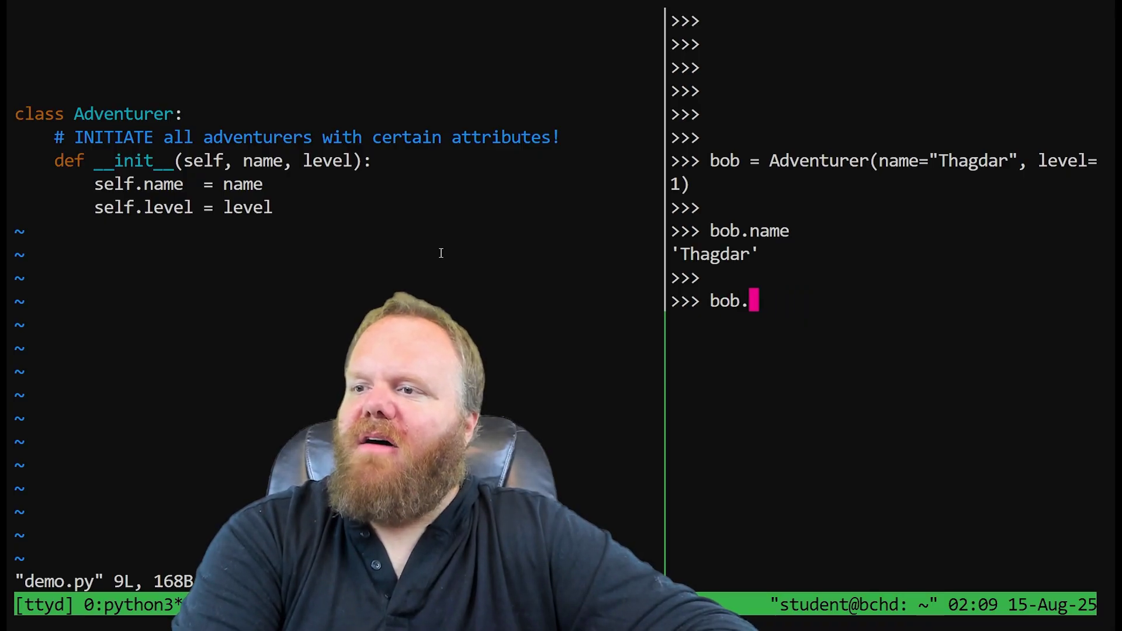
text(level)
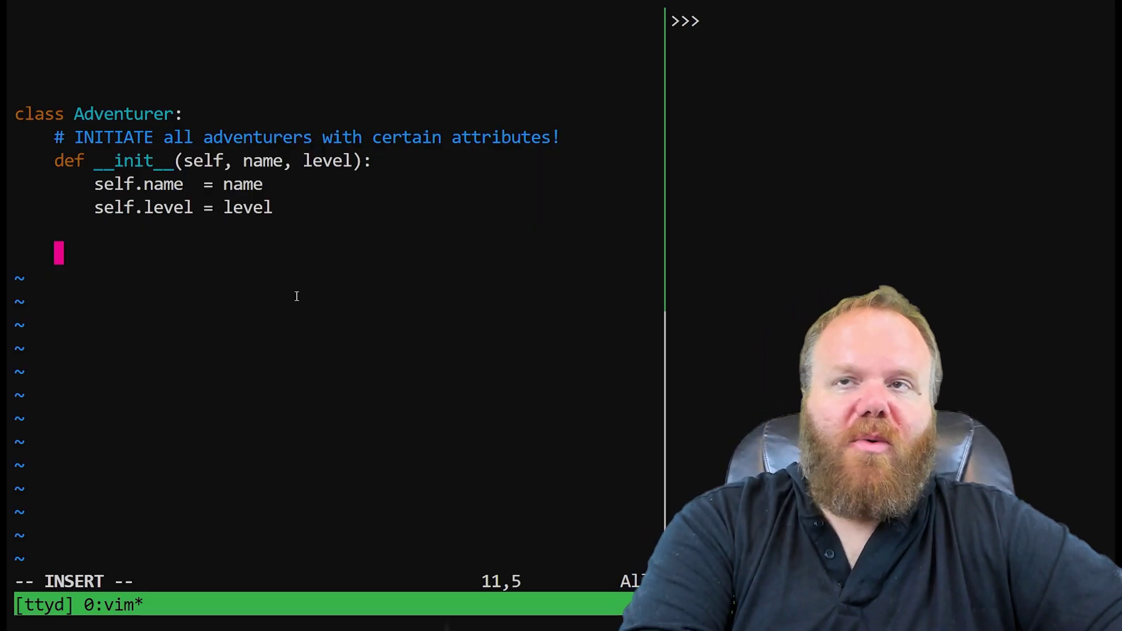
Add a level_up(self) method that does self.level += 1
text(level_up)
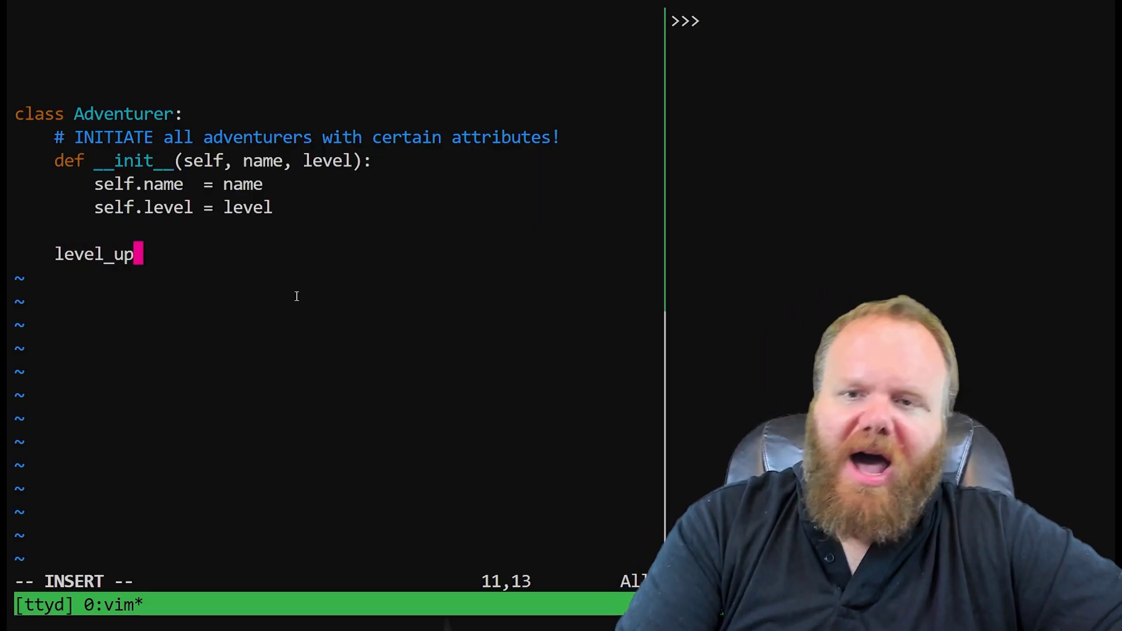
text(def)
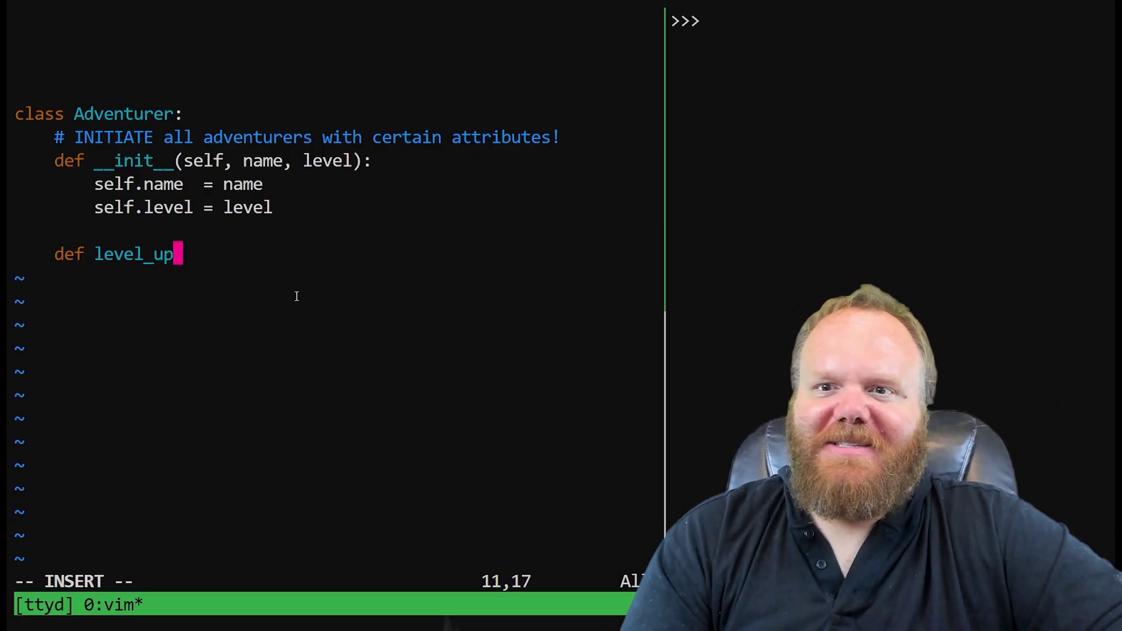
text(())
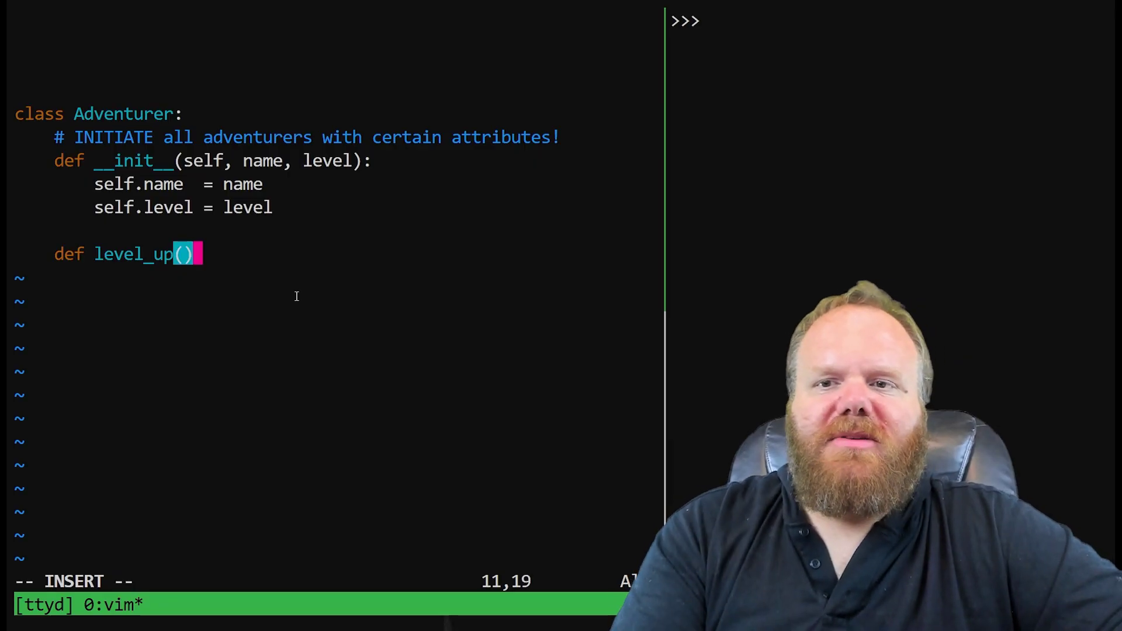
text(self)
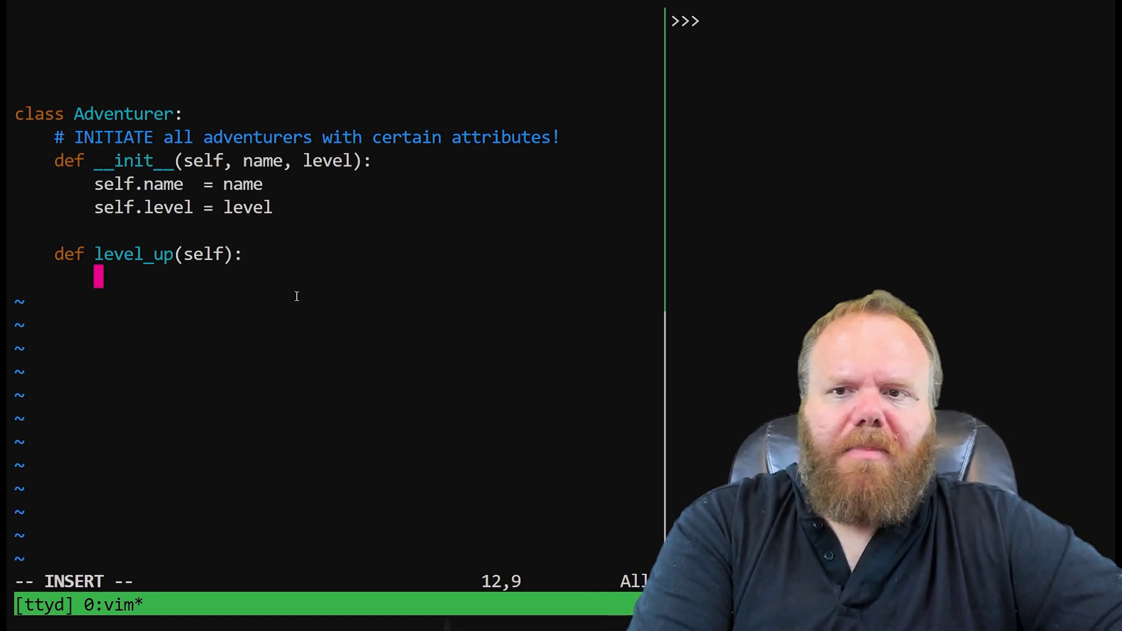
text(self.level)
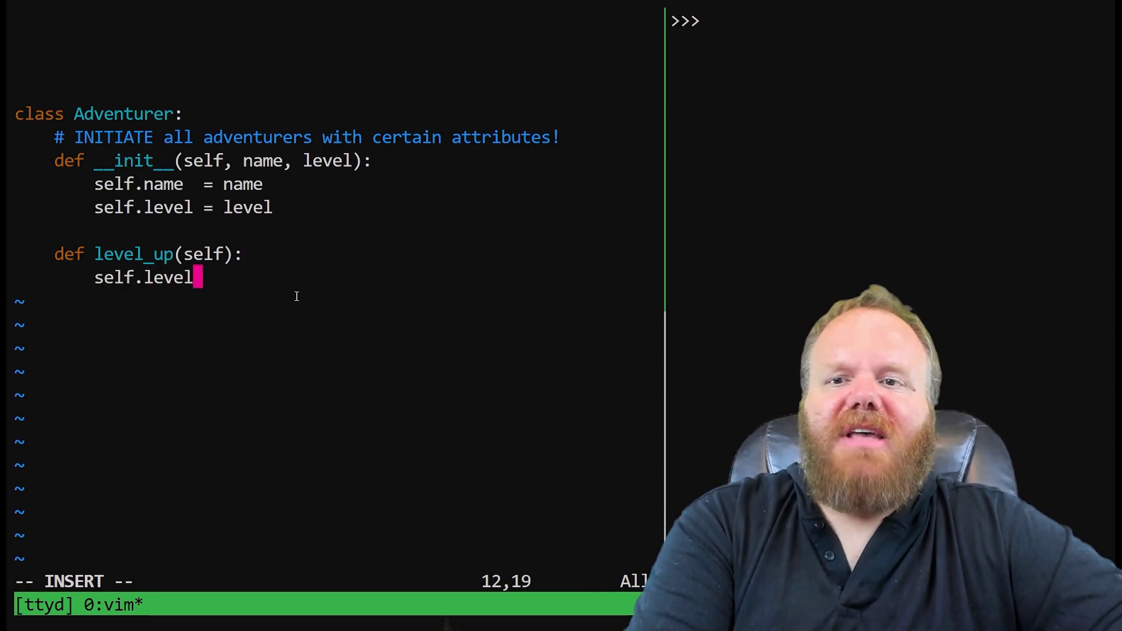
text(+= 1)
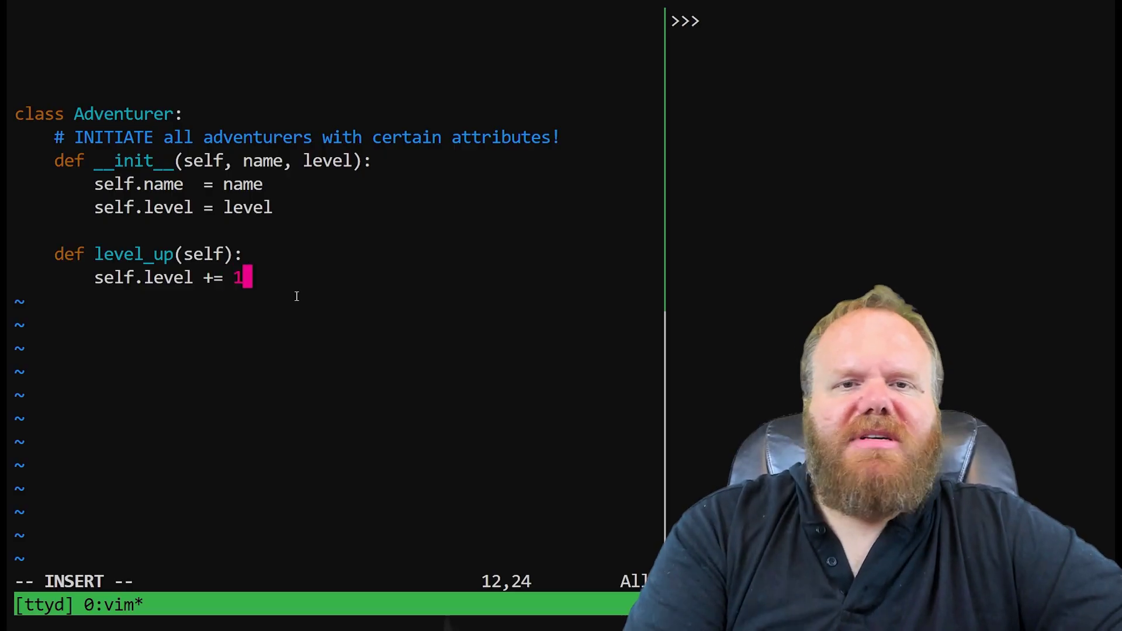
key(Enter)
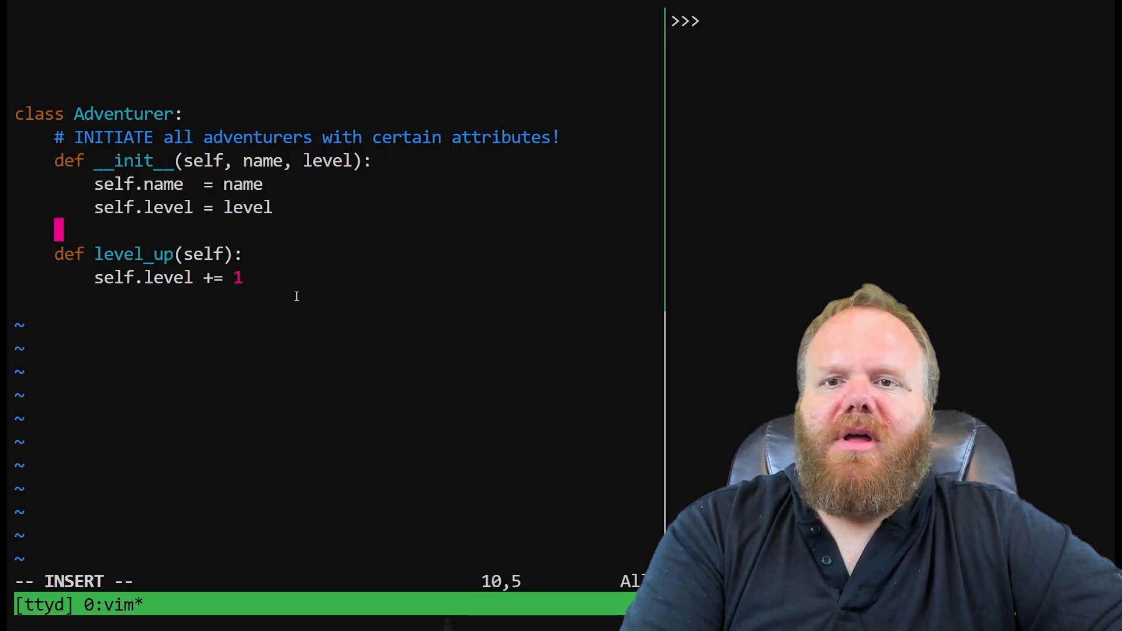
Add an hp parameter defaulting to 8 and store it as self.hp
text(self.)
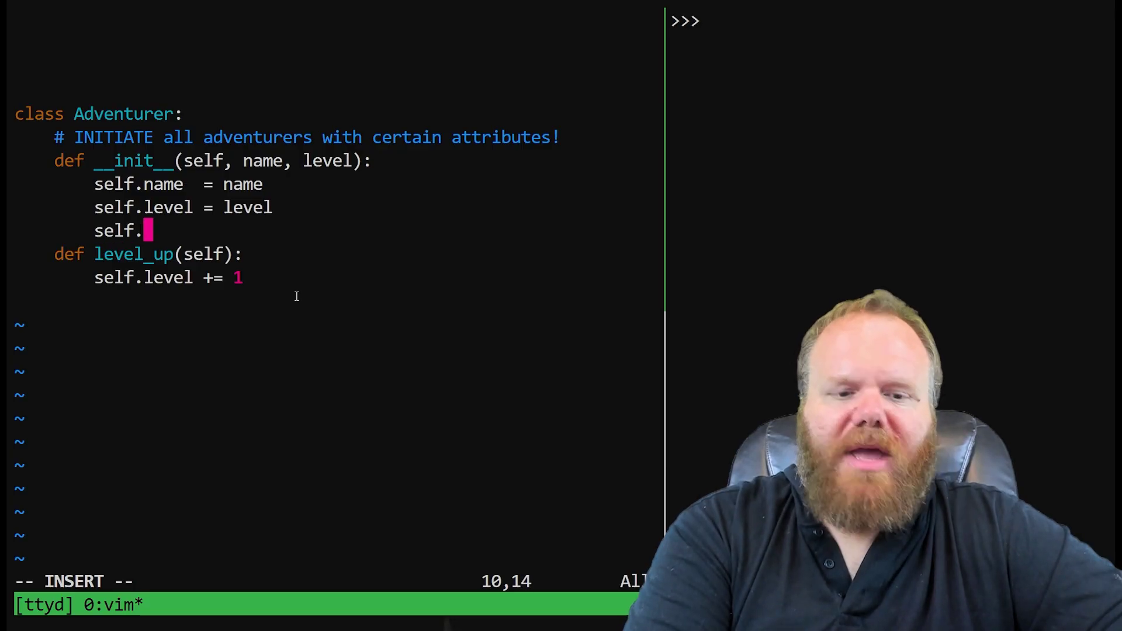
text(hp = hp)
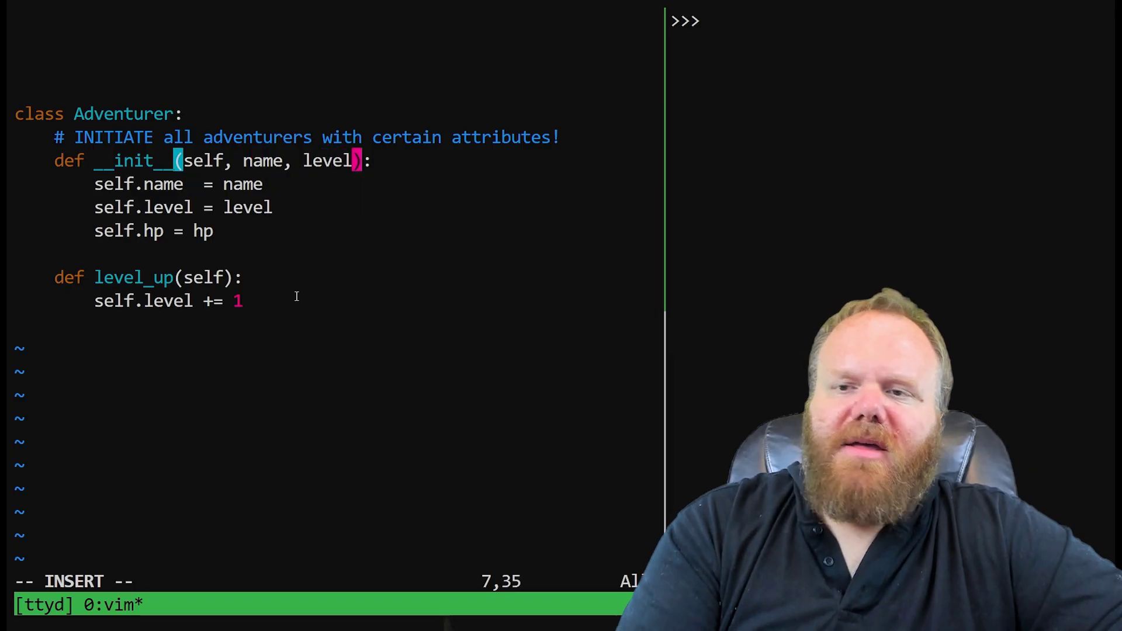
text(", ")
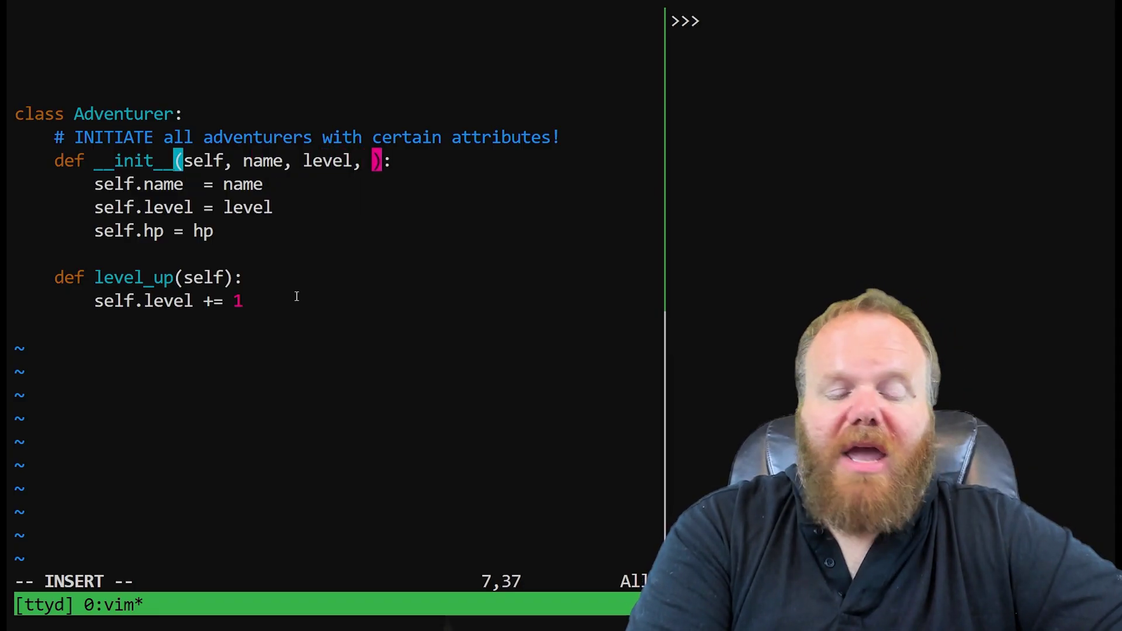
text(hp)
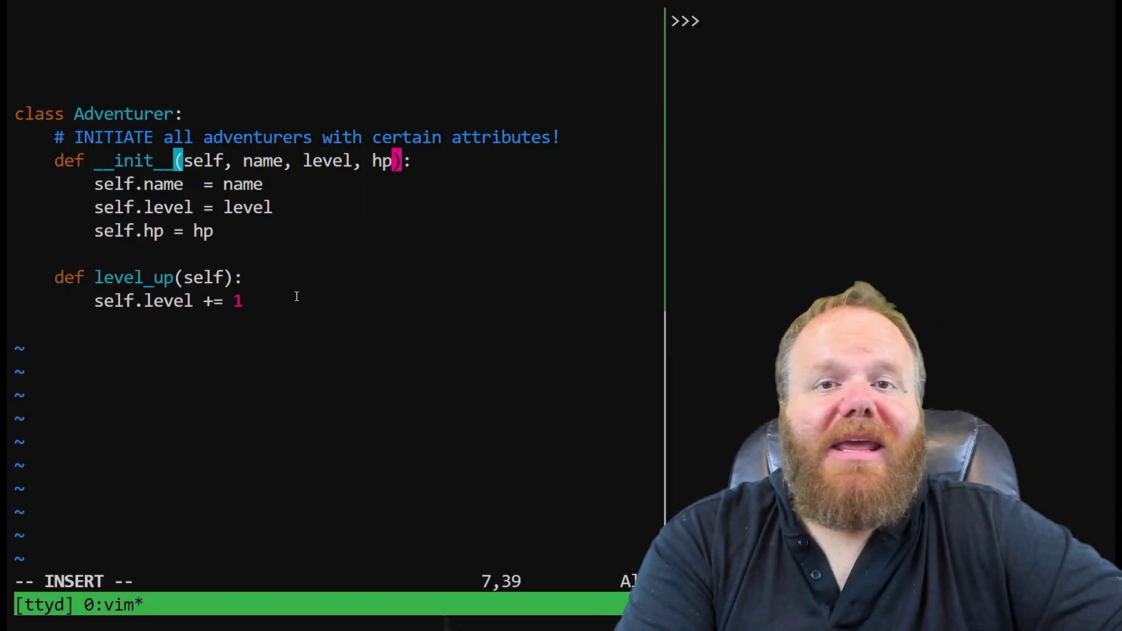
text(=8)
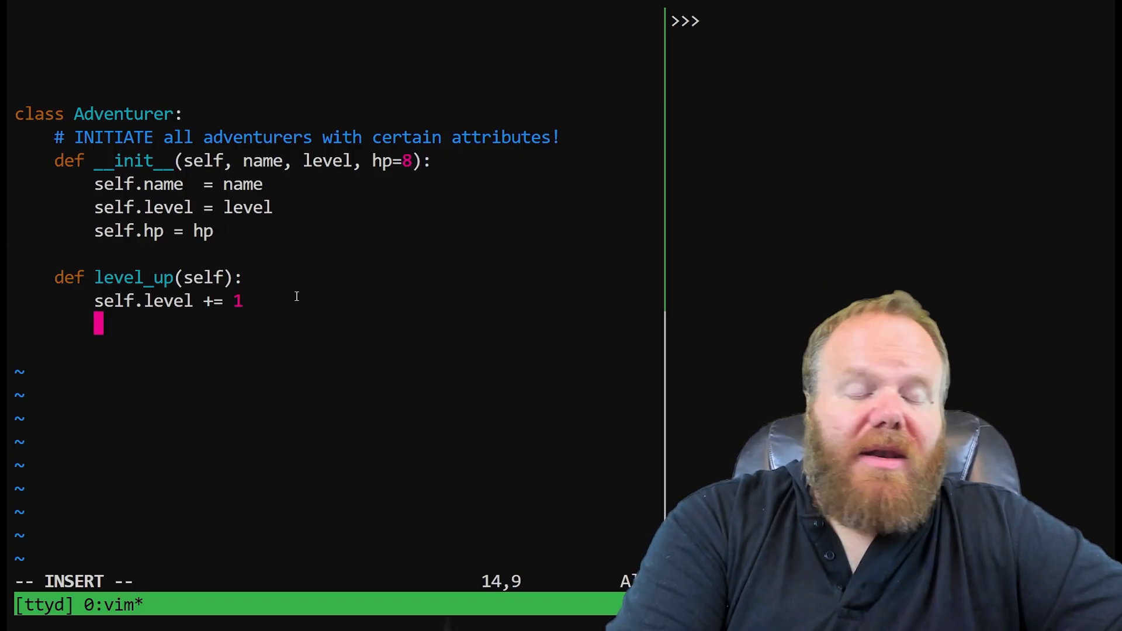
Make level_up also do self.hp += 5 and save demo.py
text(self.hp)
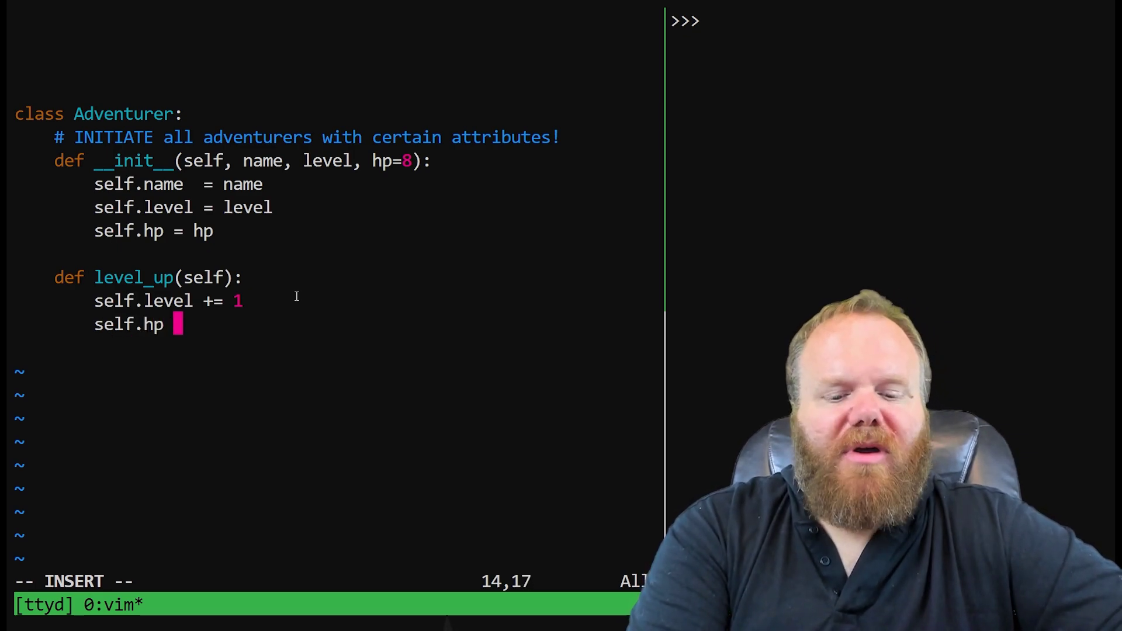
text(+= 5)
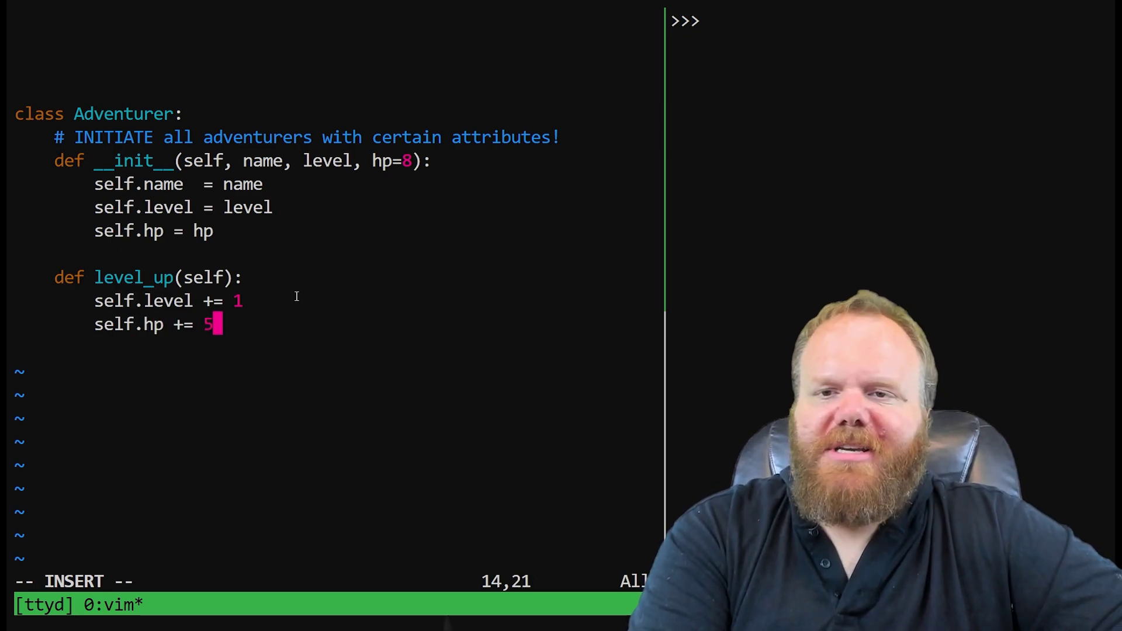
key(Escape)
text(bob = Adventurer(name="Thagdar", level=1)
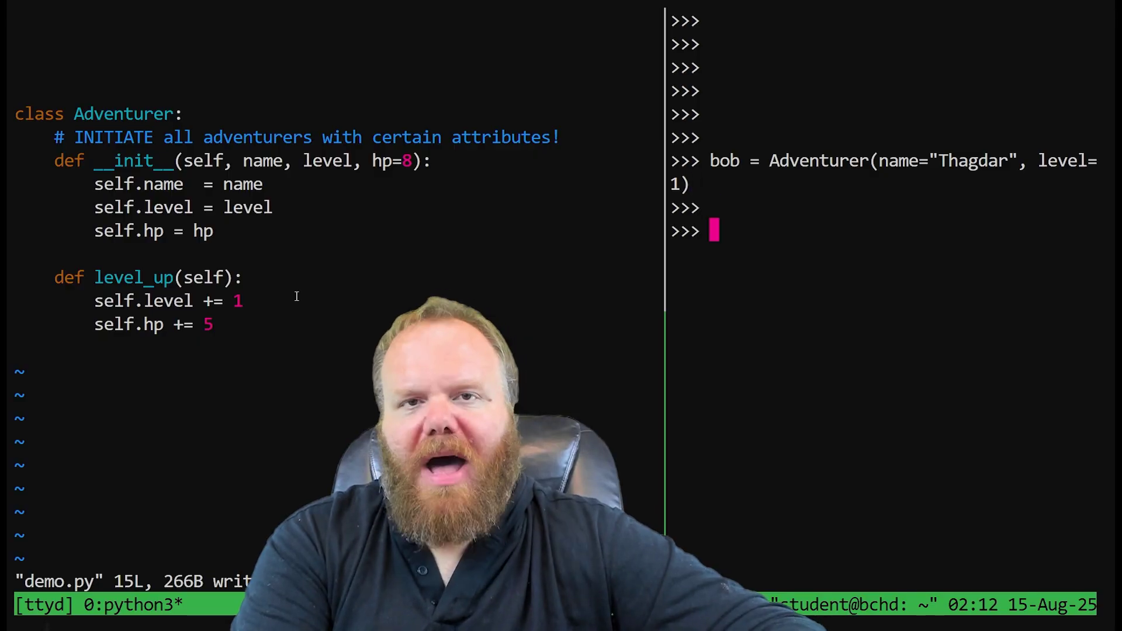
Inspect dir(bob) and confirm bob starts with hp 8 and level 1
text(dir(bob)
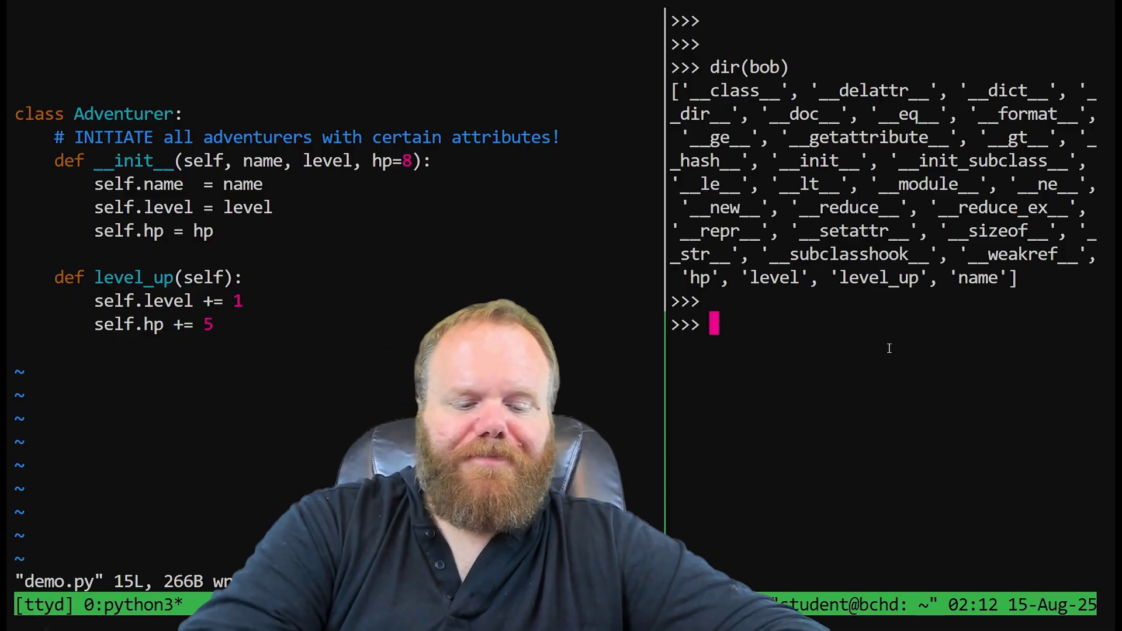
key(ctrl+l)
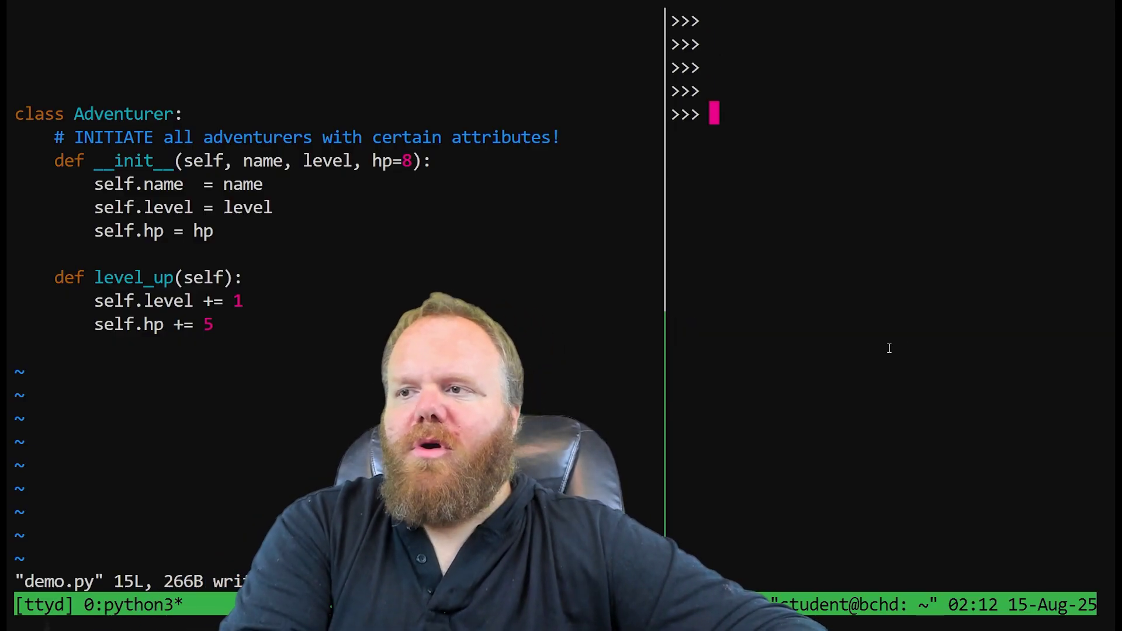
text(bob.hp)
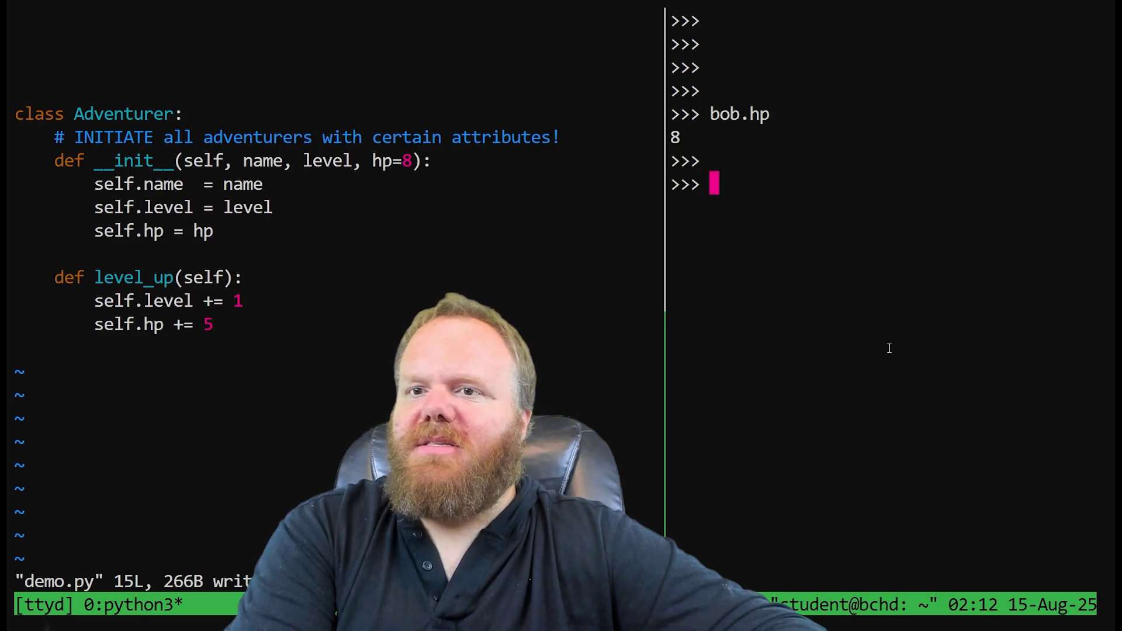
text(bob.level)
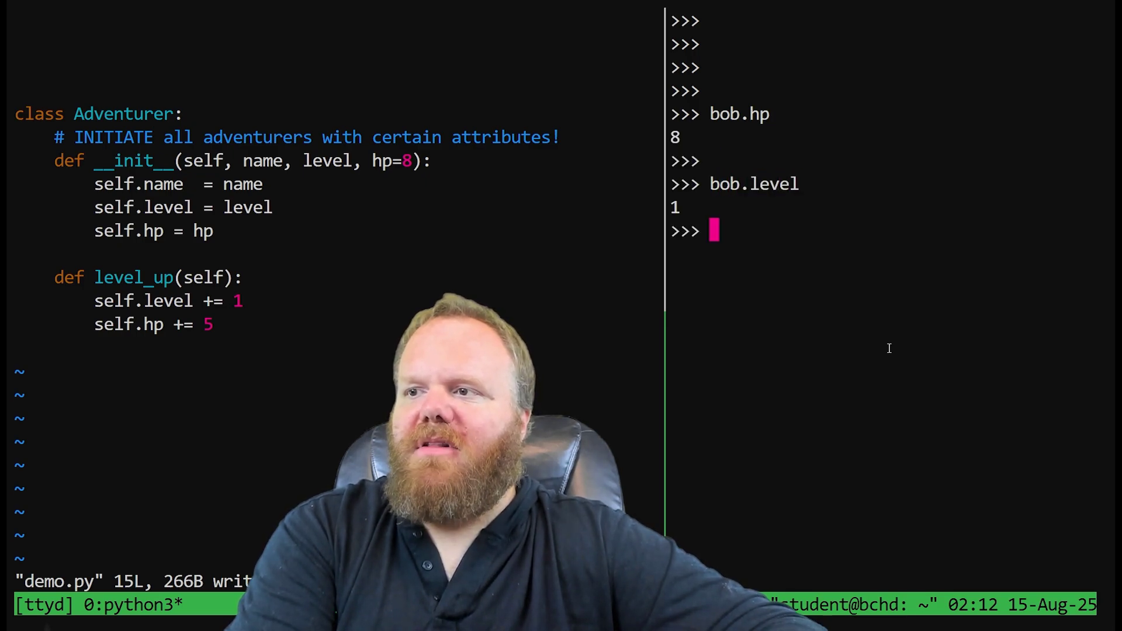
Call bob.level_up() and confirm bob.hp is now 13 and the level increased
text(bo)
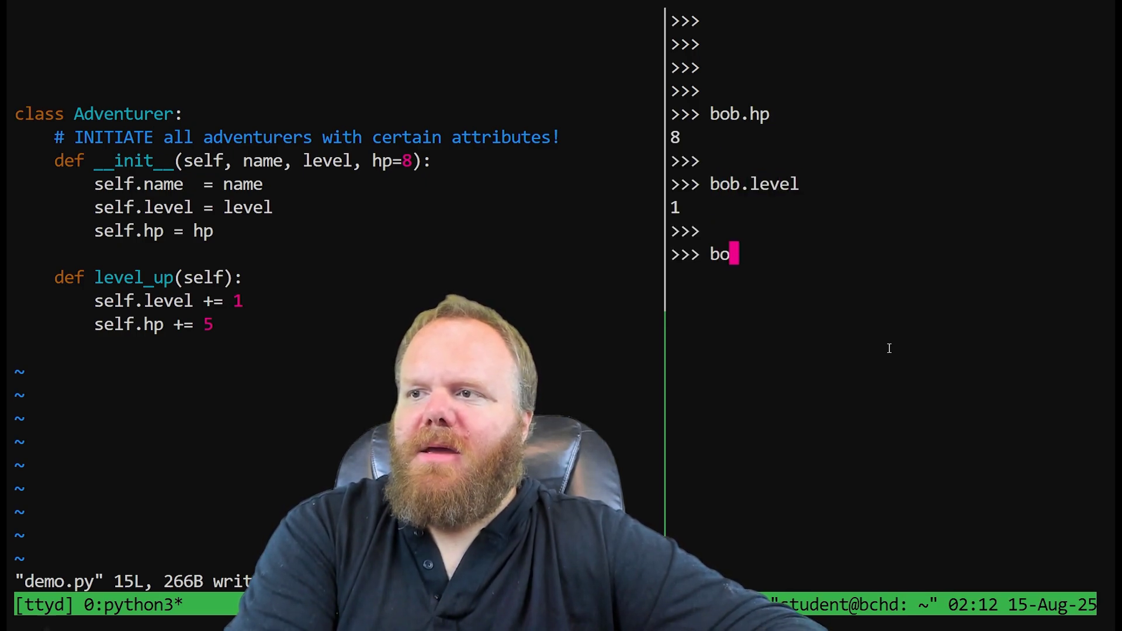
text(.leav)
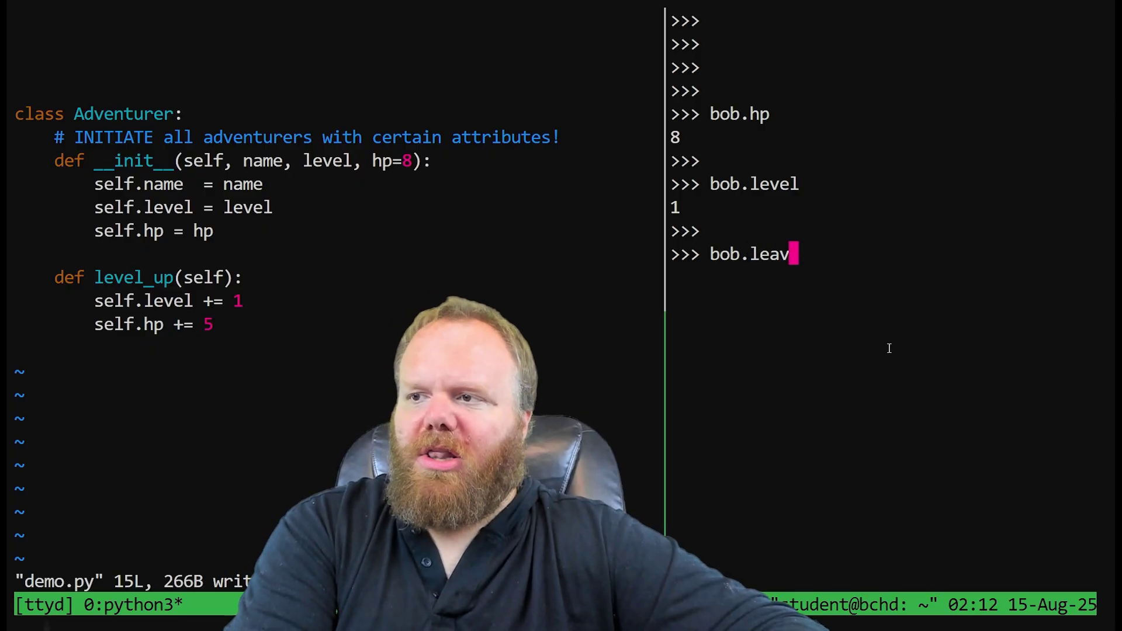
text(el_up())
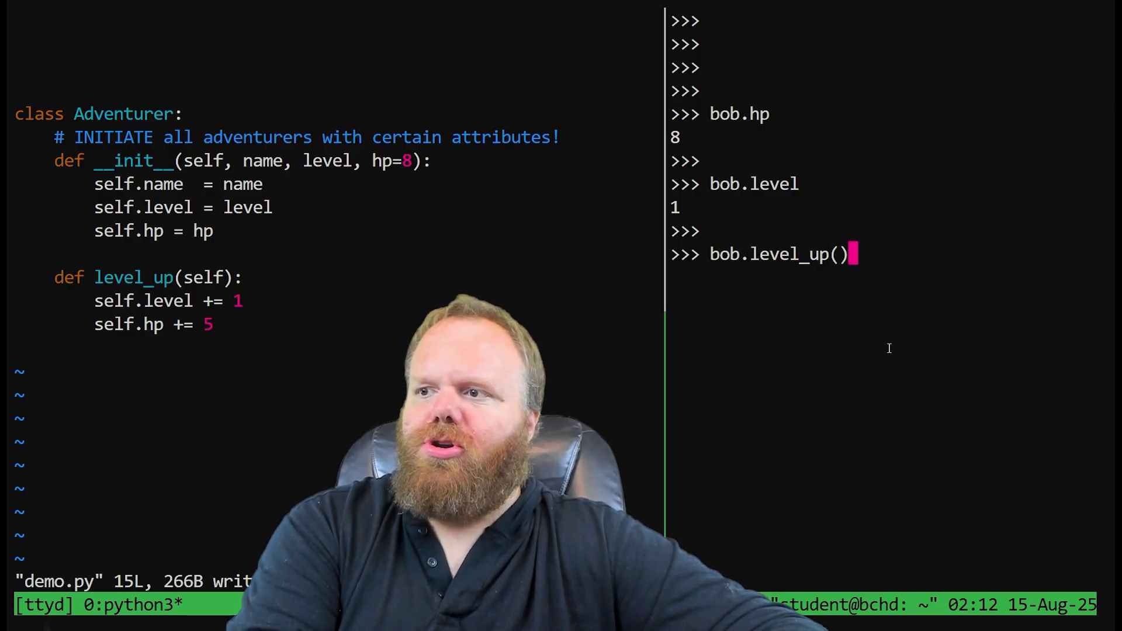
text(bob.level)
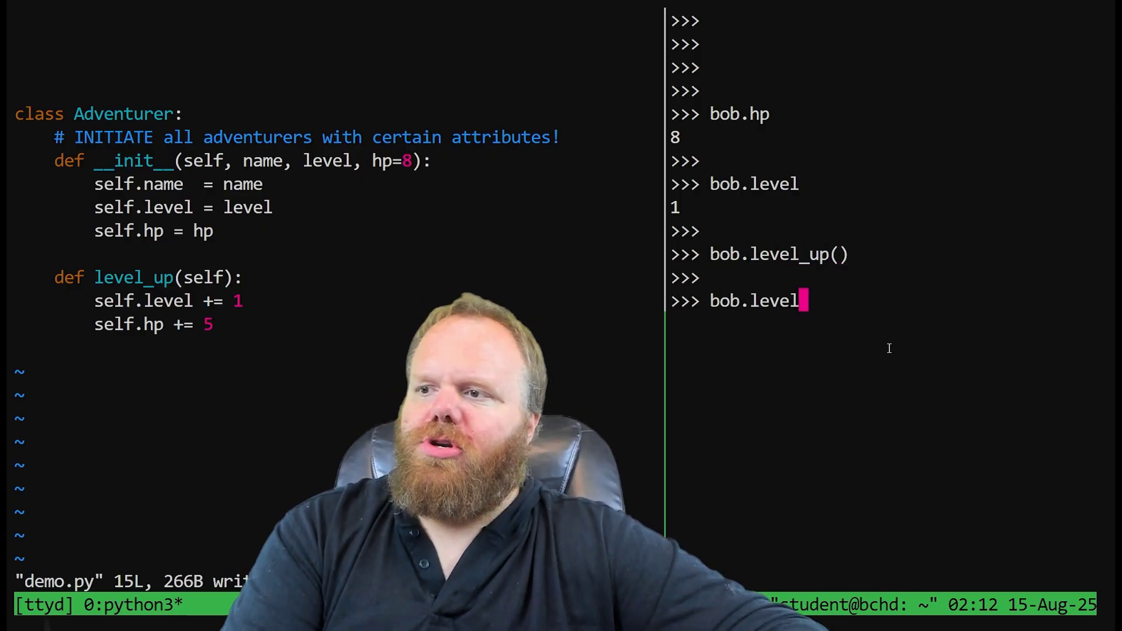
text(bob.hp)
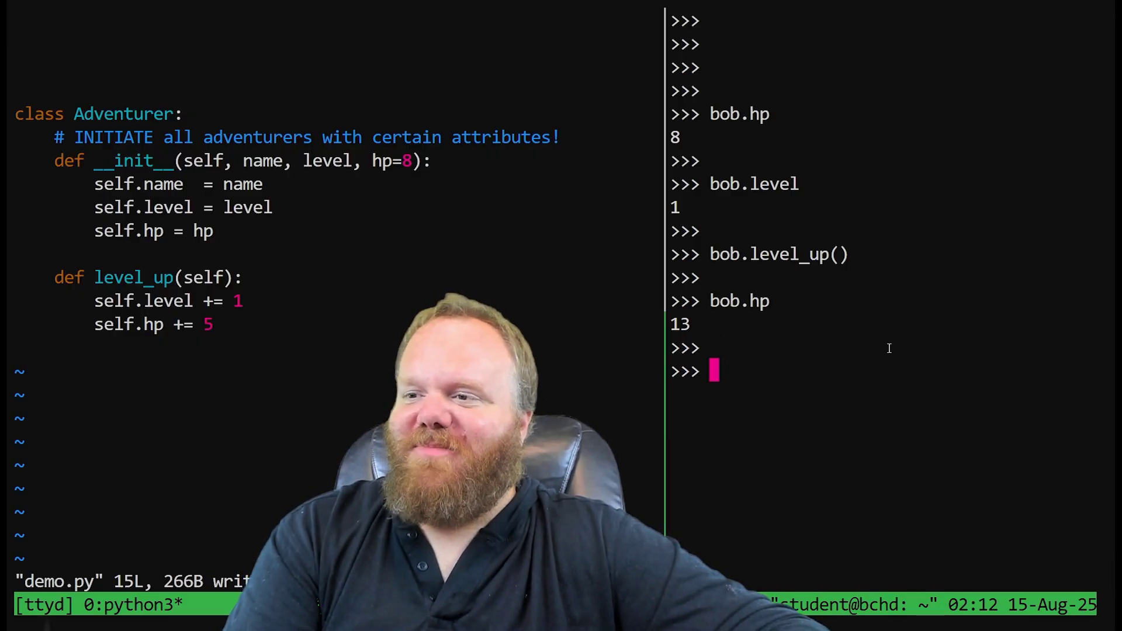
text(bob.level)
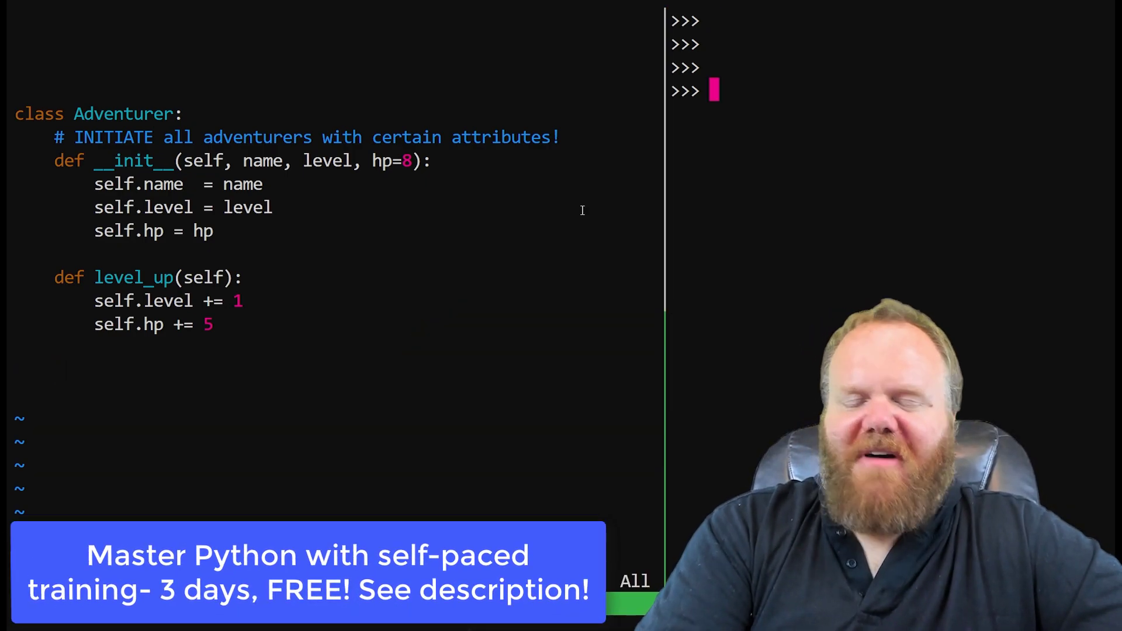
Re-create bob in the REPL and start a def punch(self) method in vim
text(bob= Adventu)
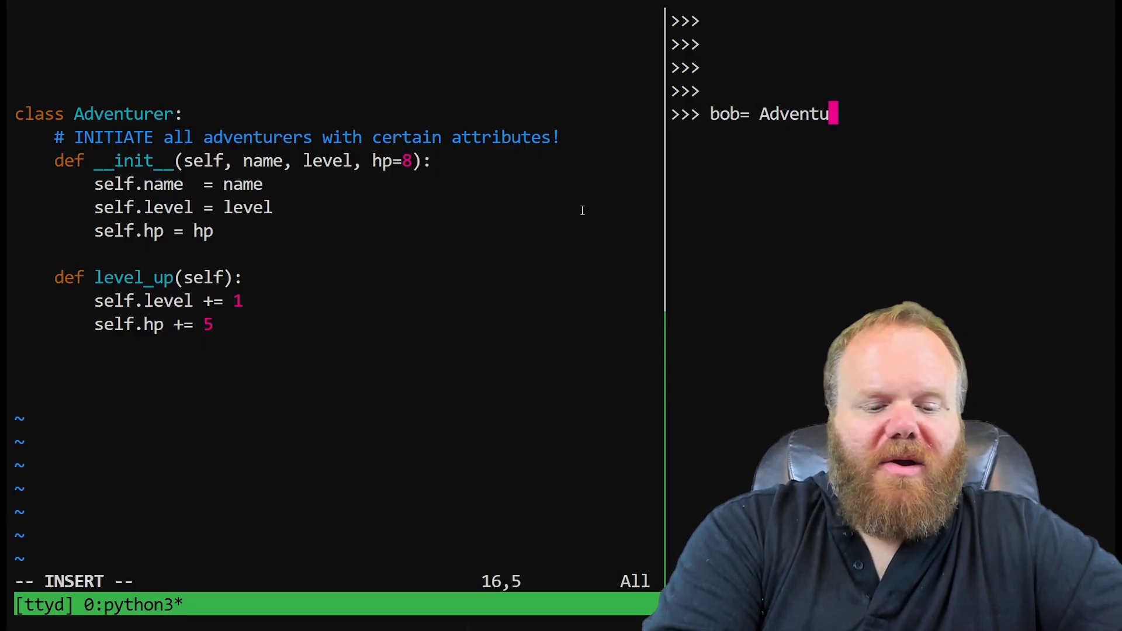
text(rer())
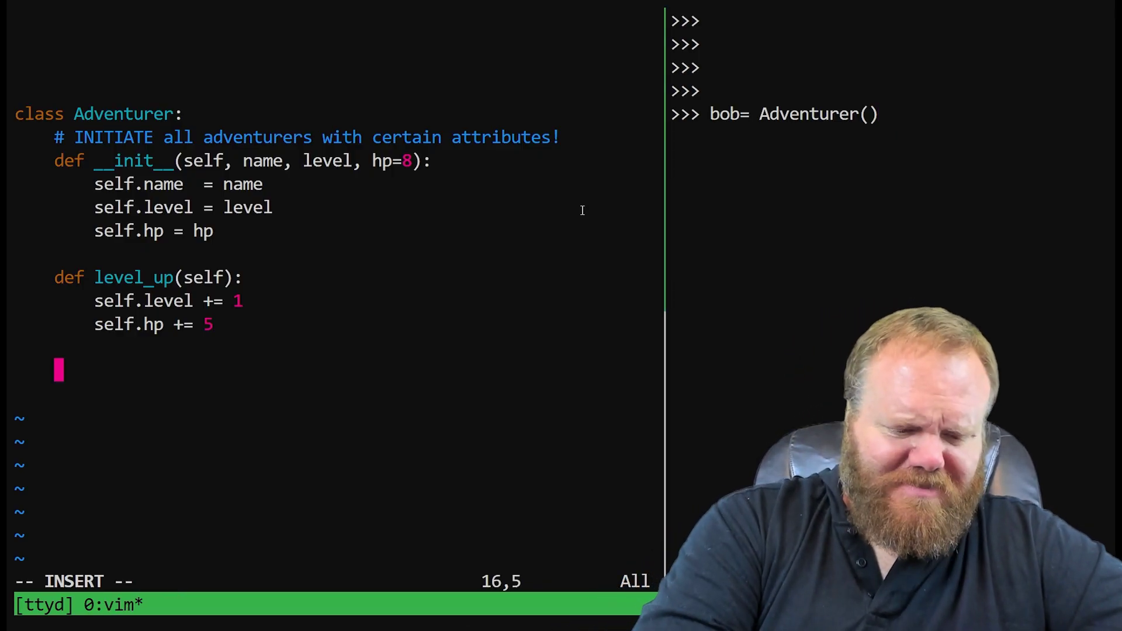
text(def punch)
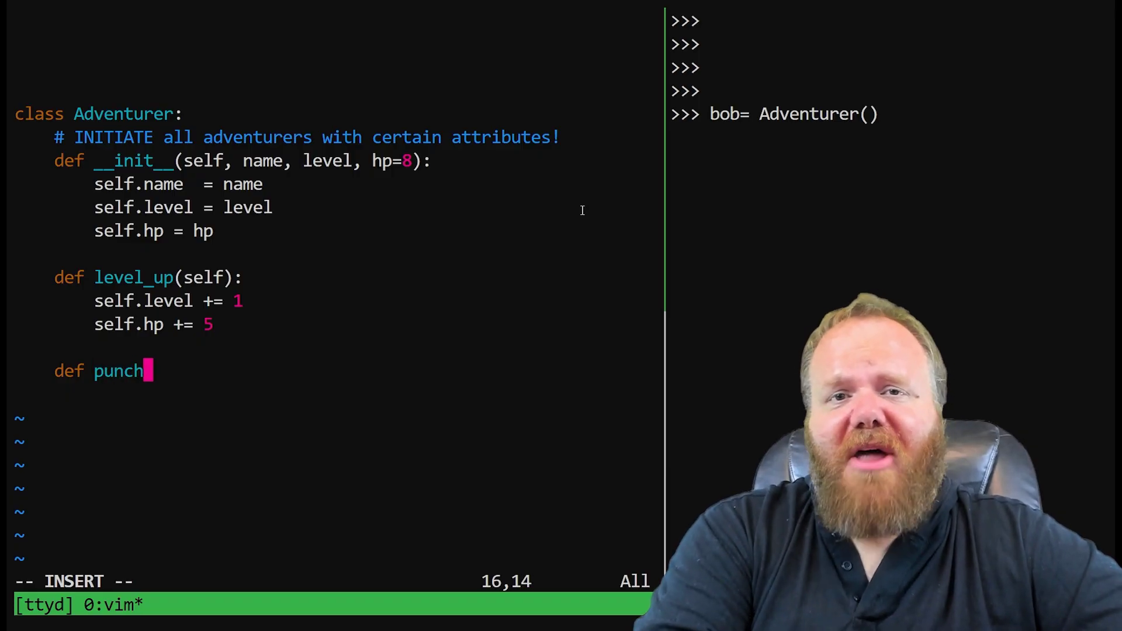
text((sel)
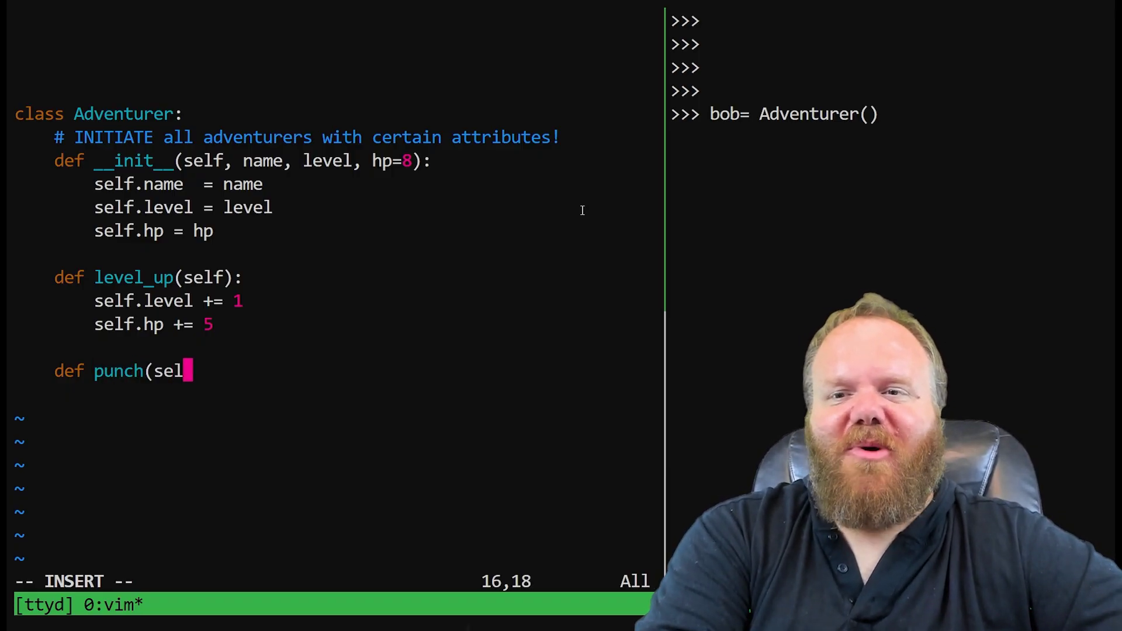
text(f))
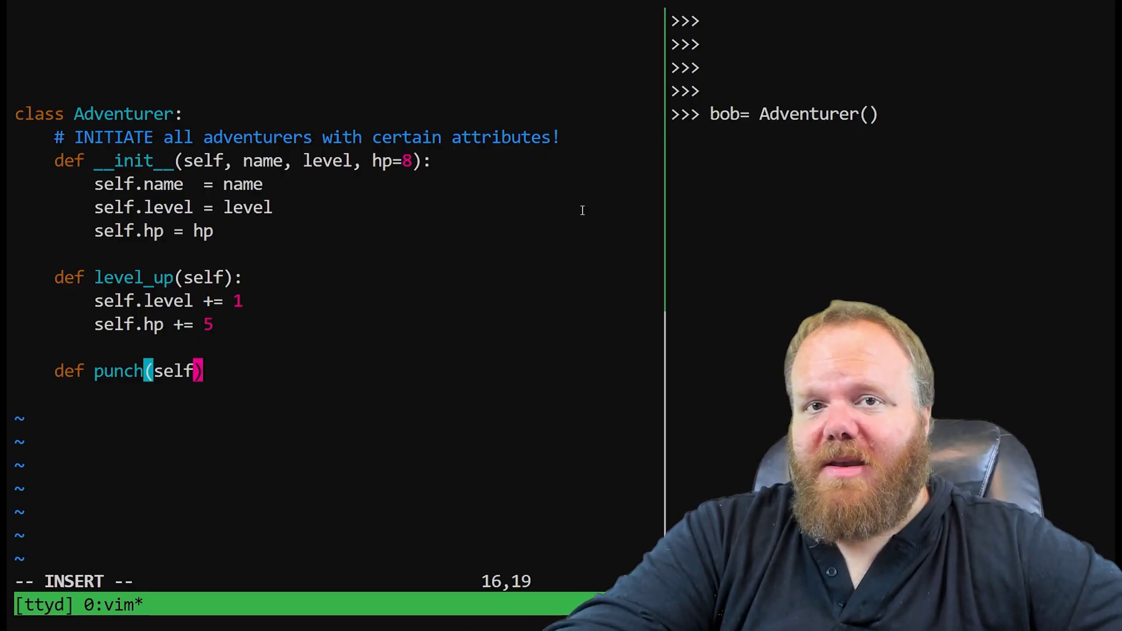
Give punch a second parameter named target alongside self
text(", ")
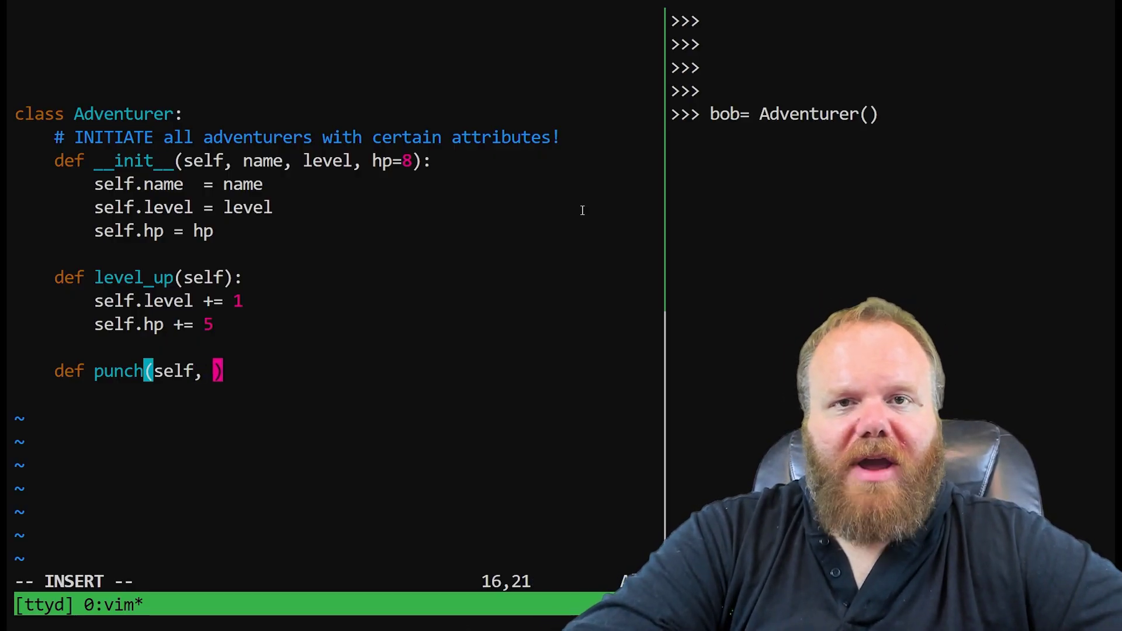
text(anything)
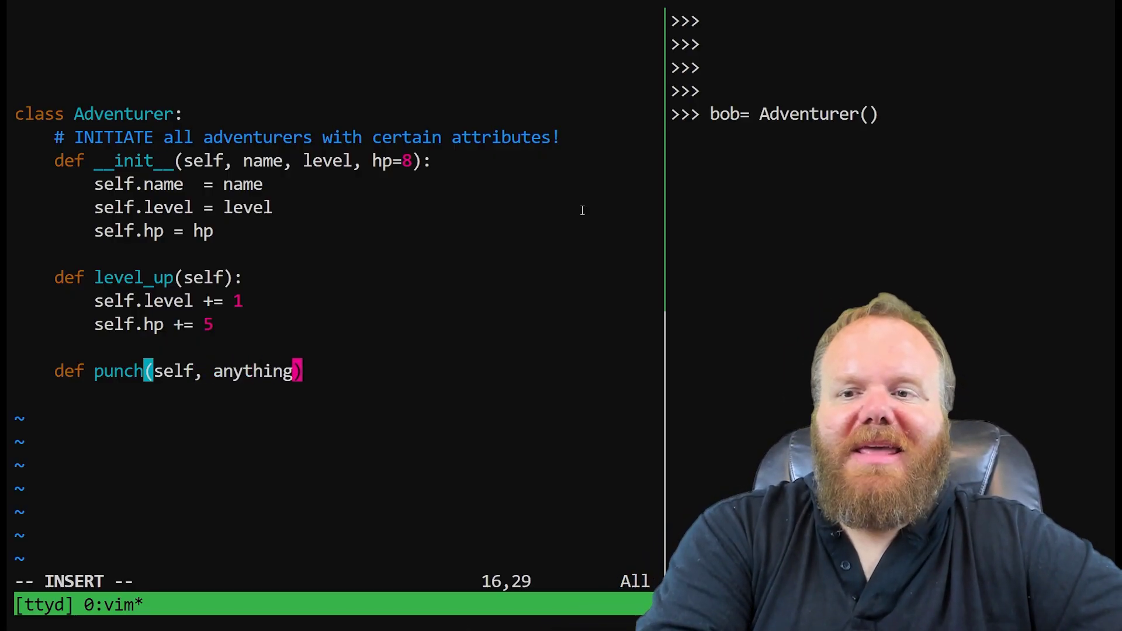
text(anything)
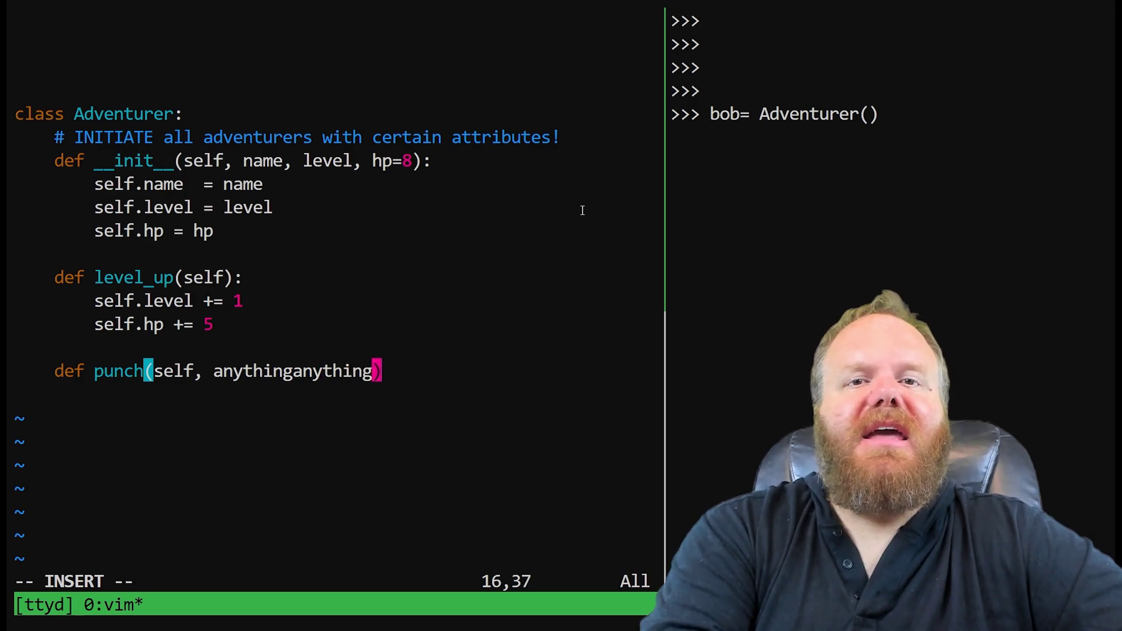
text(uwant)
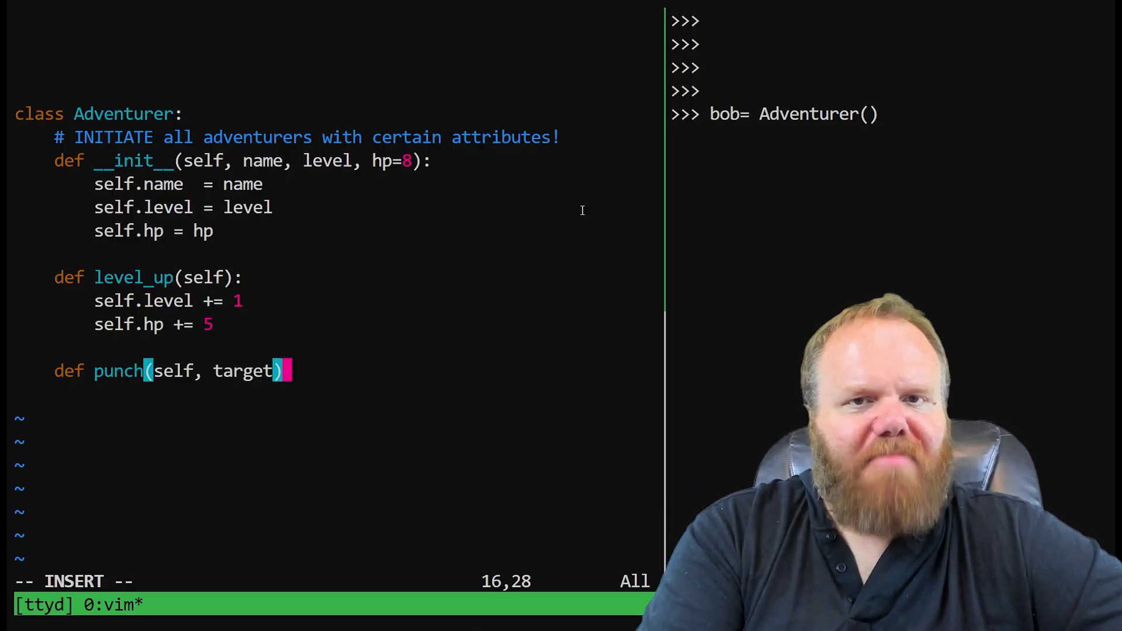
text(:)
key(Enter)
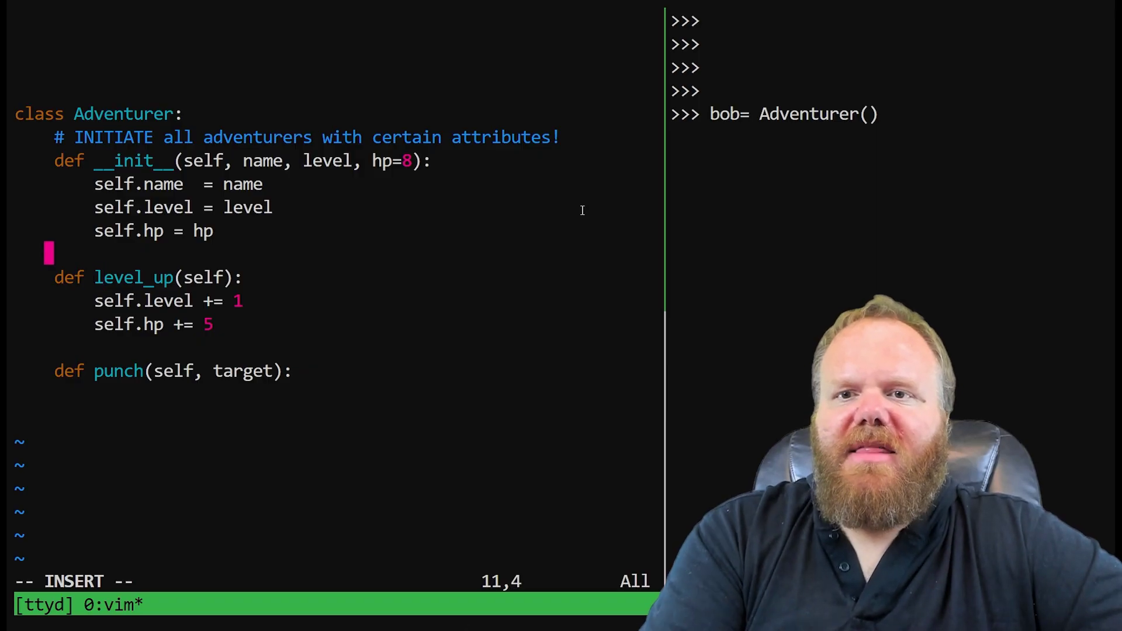
Set self.strength = 5 in the Adventurer initializer
text(self.)
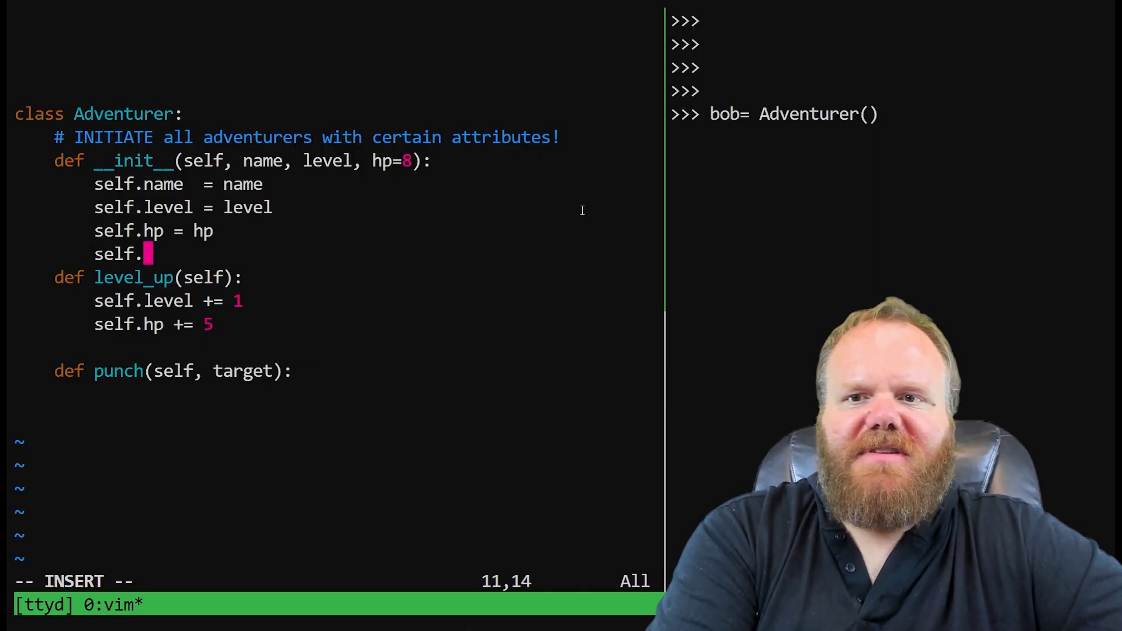
text(strength)
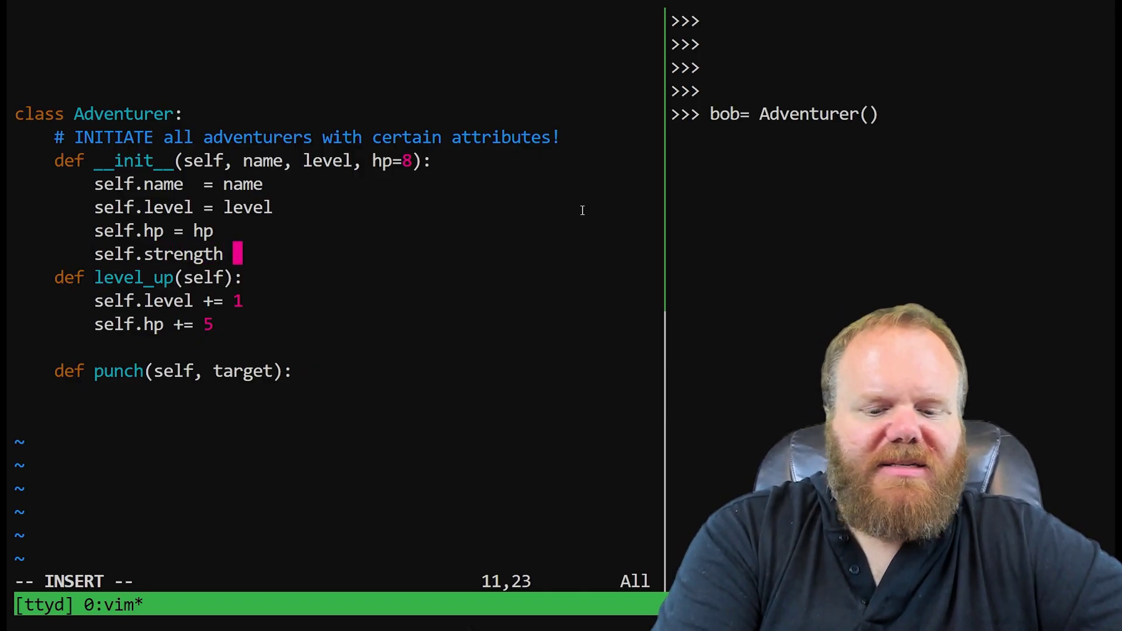
text(= 5)
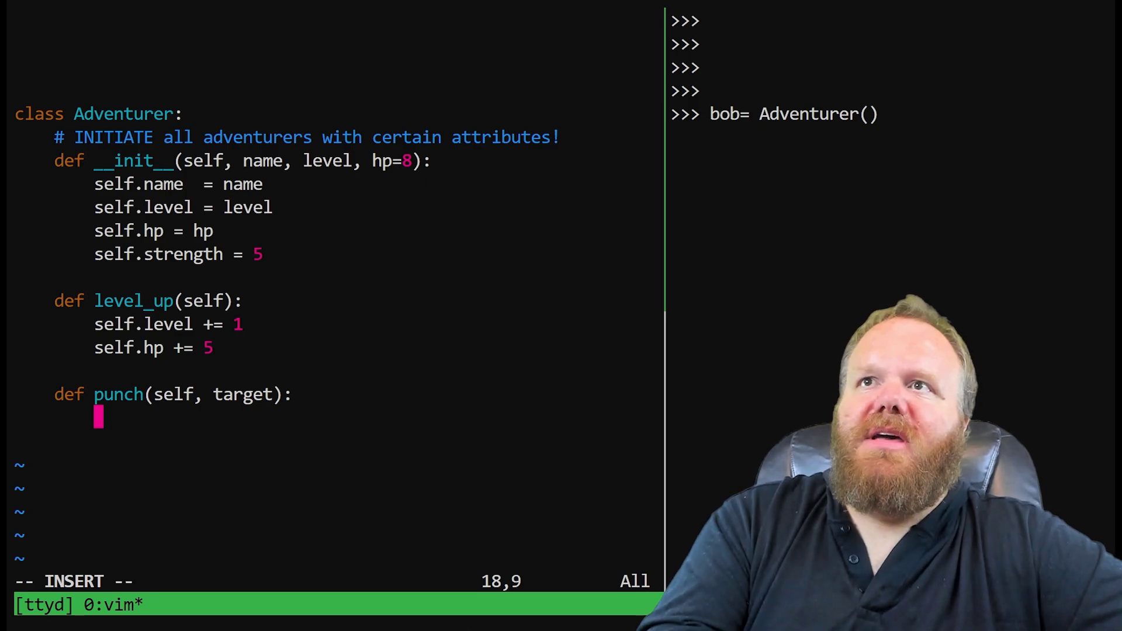
Make punch do target.hp -= self.strength + 3
text(target)
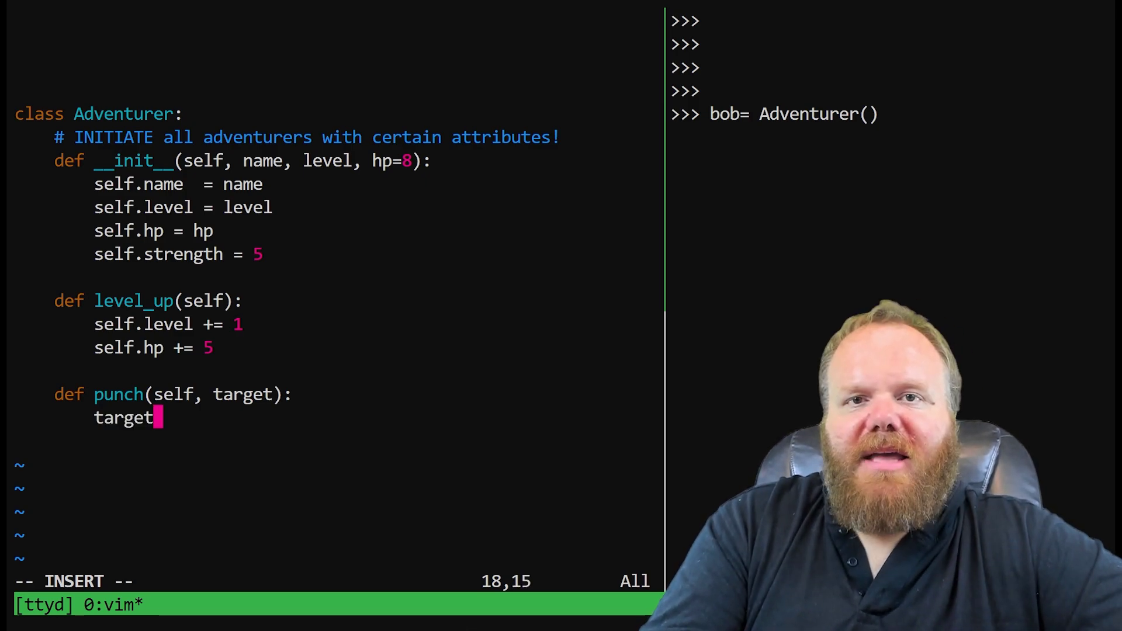
text(.hp)
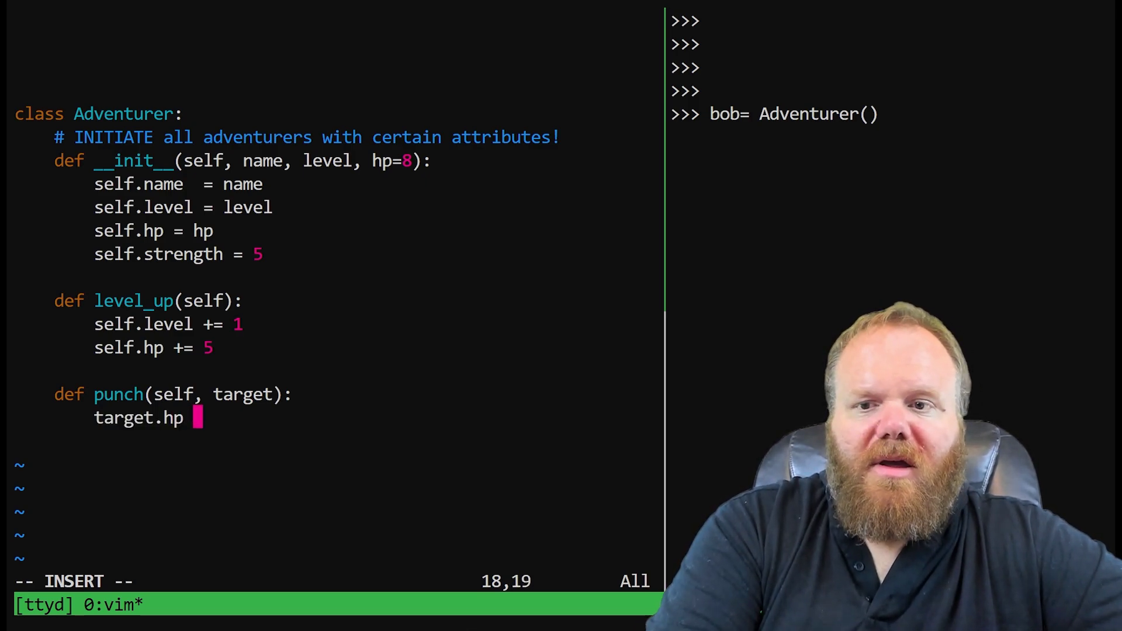
text(-)
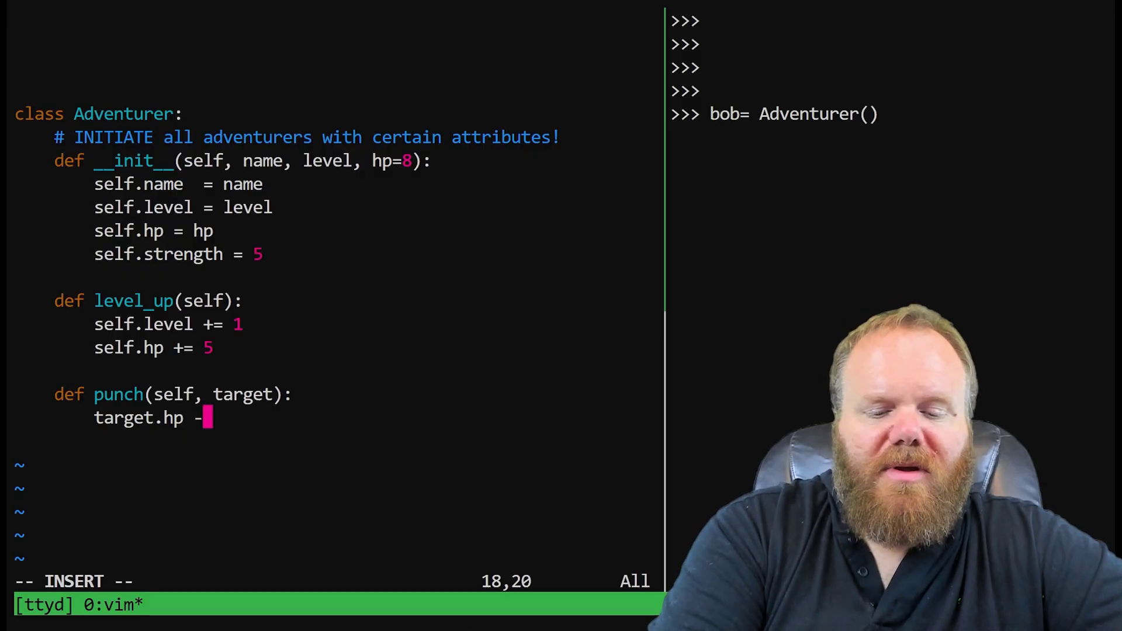
text(=)
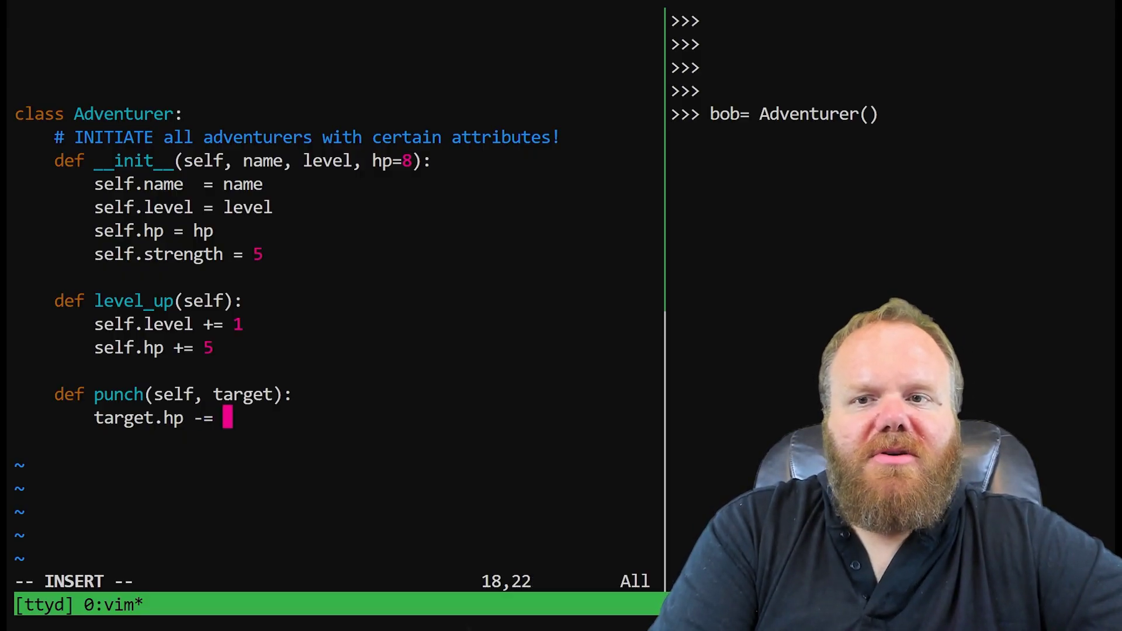
text(self.str)
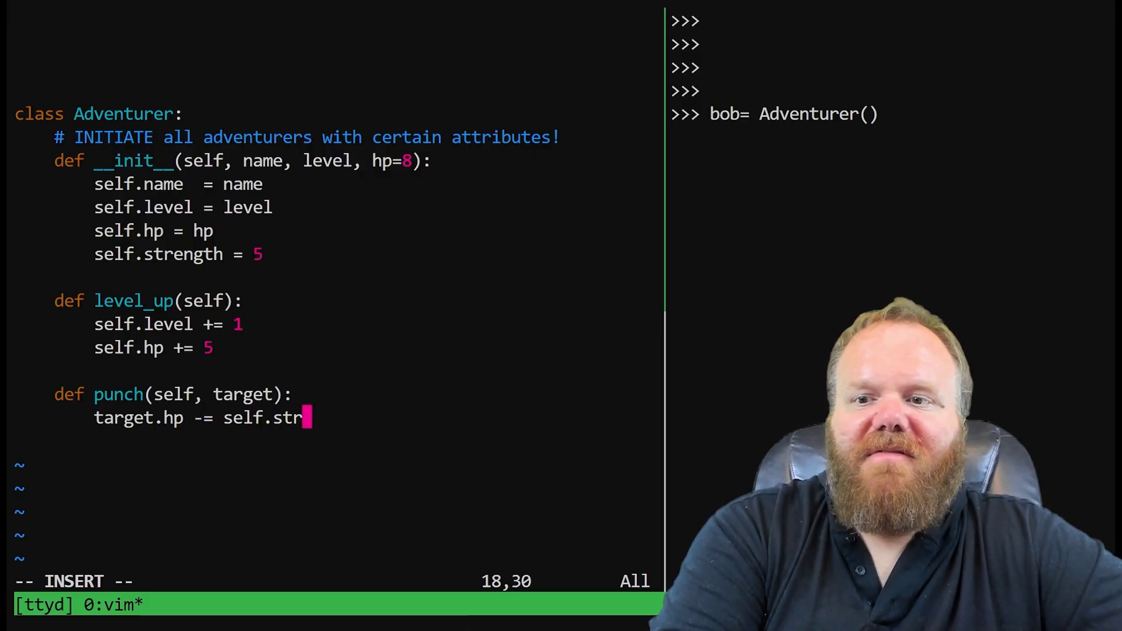
text(ength +)
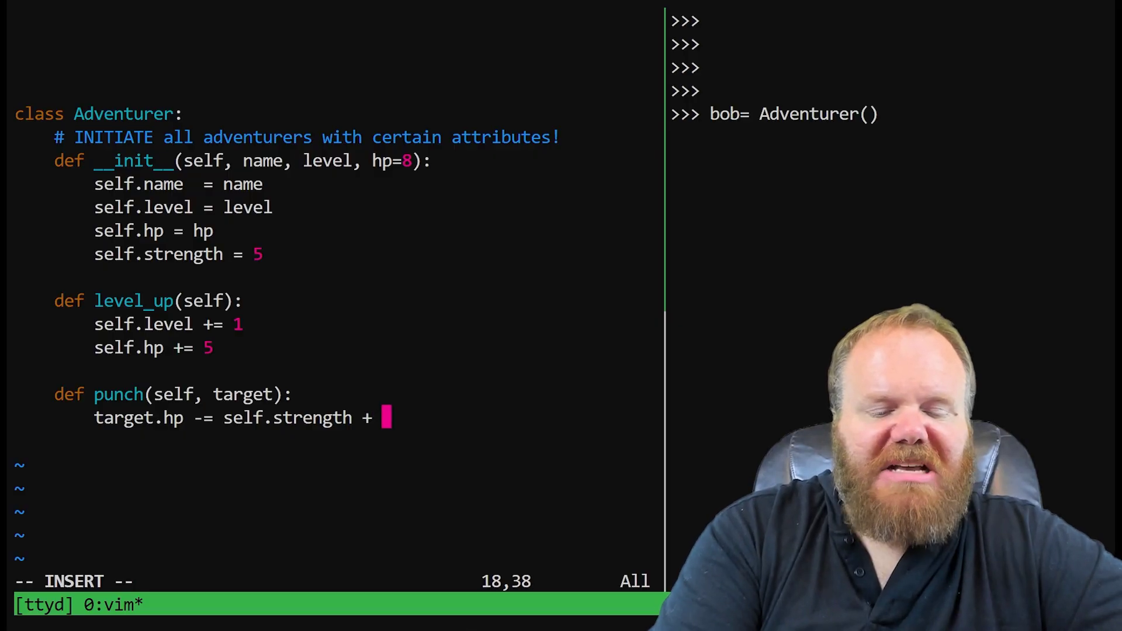
text(3)
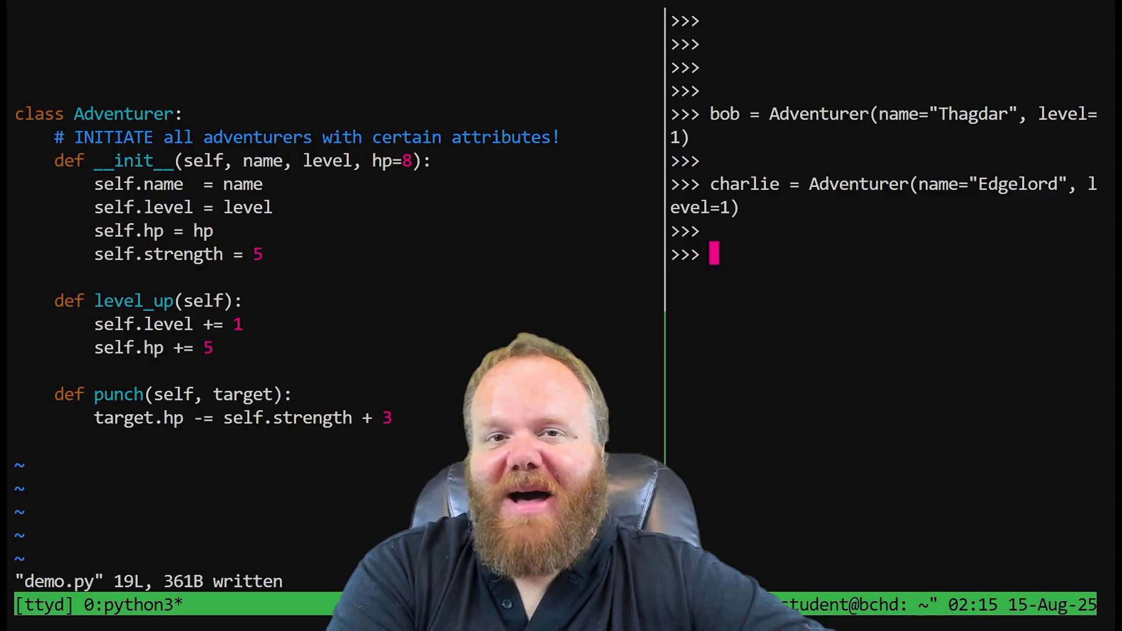
Check charlie.hp is 8, run bob.punch(charlie), then read charlie.hp again
text(charlie.hp)
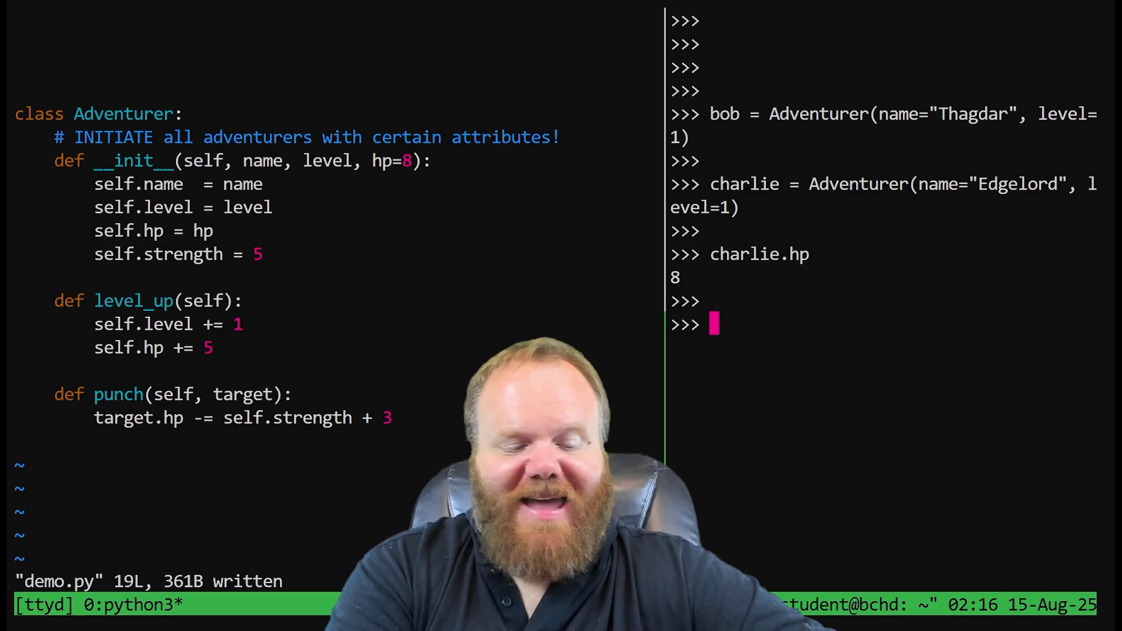
text(bob.)
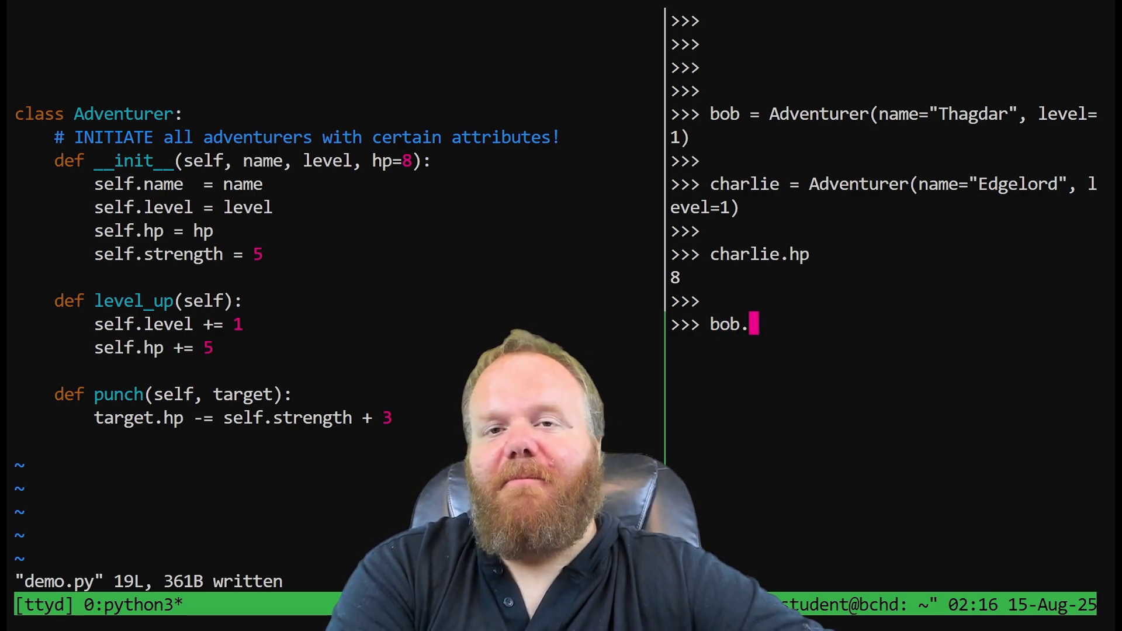
text(punchy)
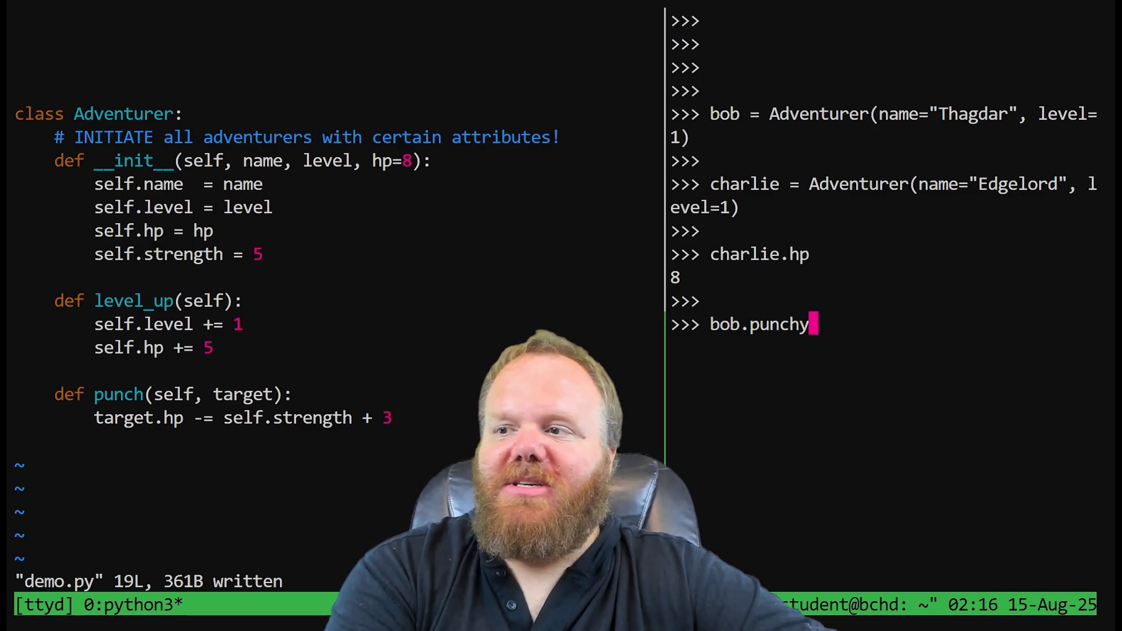
key(BackSpace)
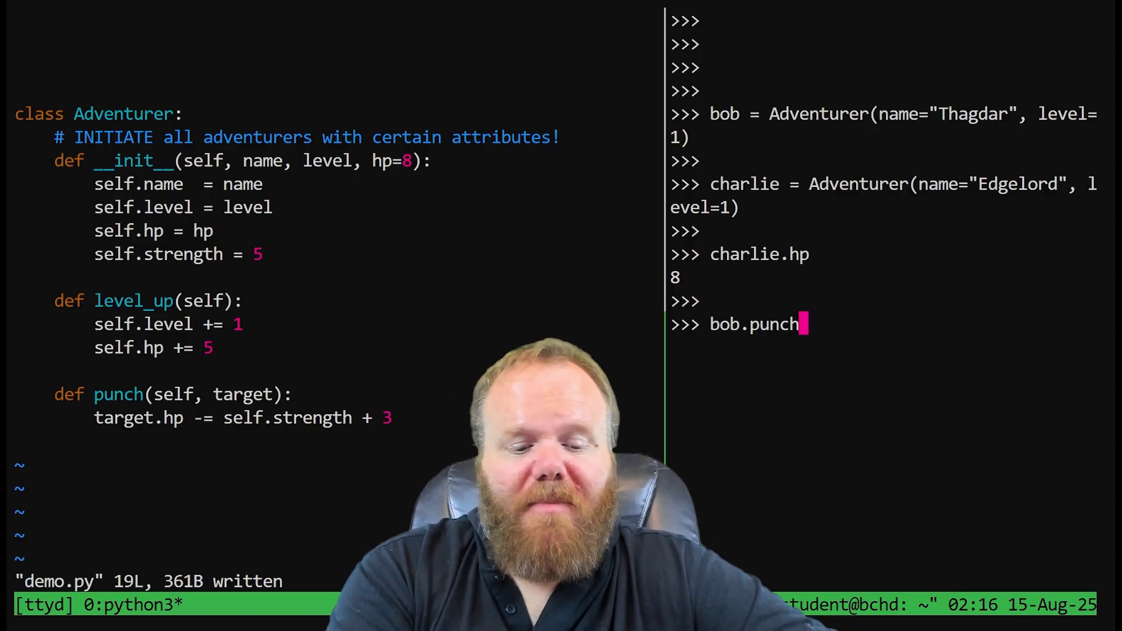
text(()
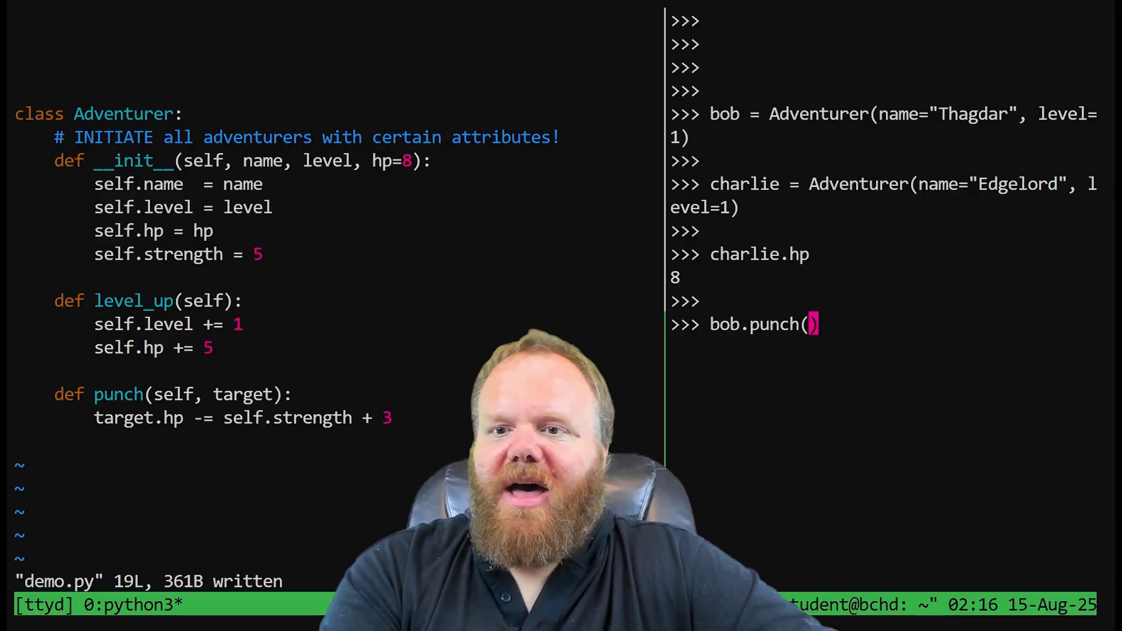
text(charlie)
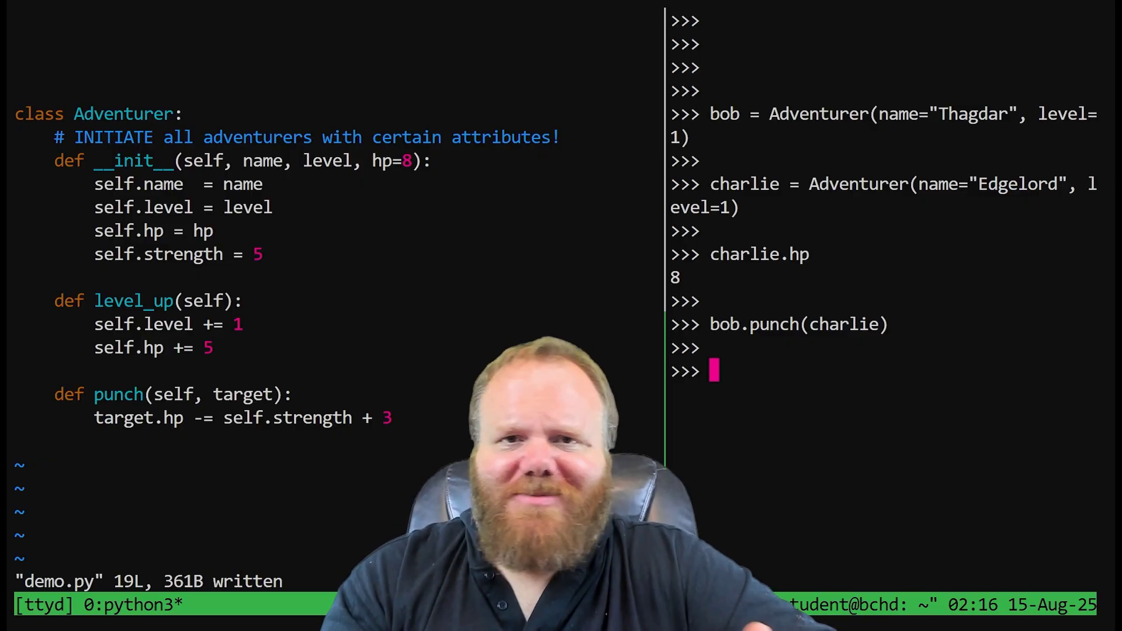
text(charlie.hp)
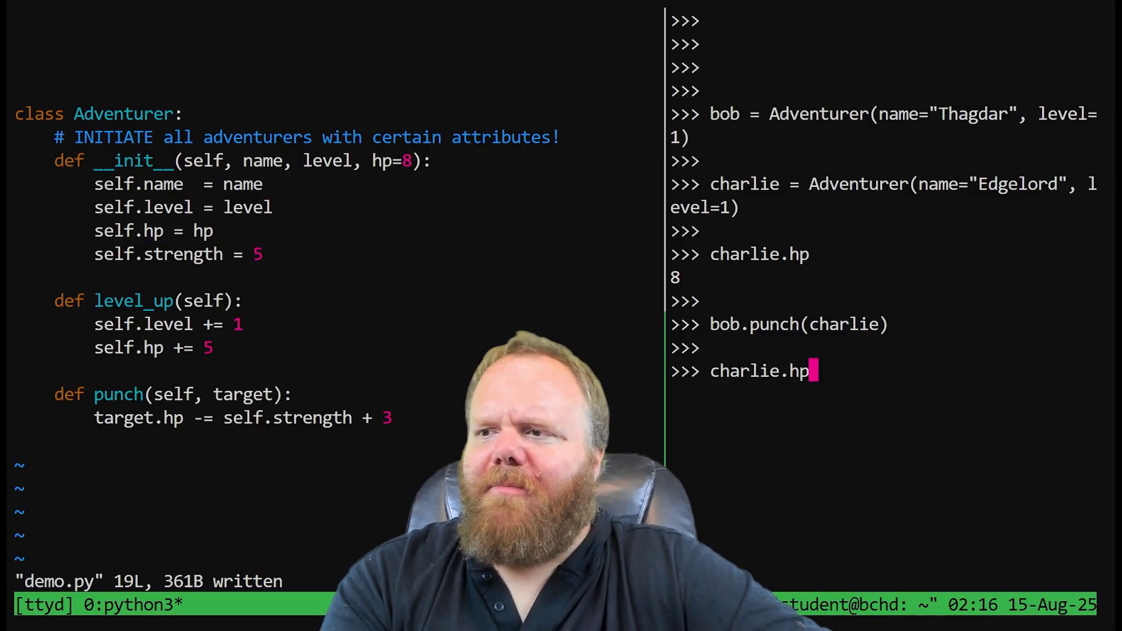